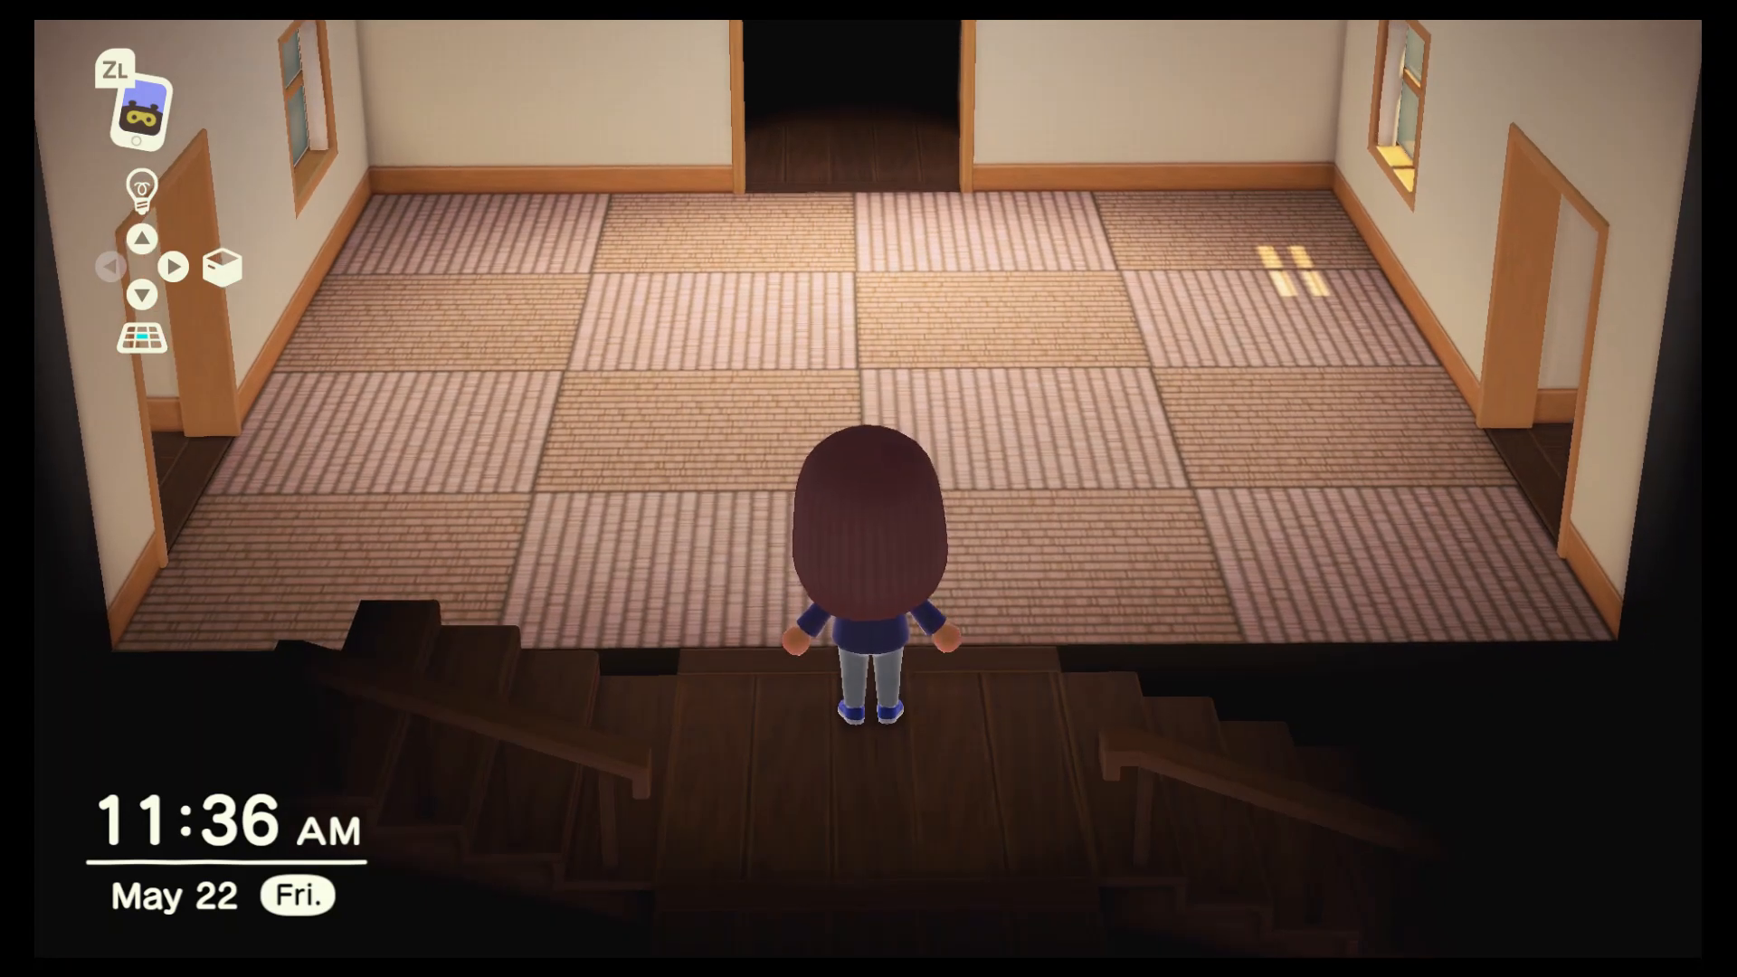
Place the square table, two cardboard boxes, red oval low table and shark model from storage
key("up")
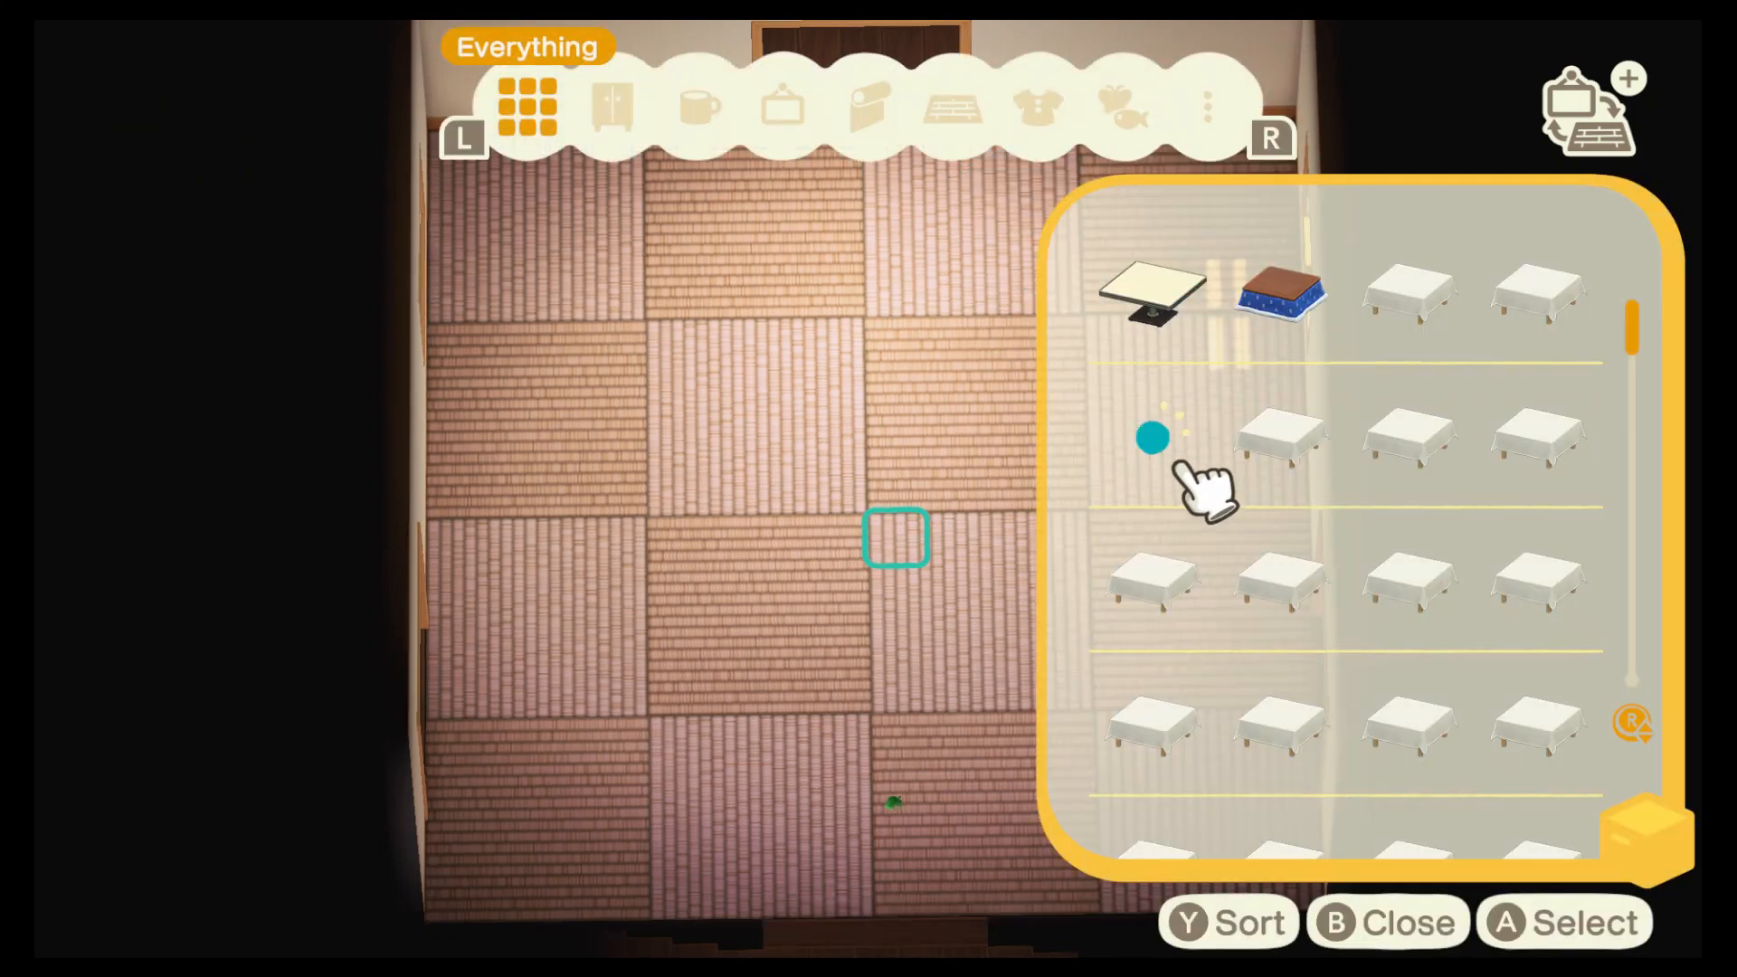
scroll("down", 3)
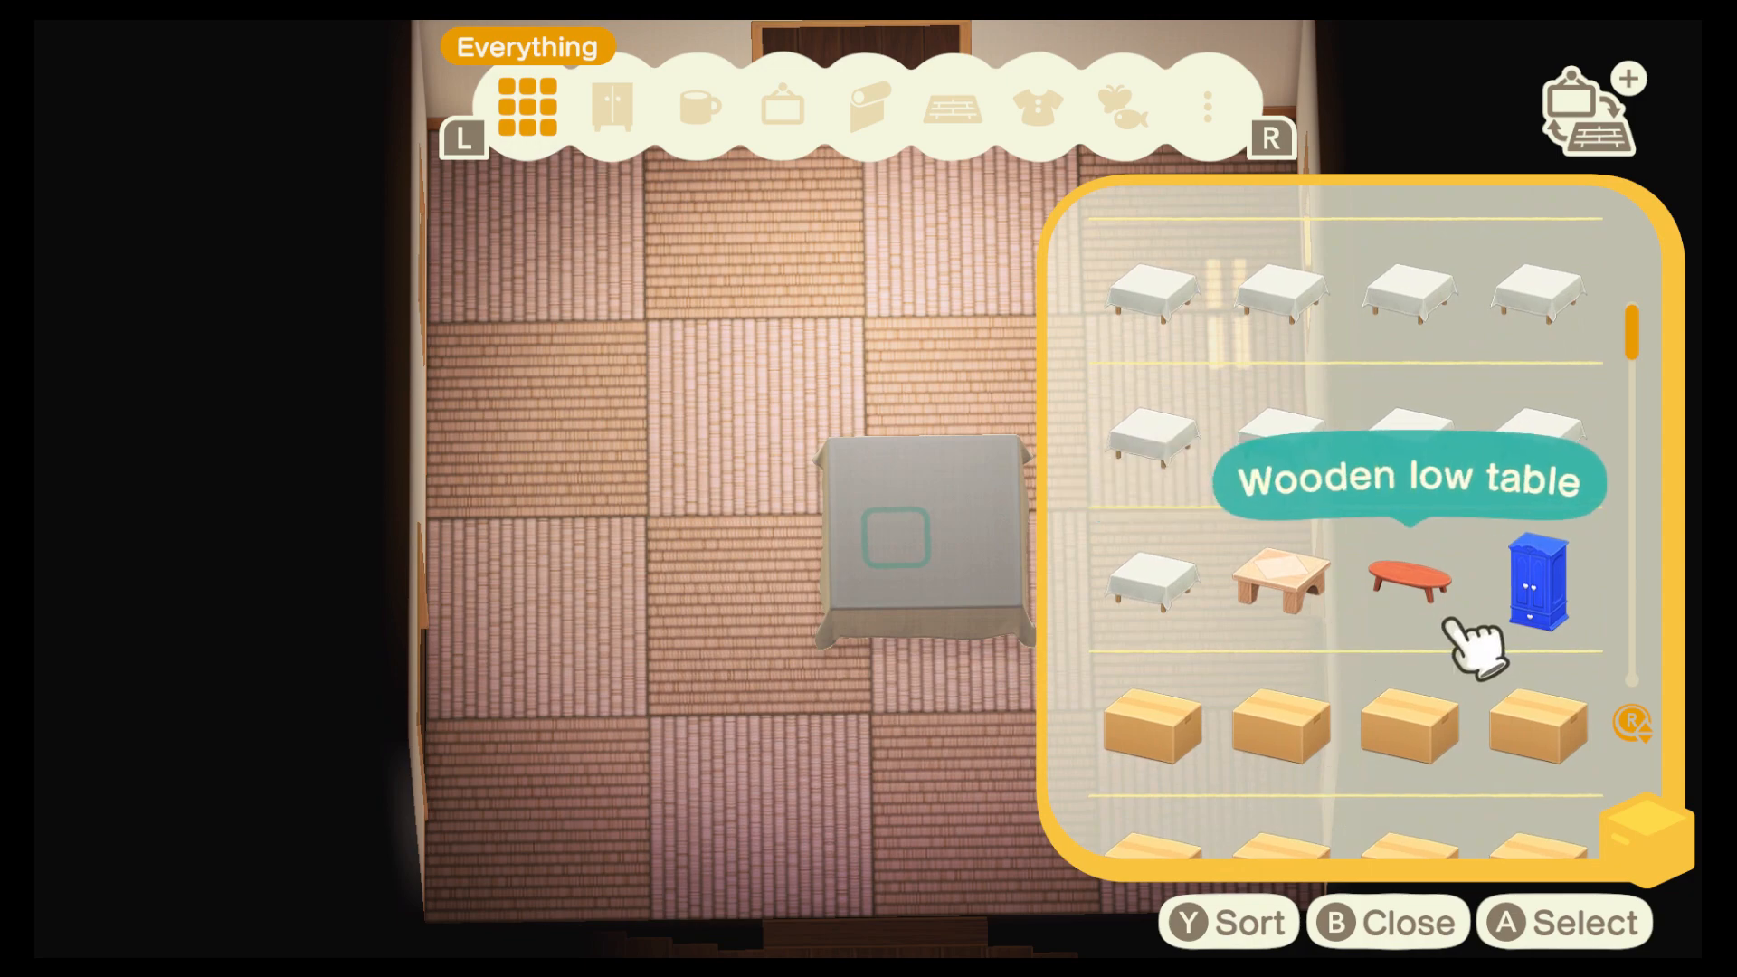
left_click(1406, 577)
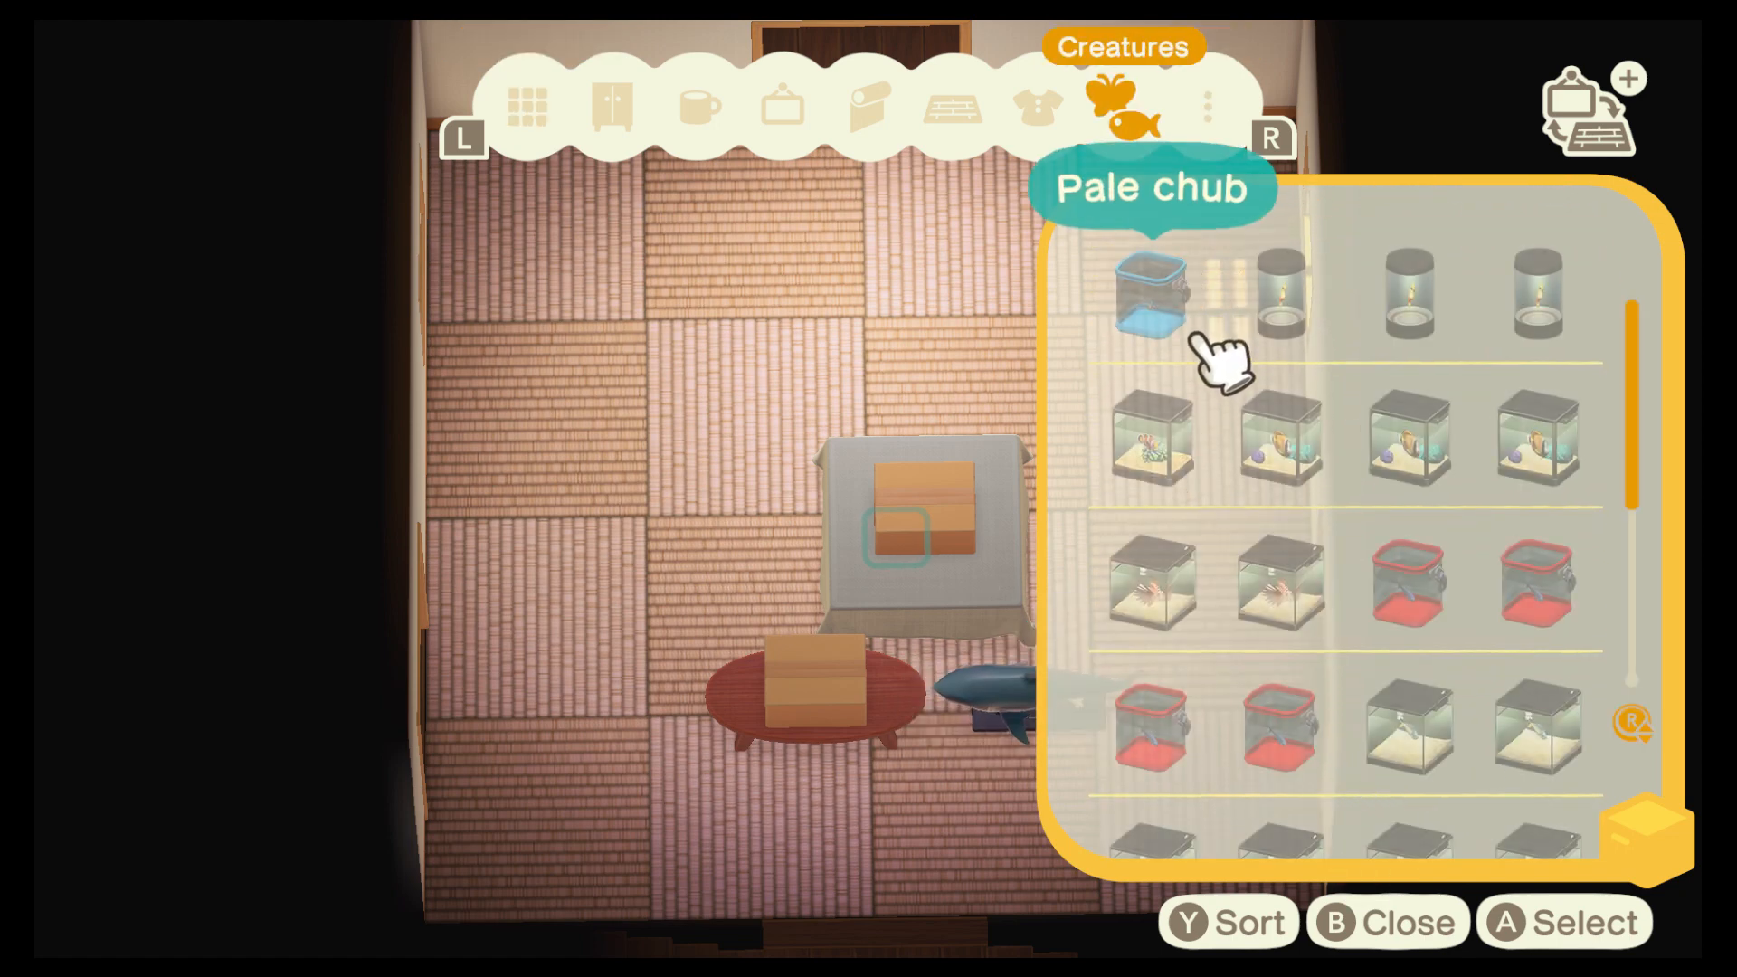
mouse_move(1341, 476)
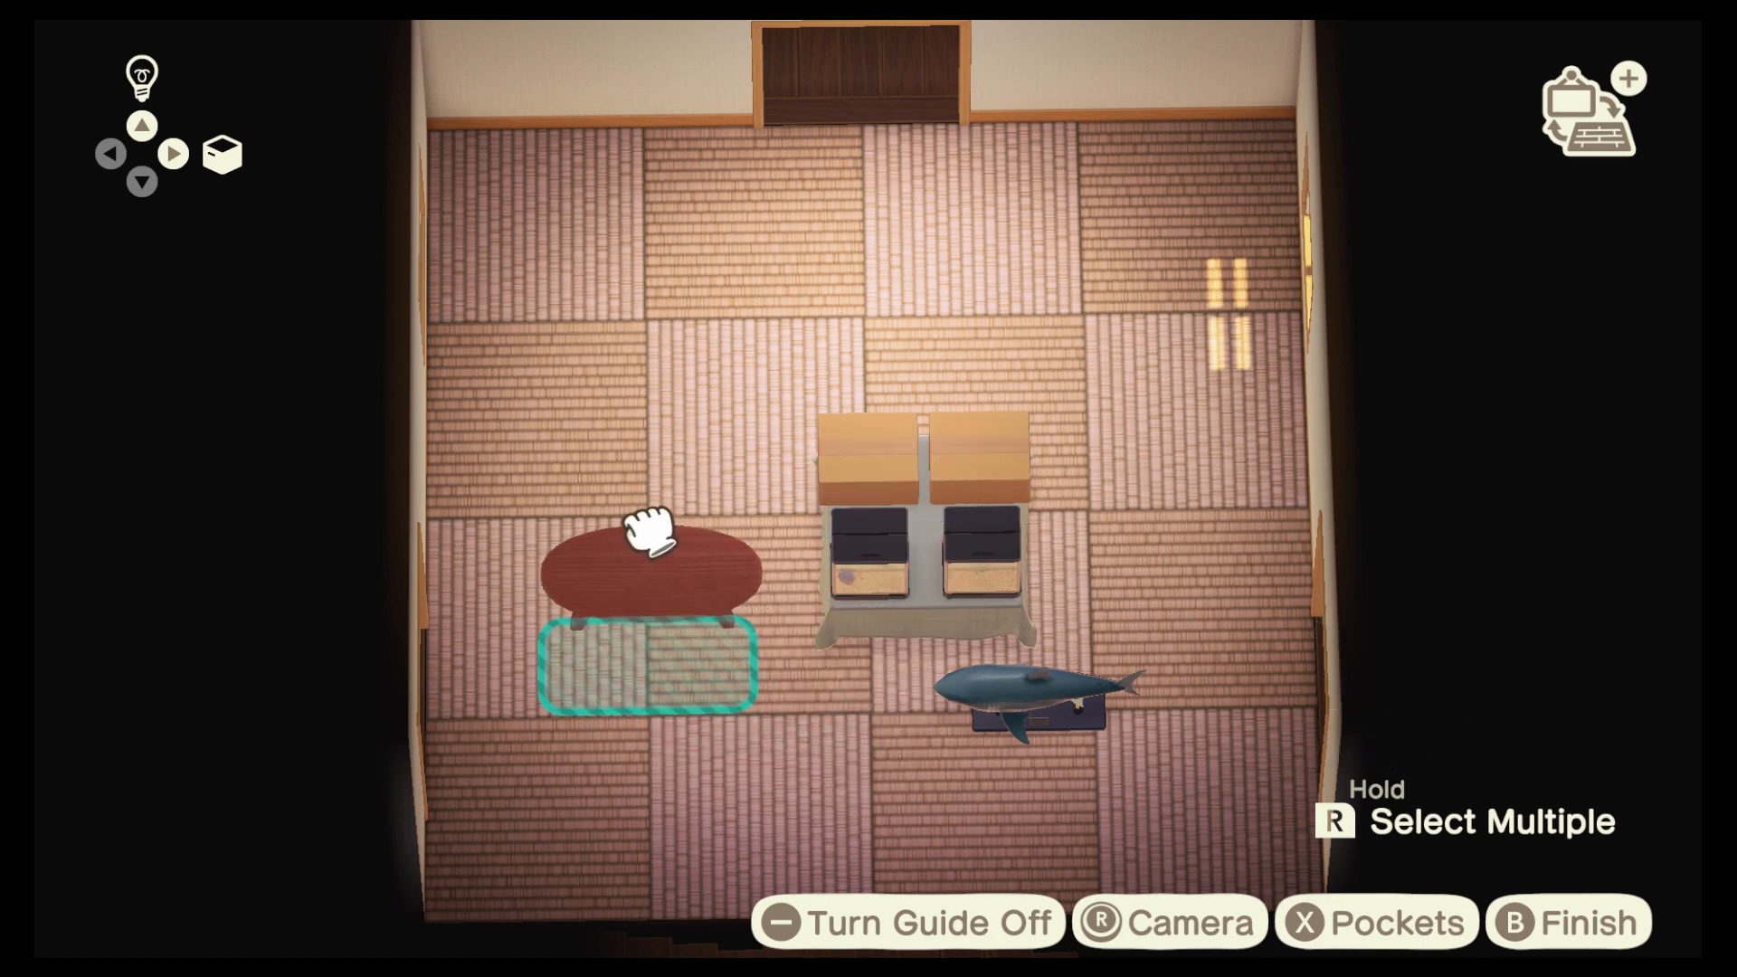
left_click(1036, 709)
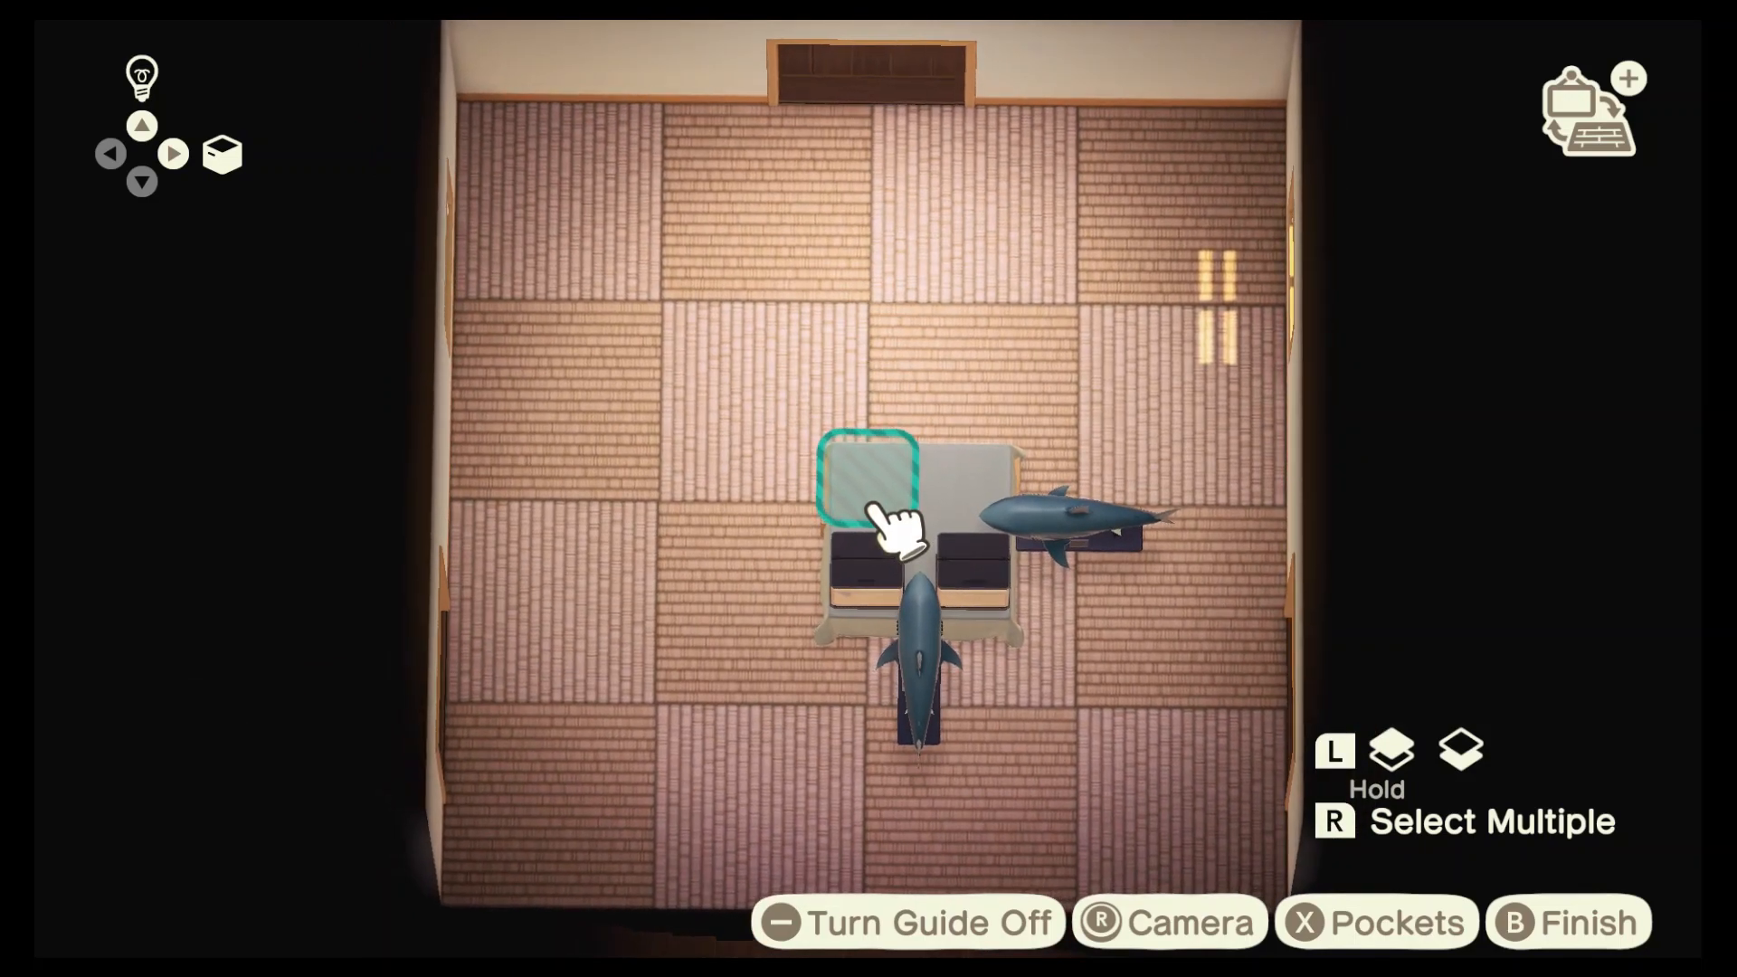
Select the square table and flip storage categories toward Fashion Items
left_click(897, 521)
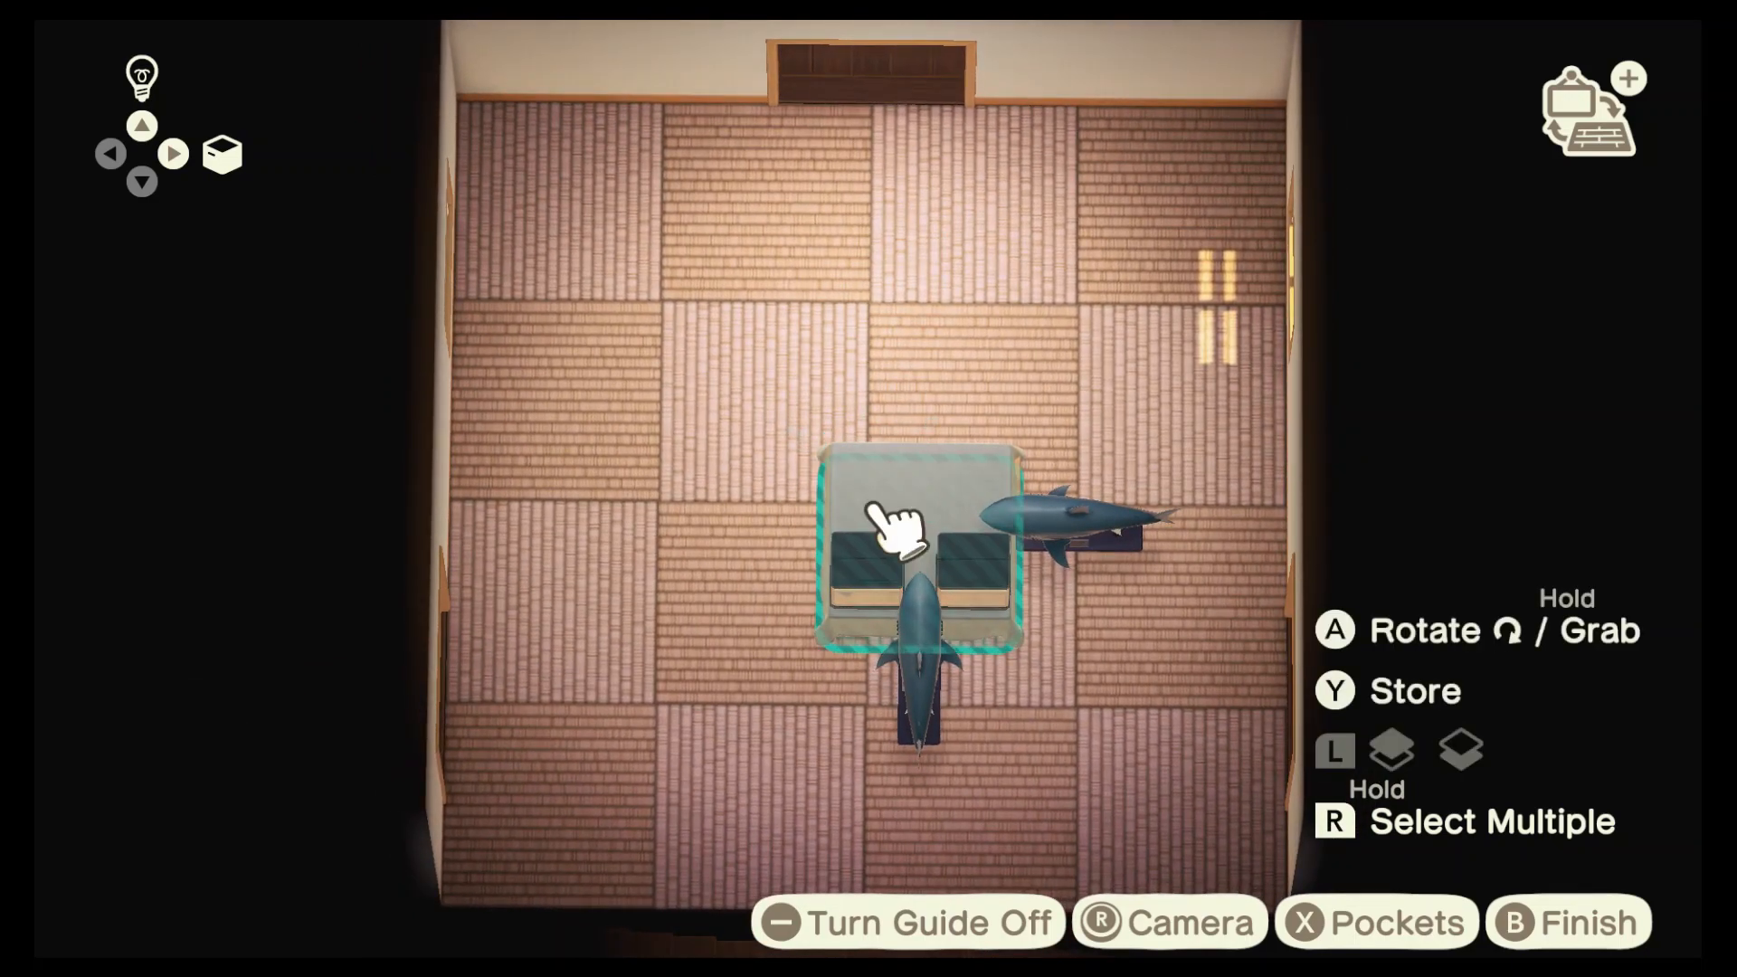
mouse_move(991, 509)
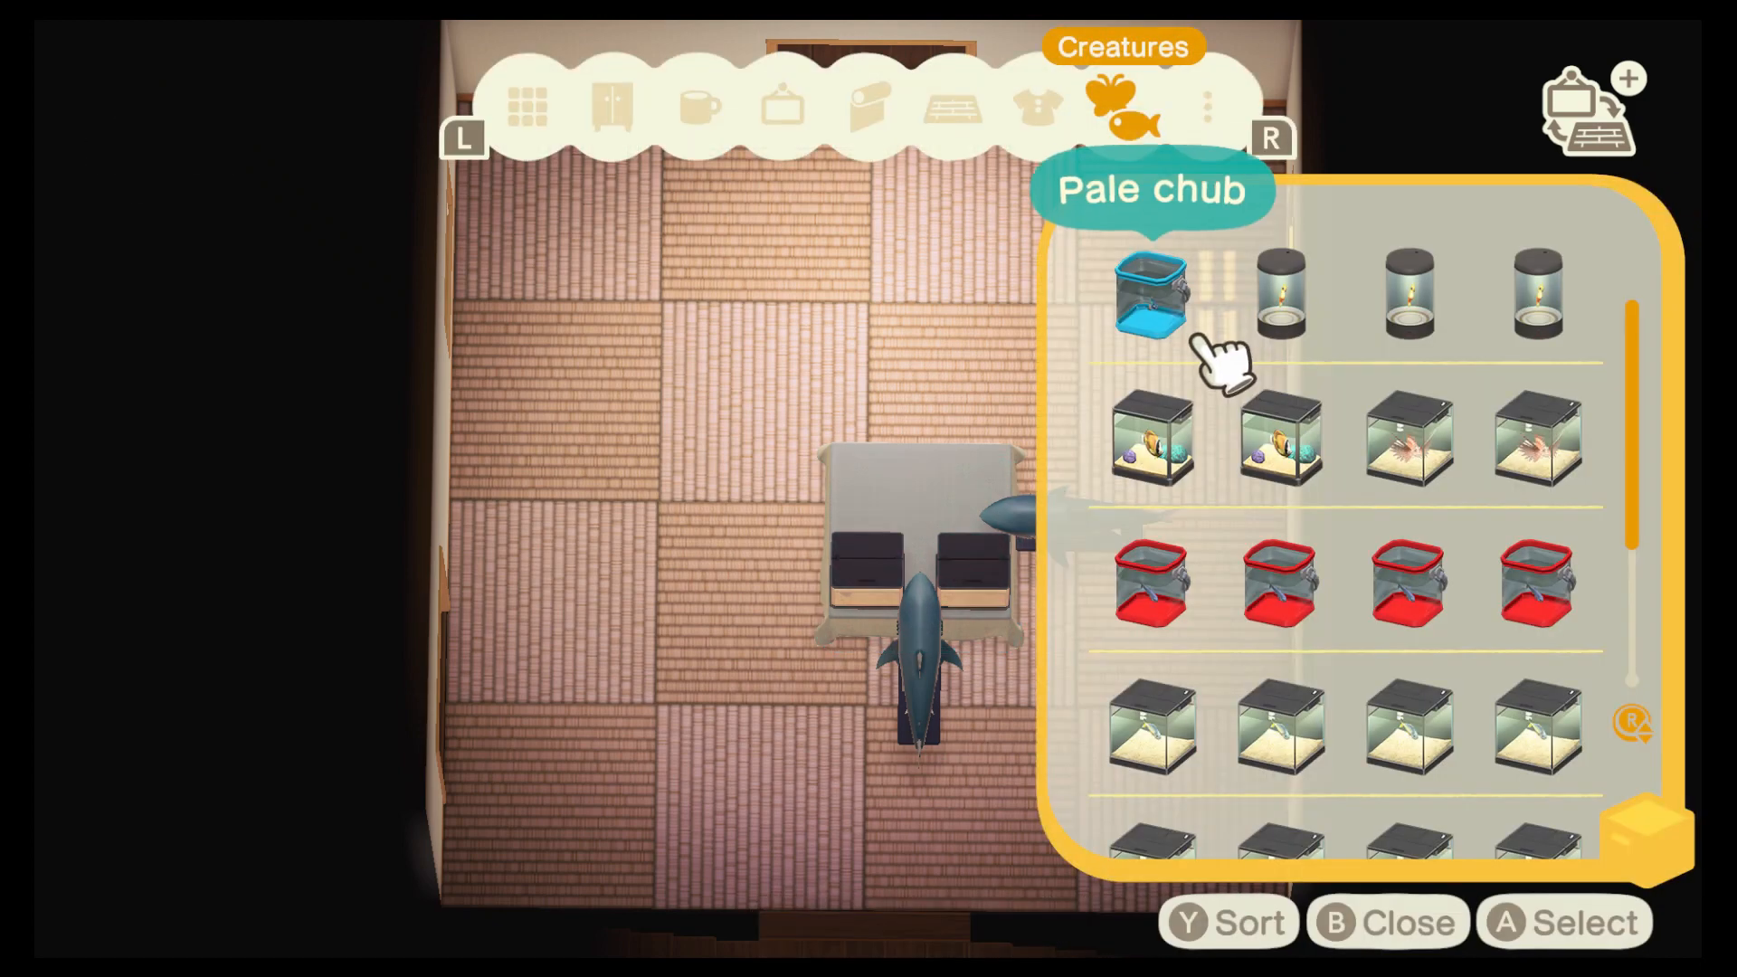
left_click(950, 105)
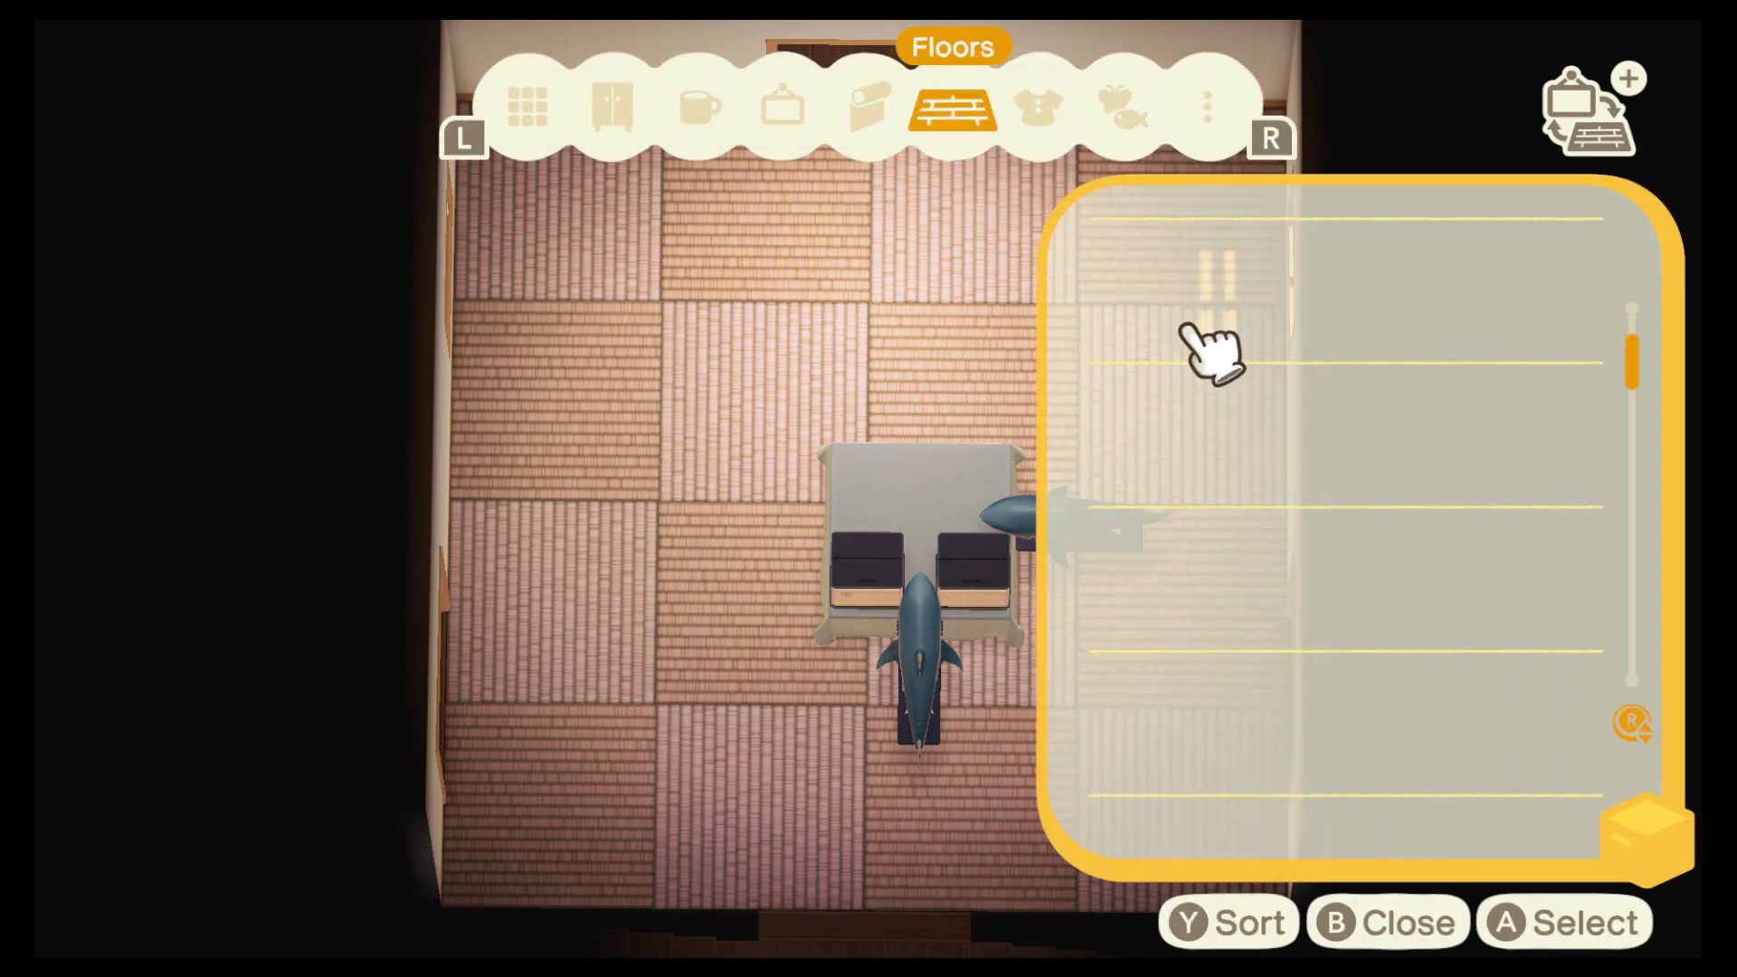
left_click(1036, 108)
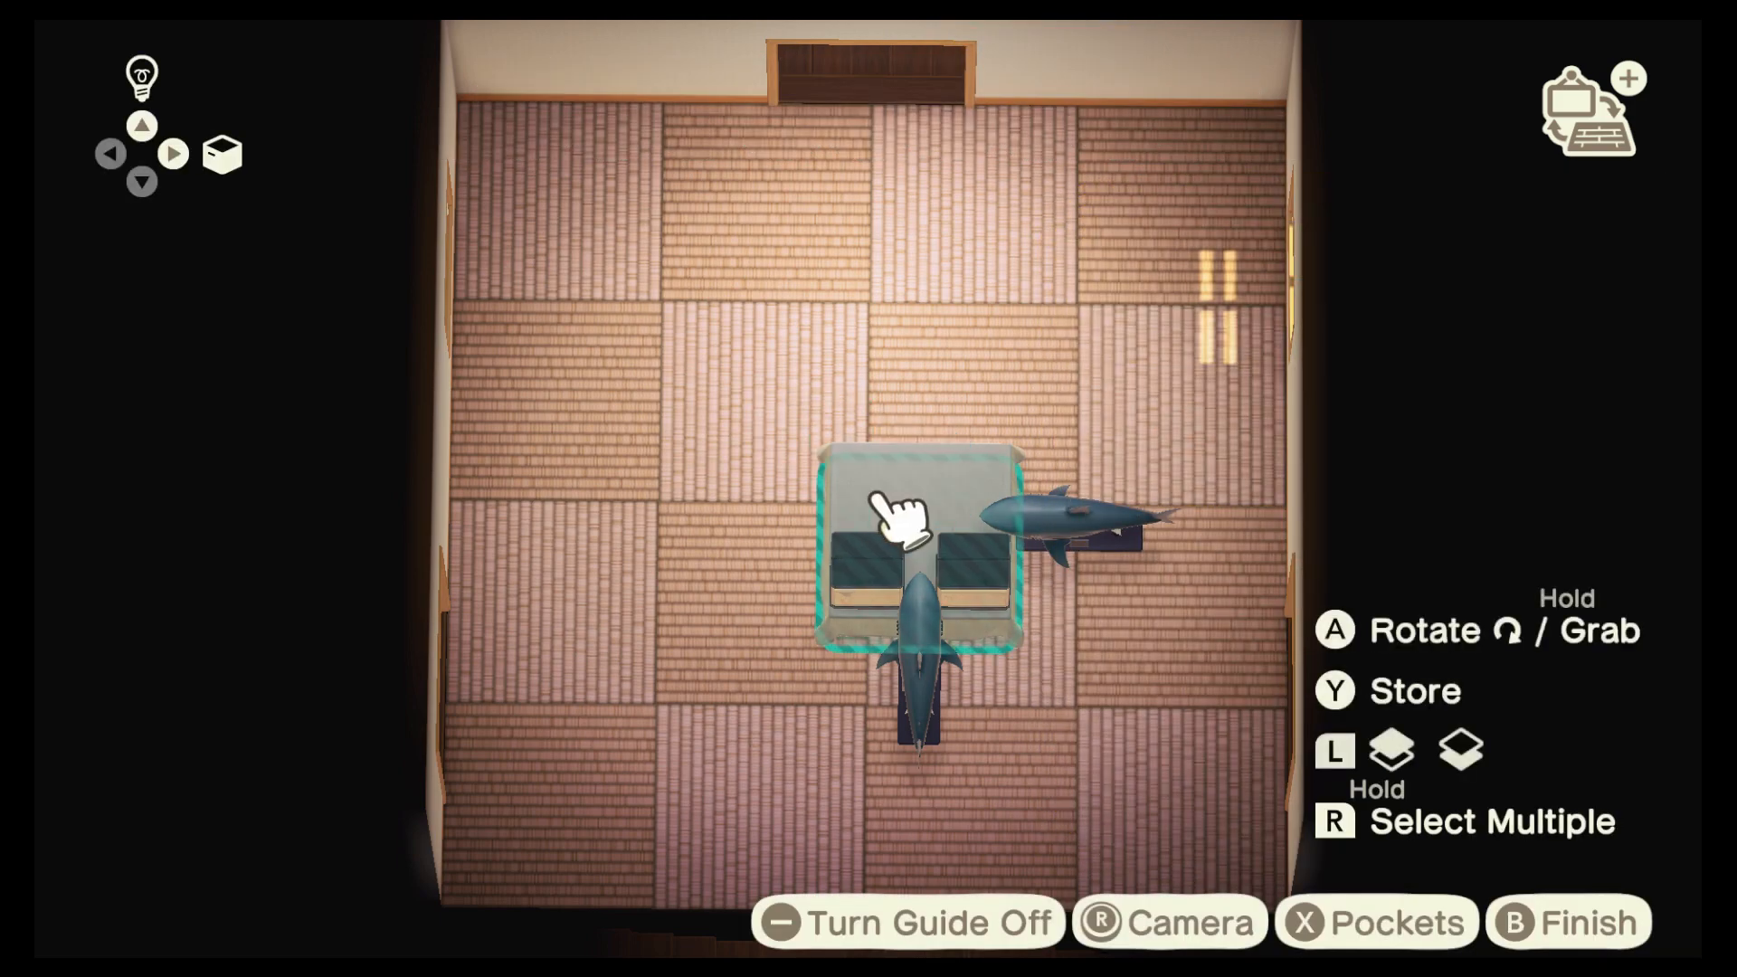
Place a royal crown beside the square table, then store it again
left_click(1376, 922)
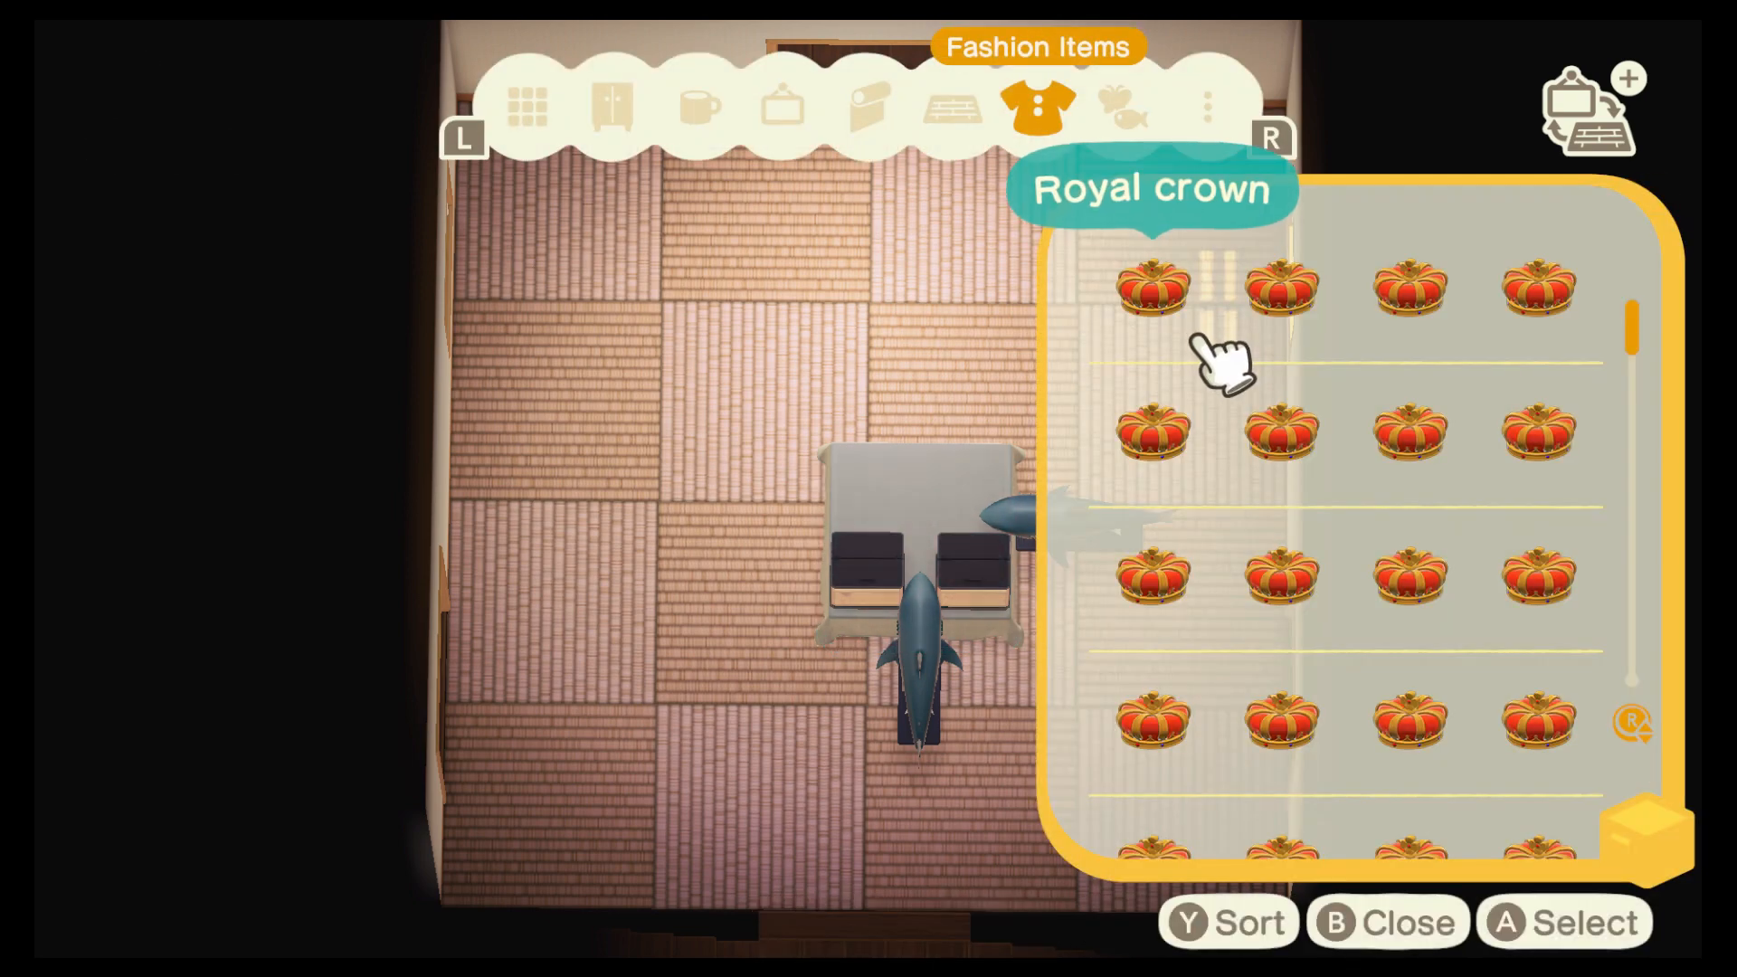
left_click(1152, 286)
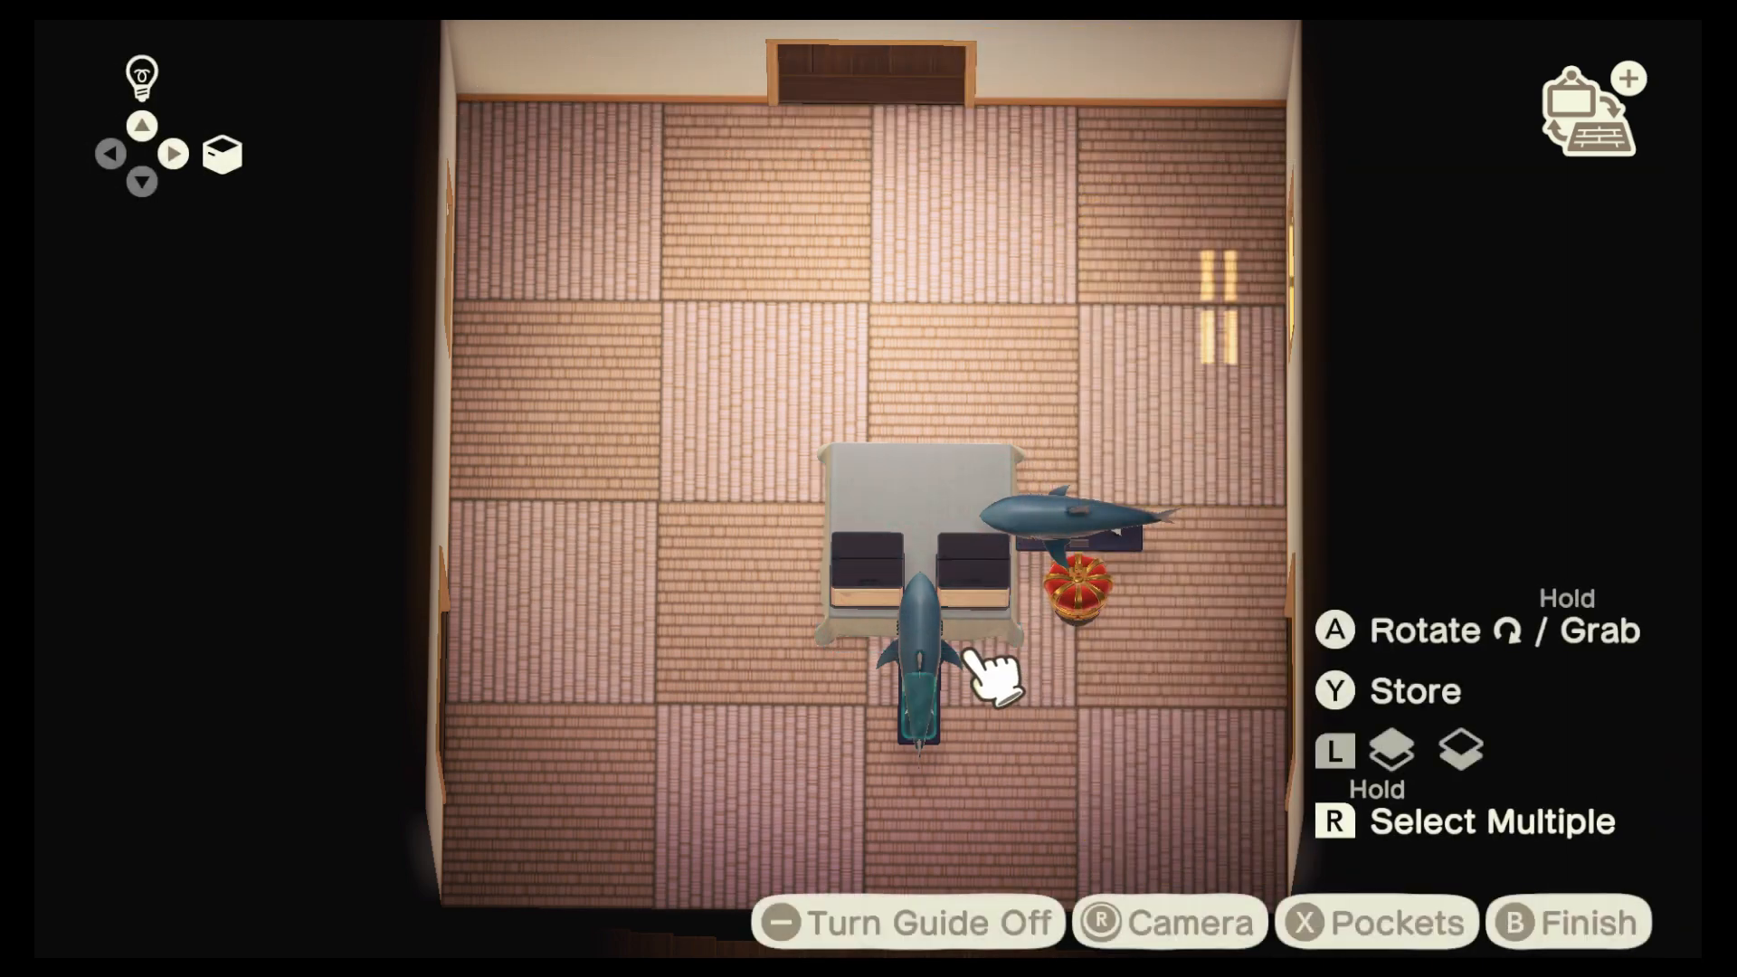
key("y")
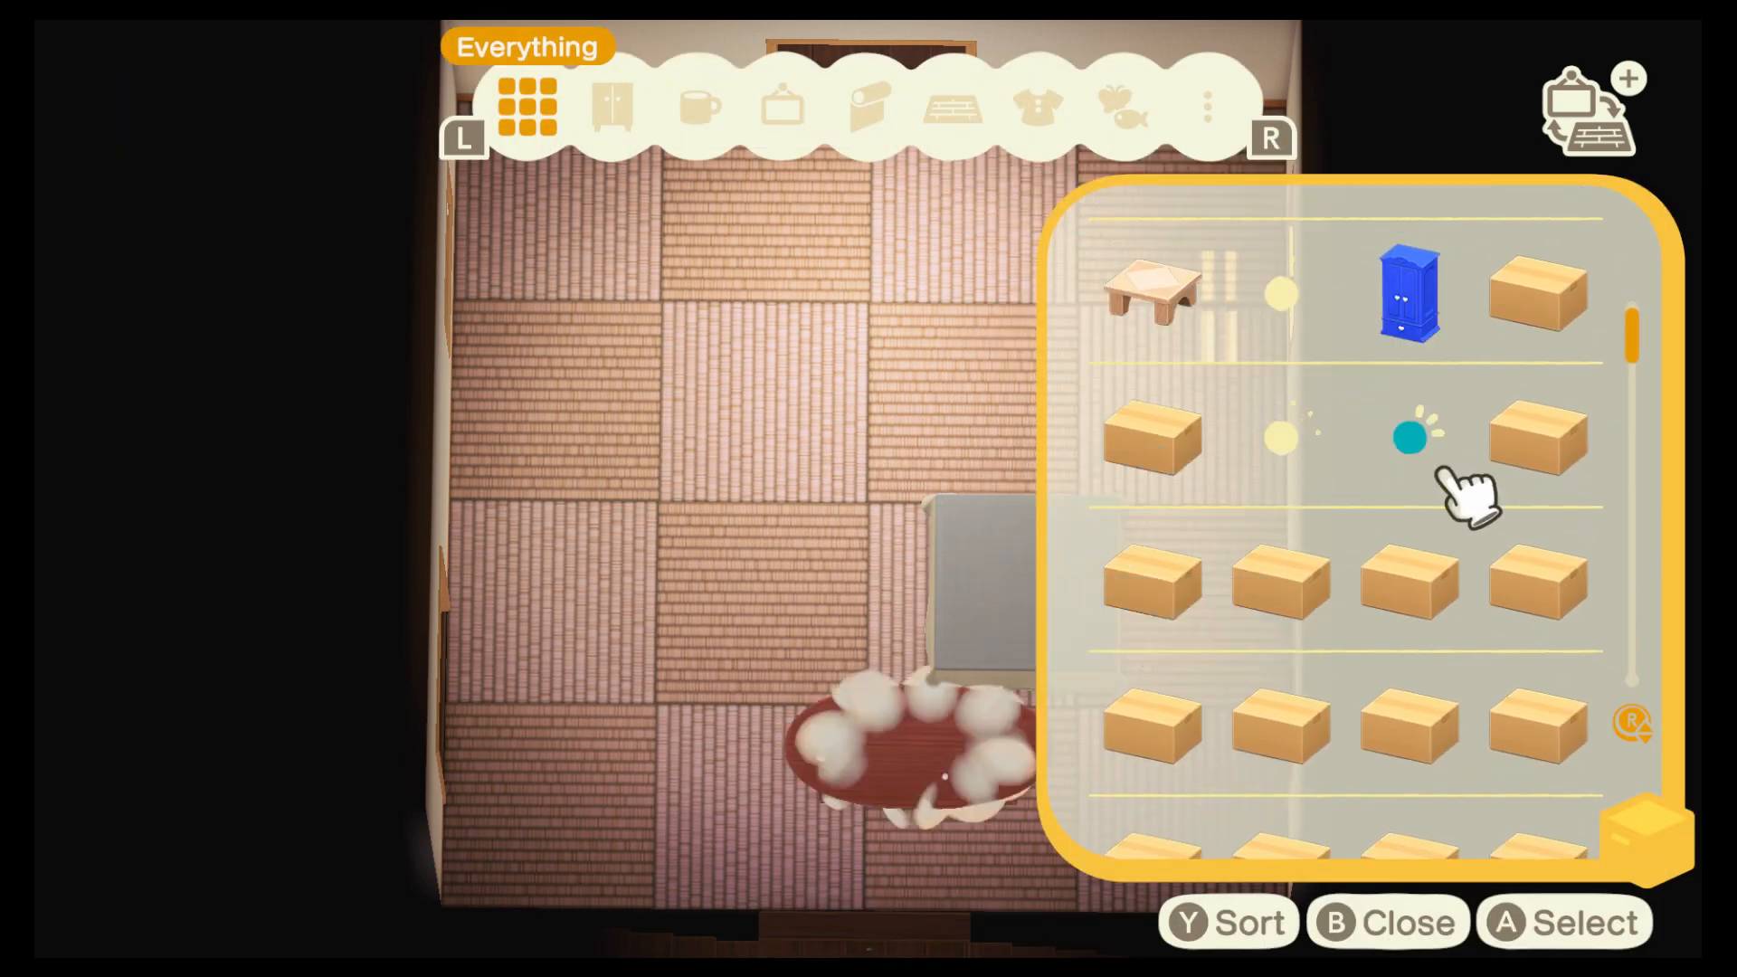
Scroll the Everything list and put cardboard boxes on the square and red oval tables
scroll("down", 3)
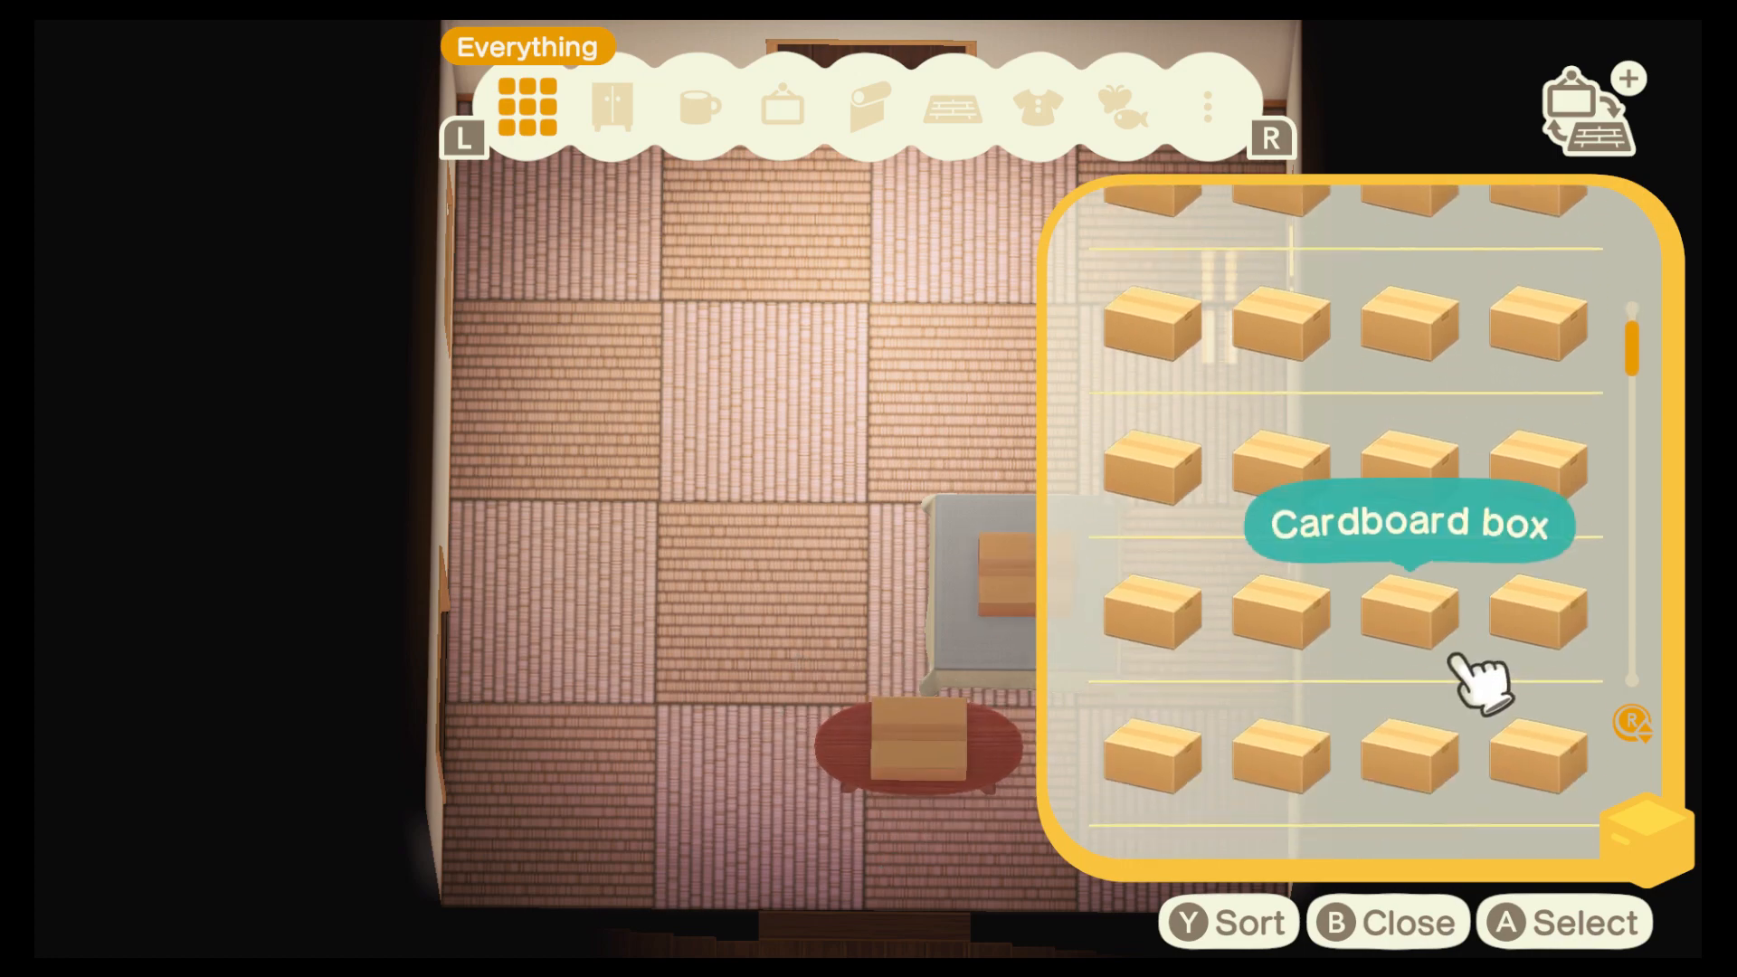
left_click(1120, 107)
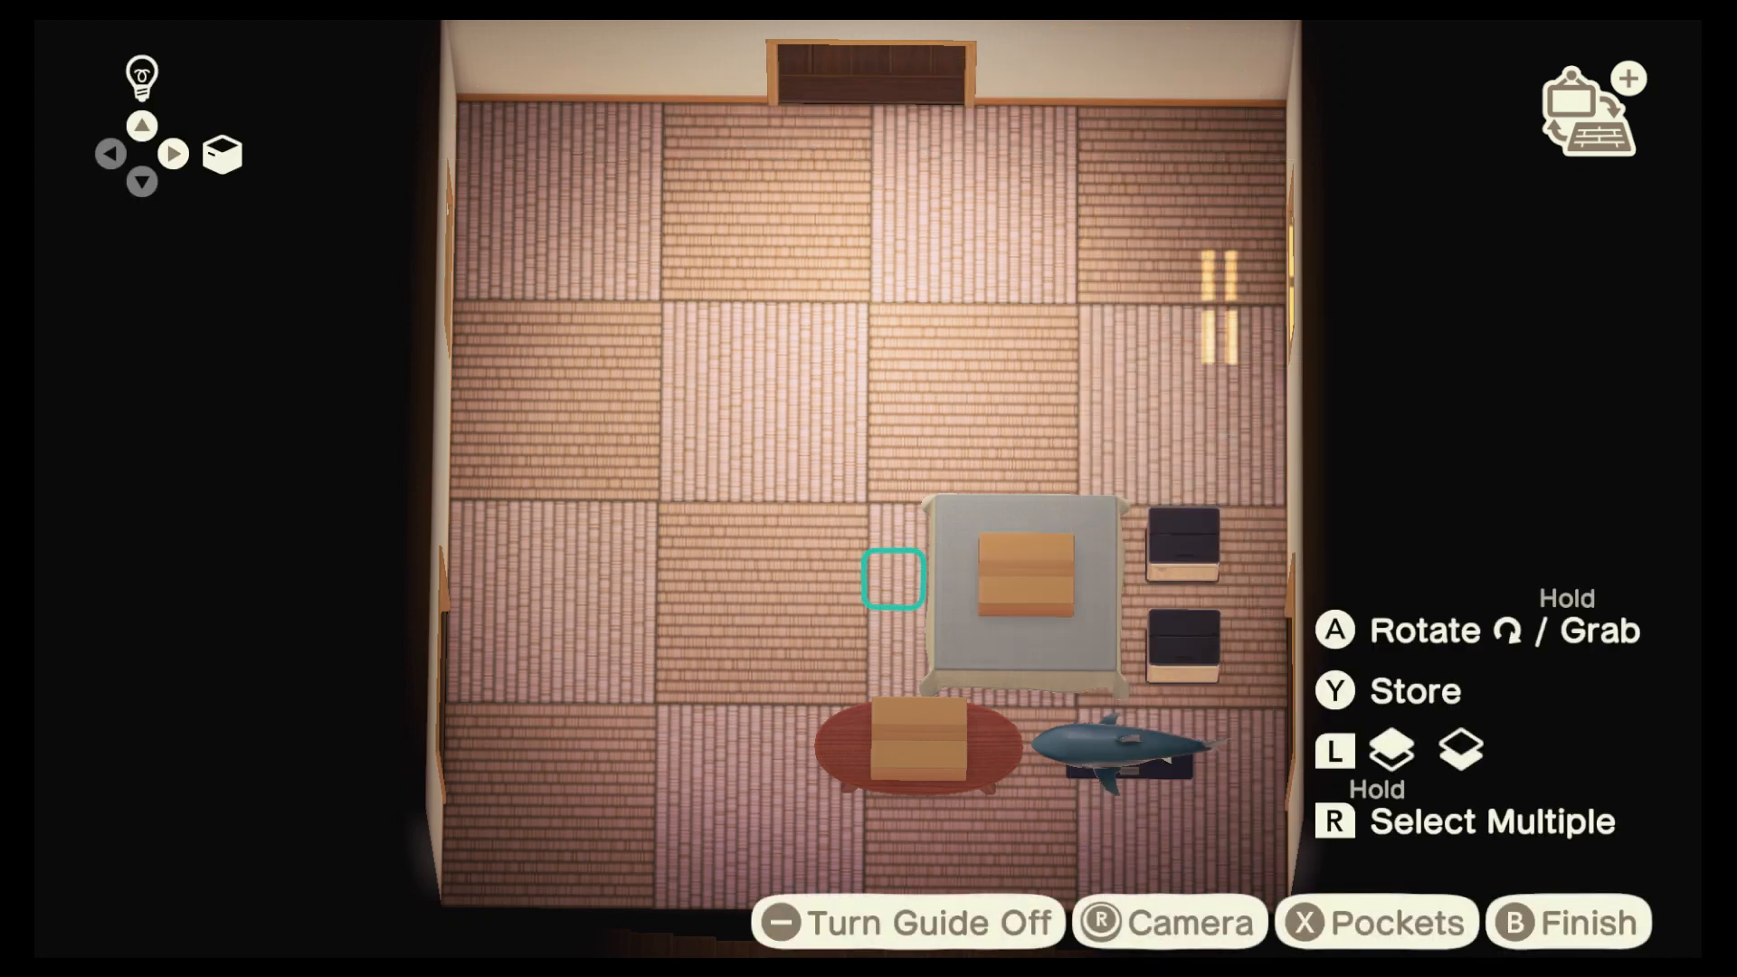
mouse_move(1025, 582)
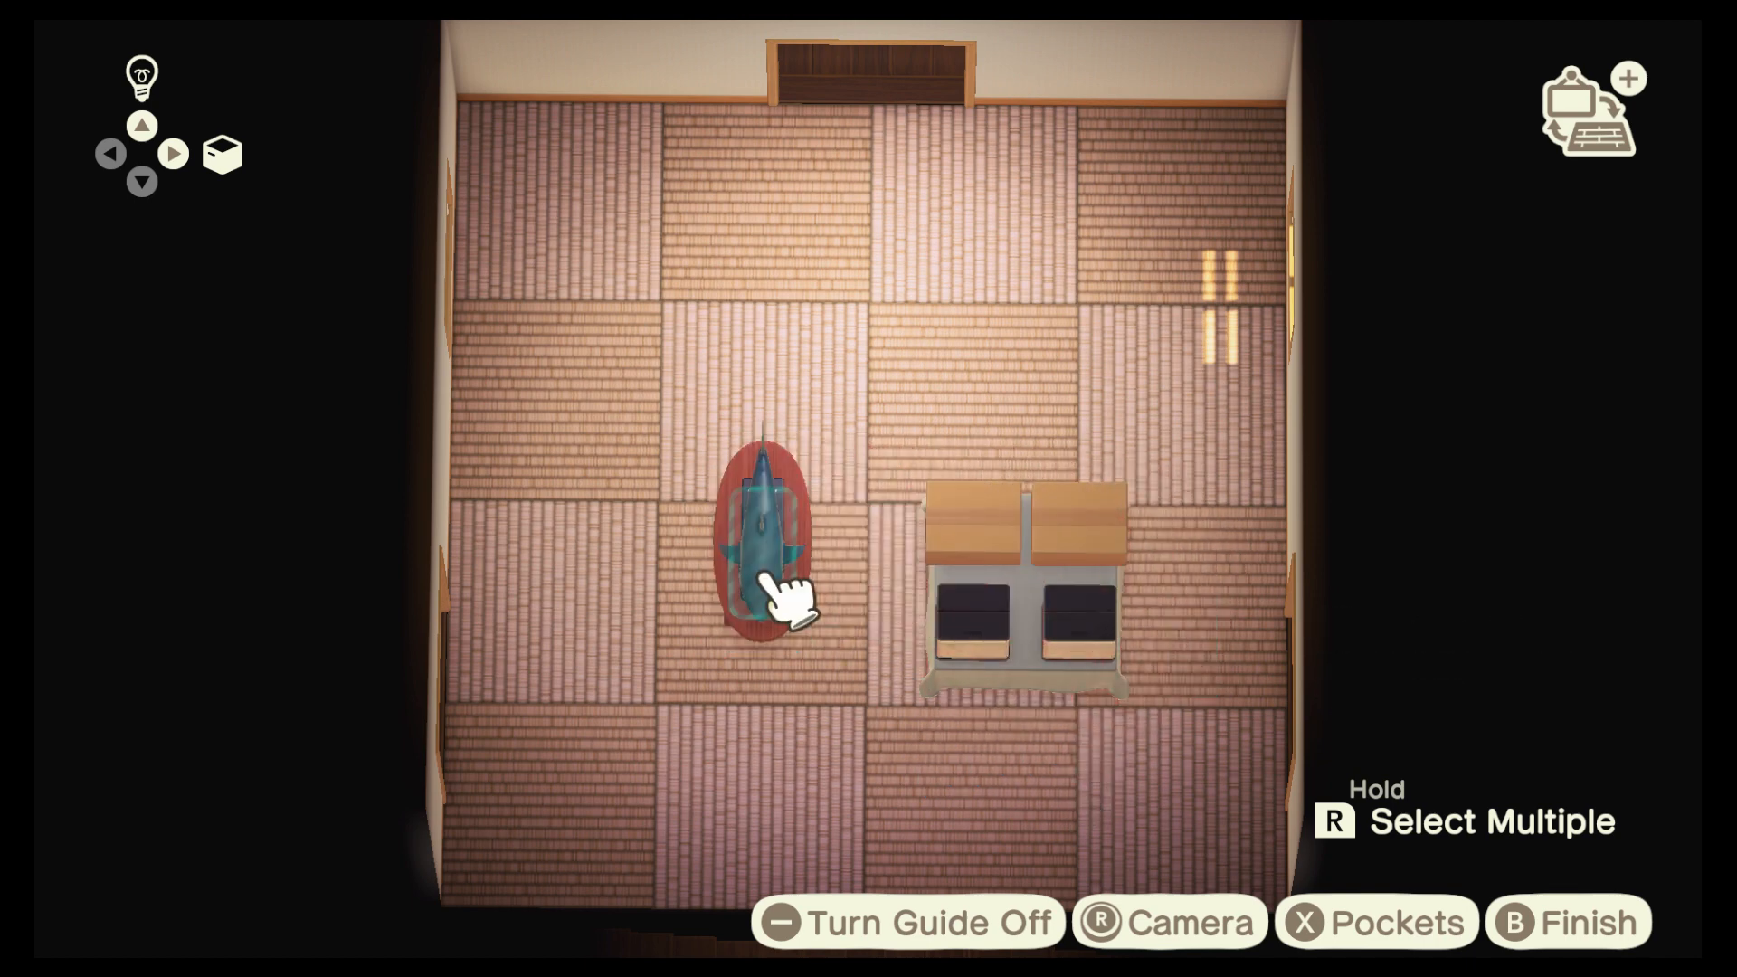
Grab the shark-topped red table, turn it lengthwise and set it against the square table
left_click(762, 554)
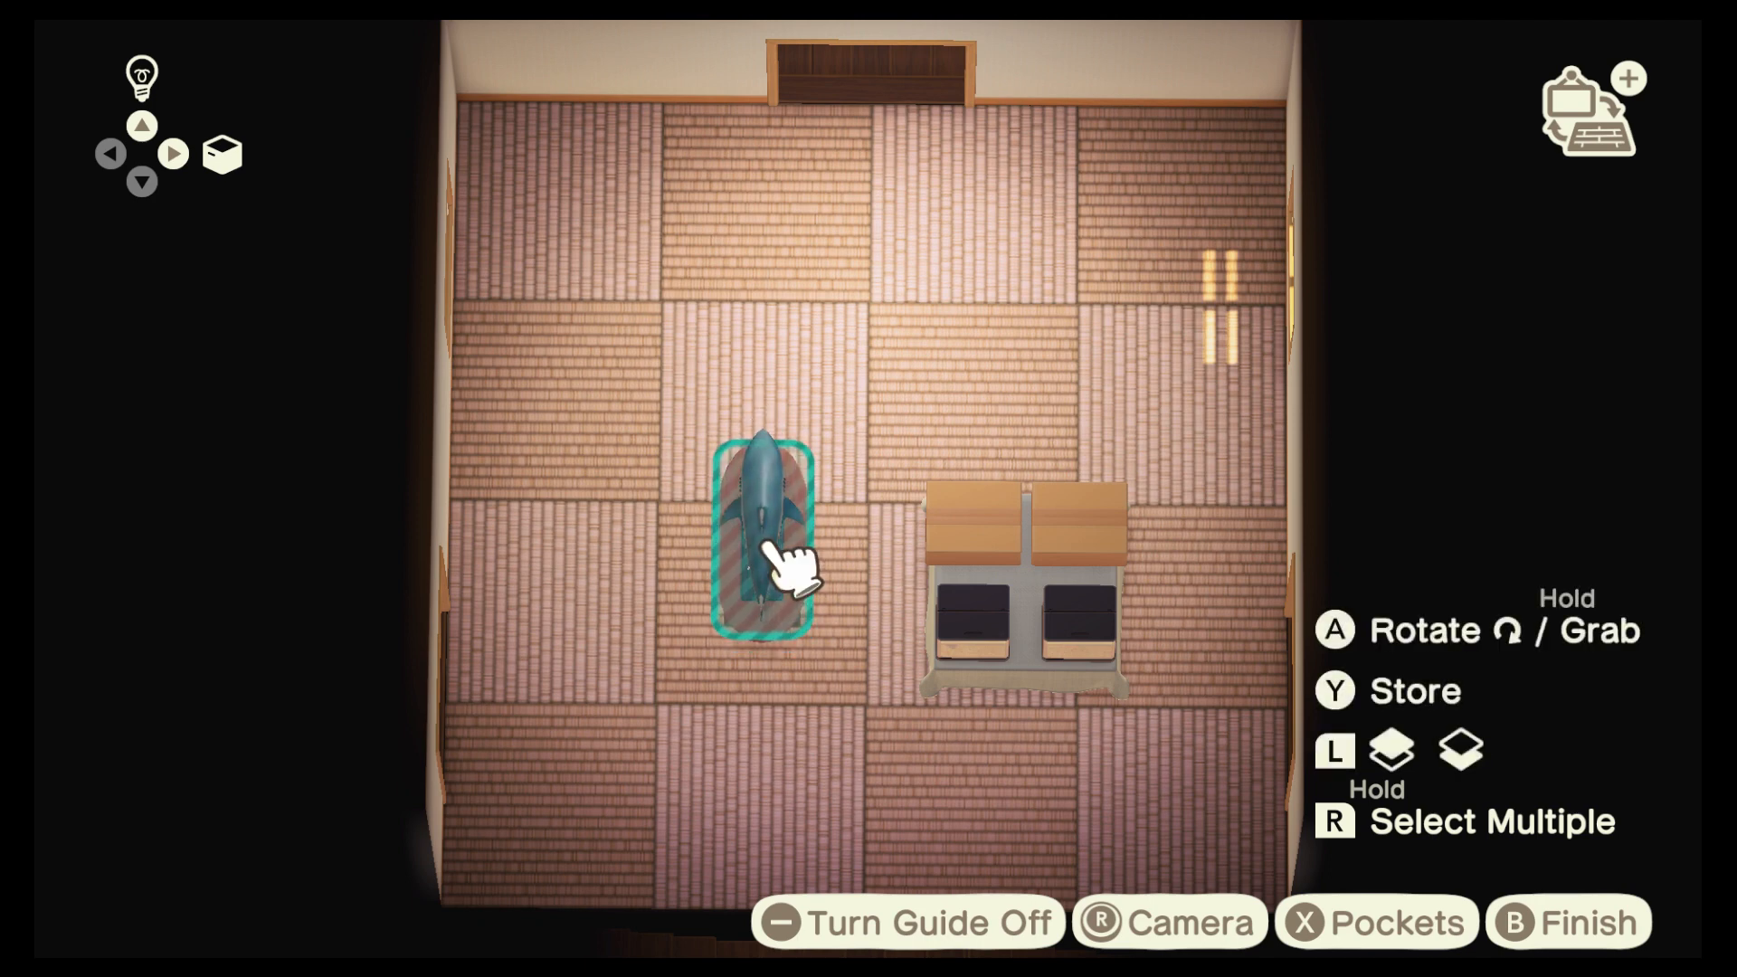
key("A")
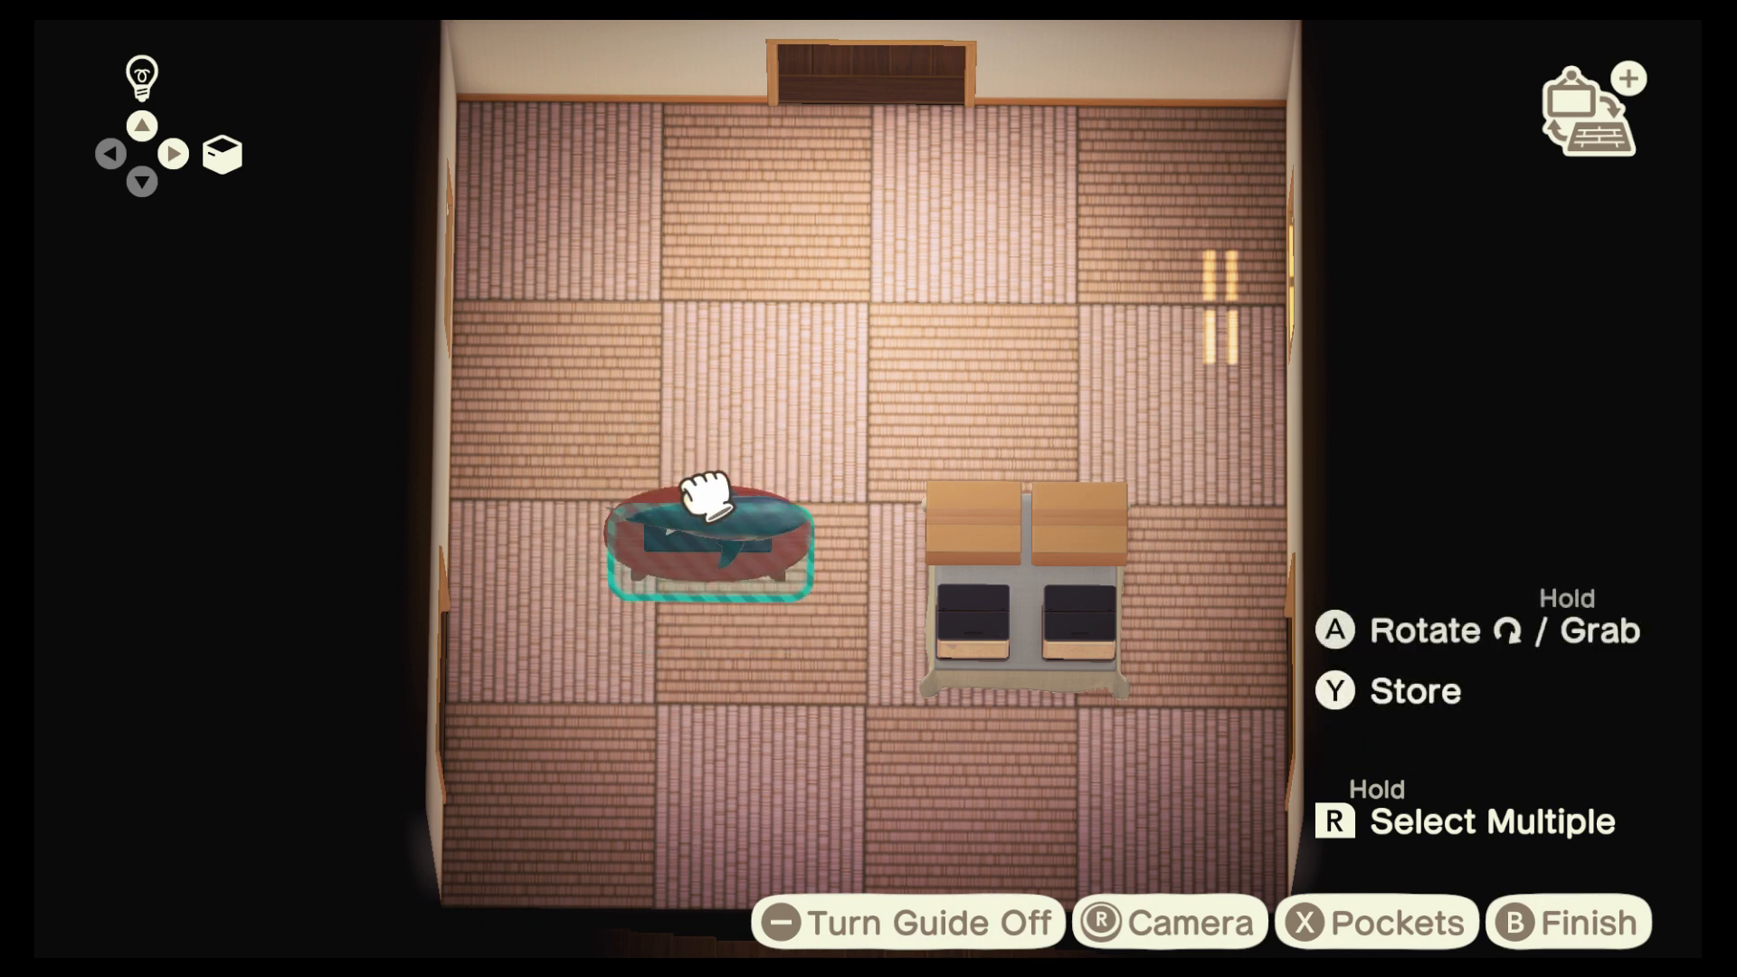
key("A")
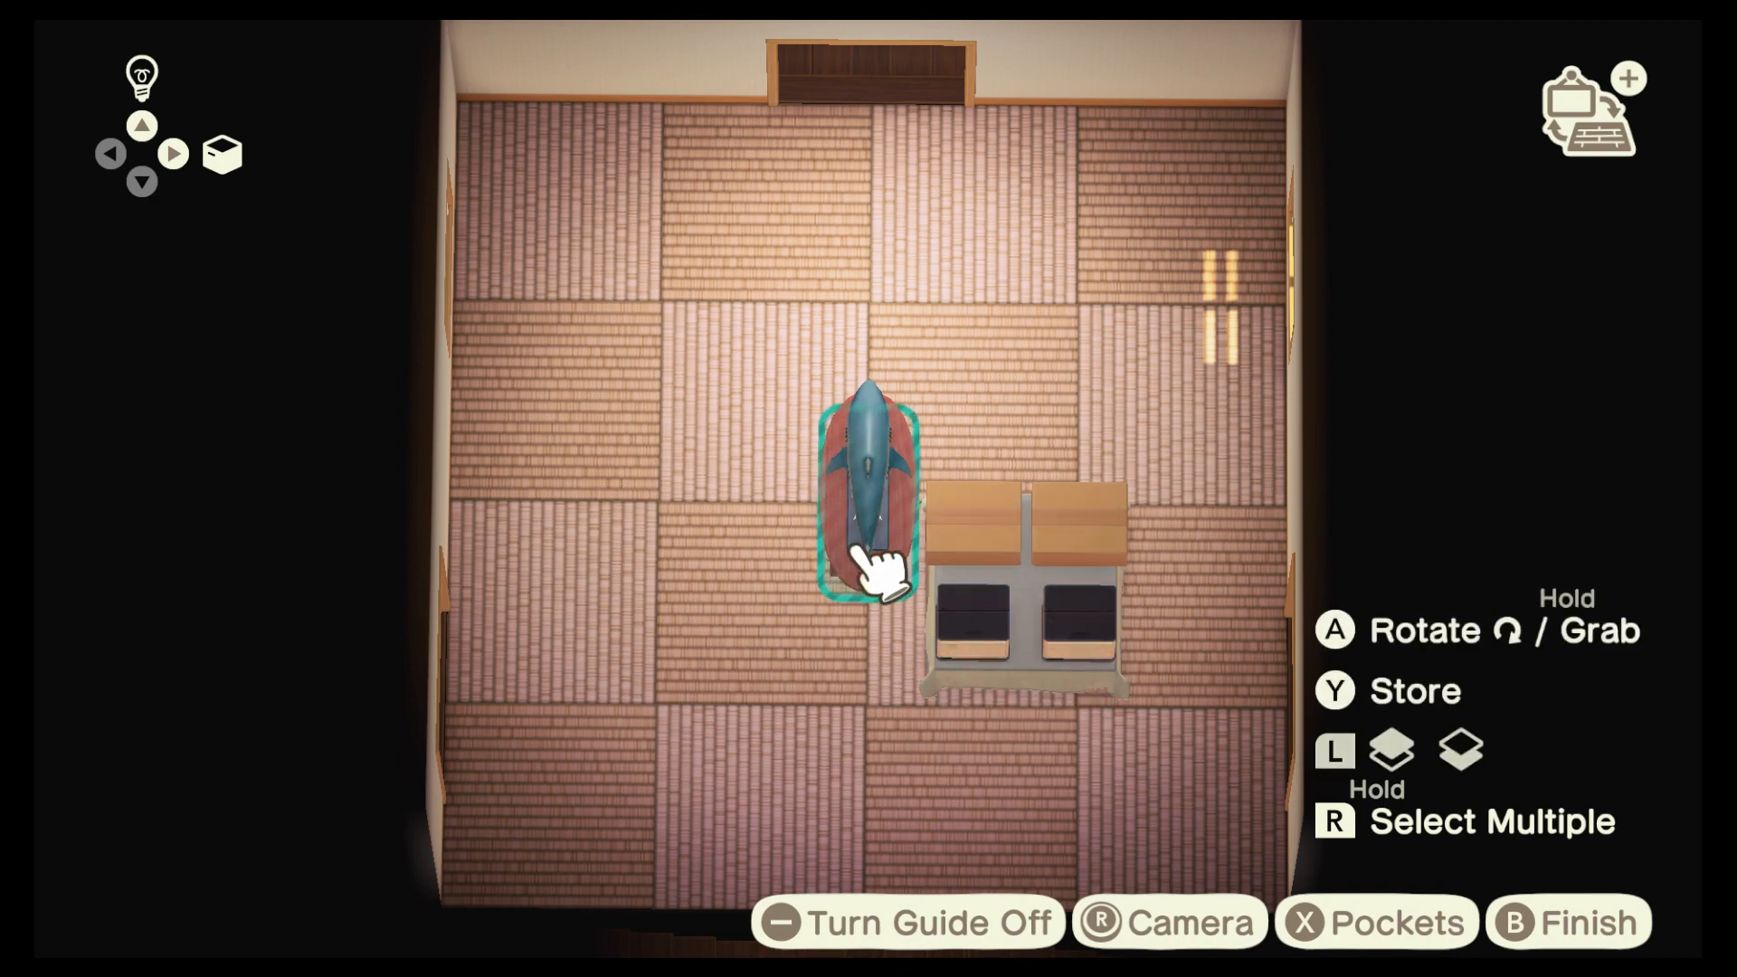
key("b")
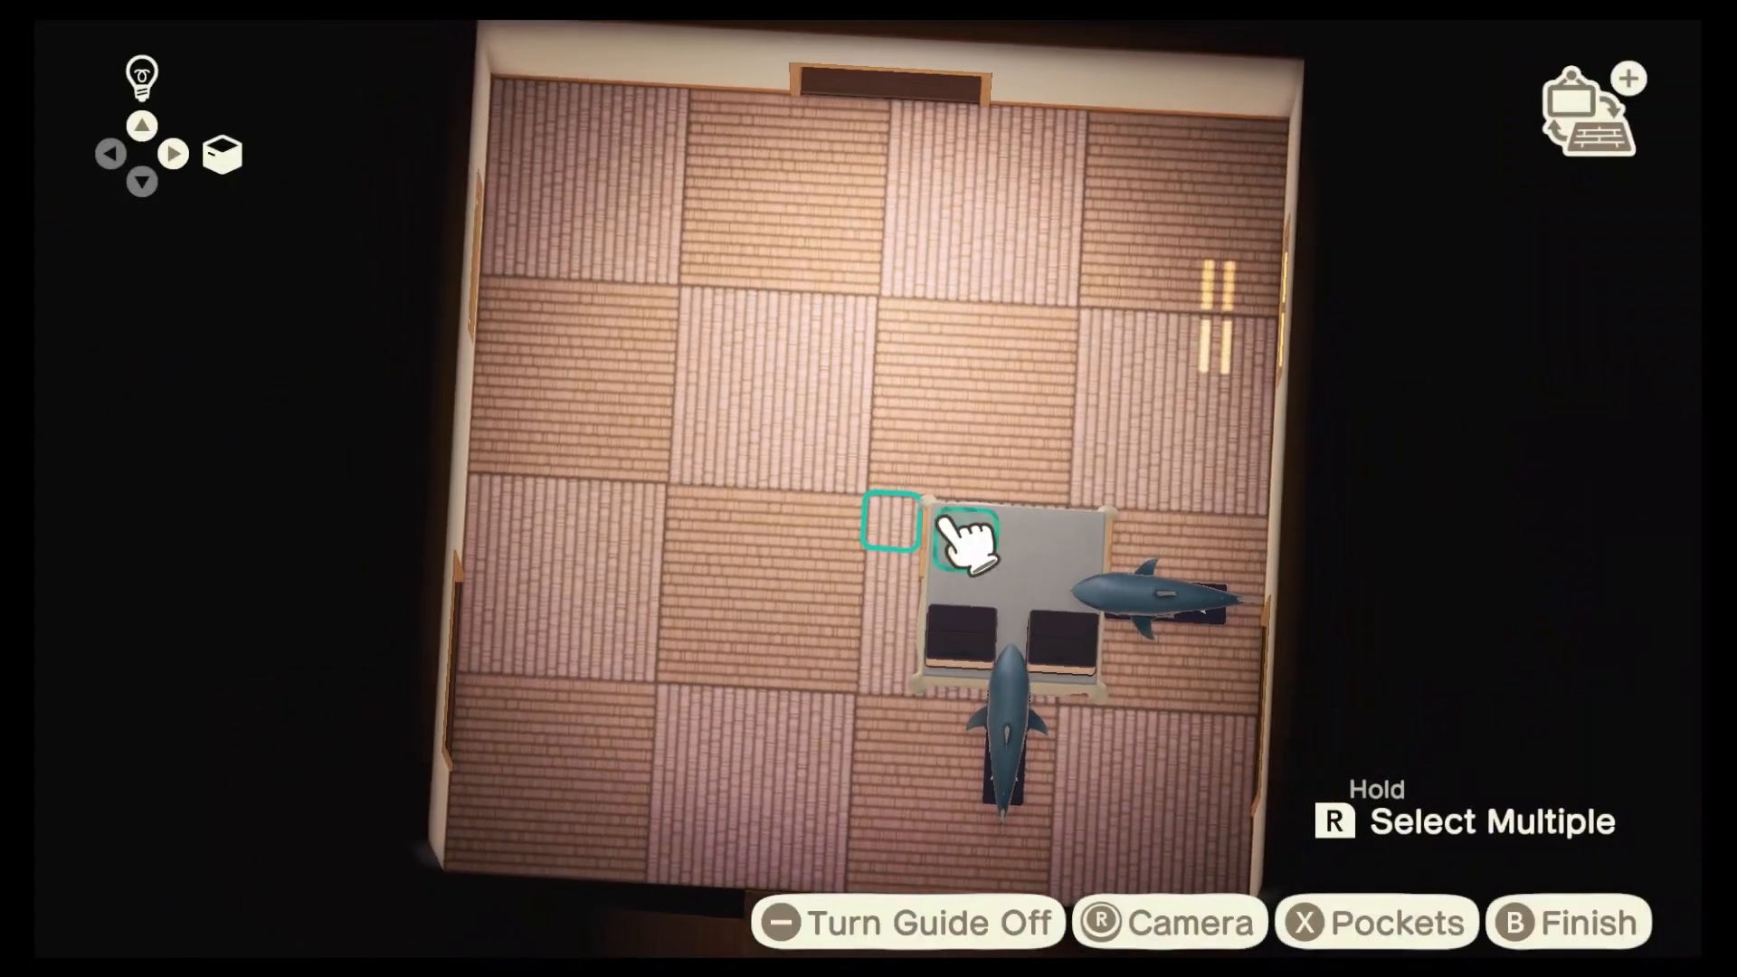
Pick up the royal crowns beside the table and bring up stored crowns
left_click(963, 542)
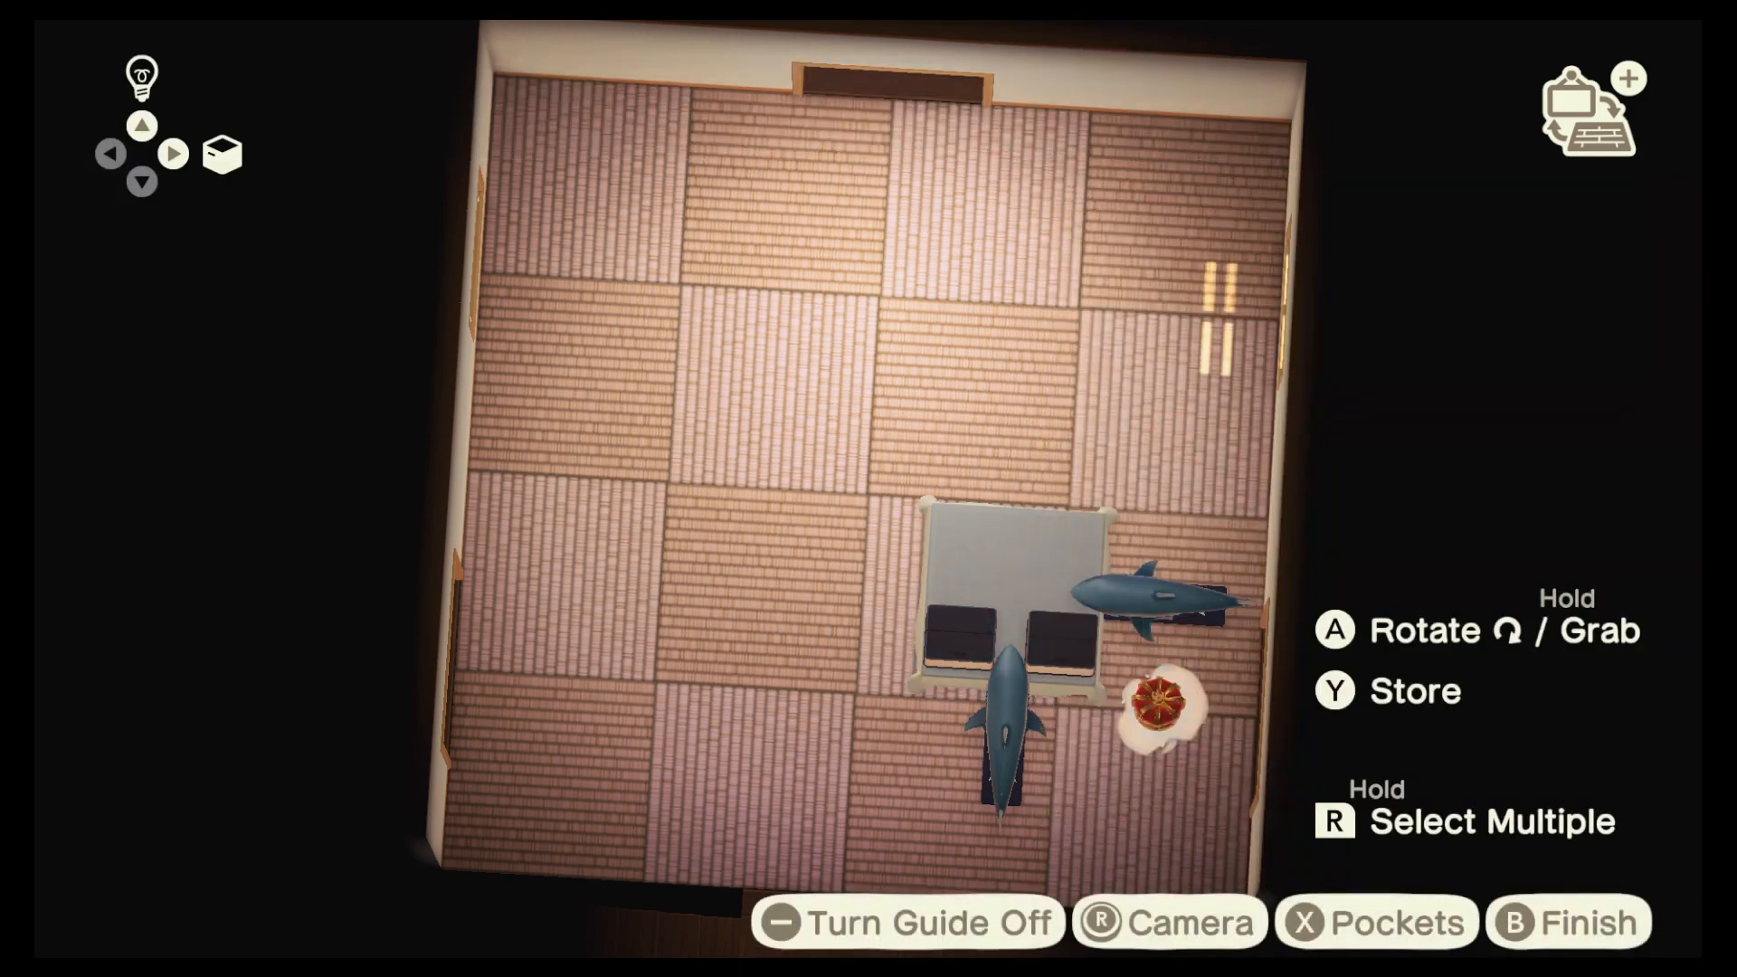
left_click(1020, 603)
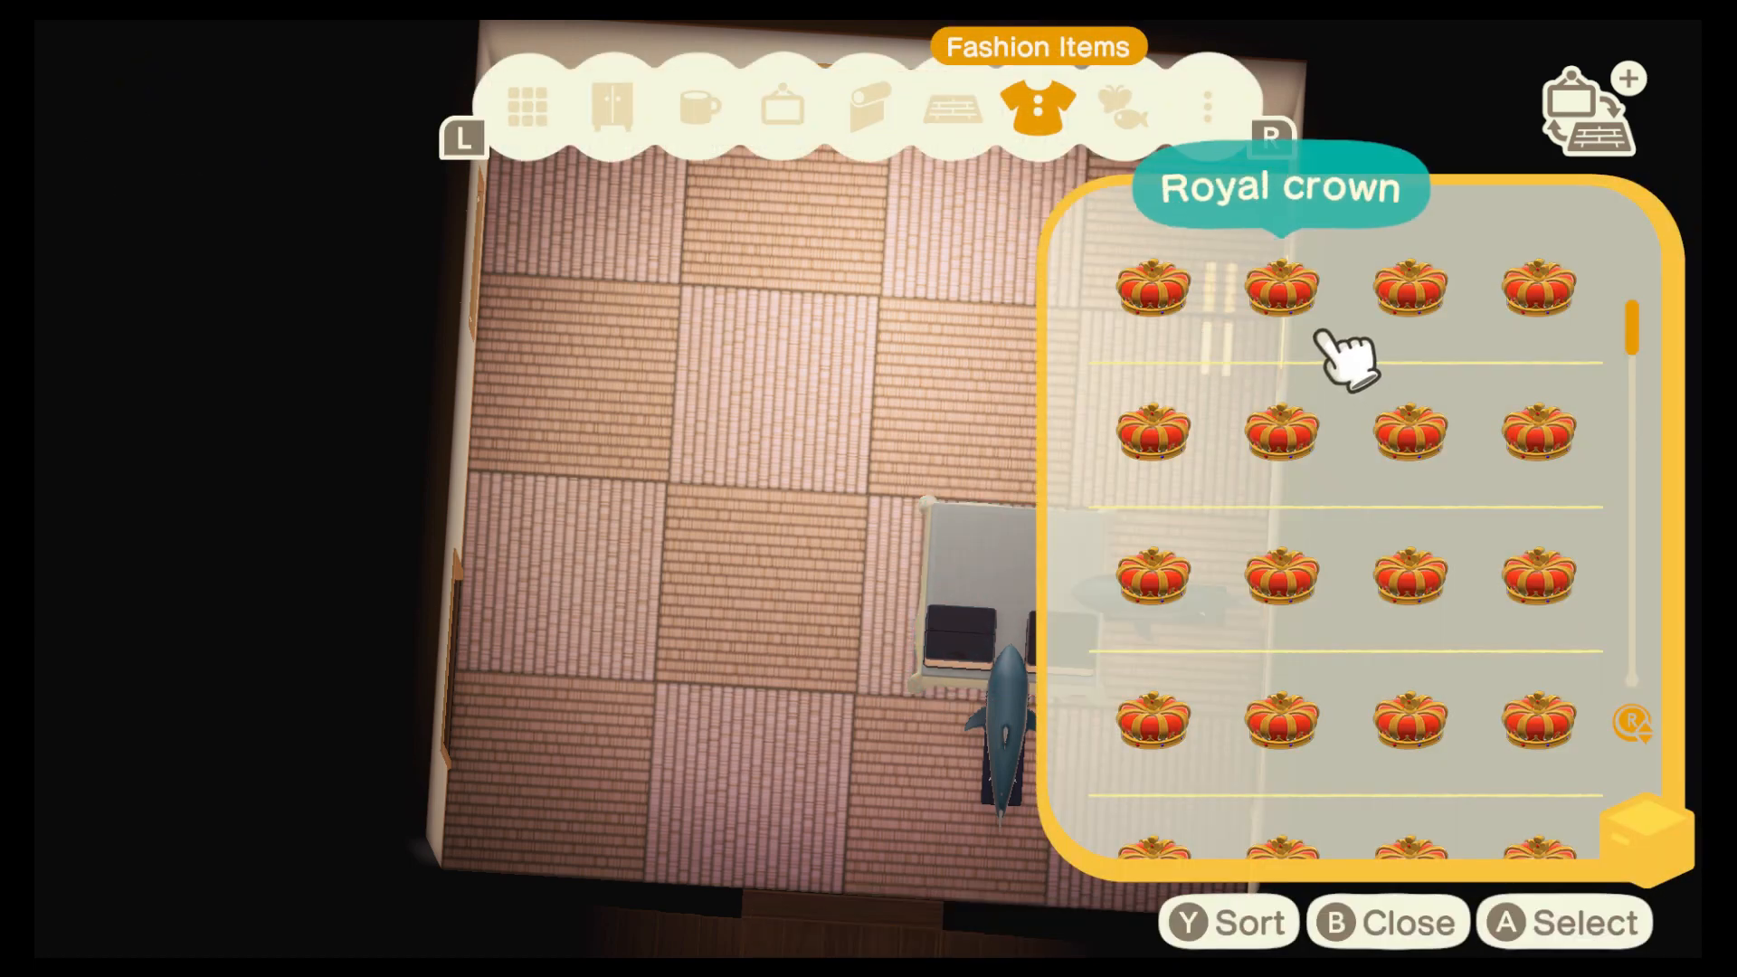
key("b")
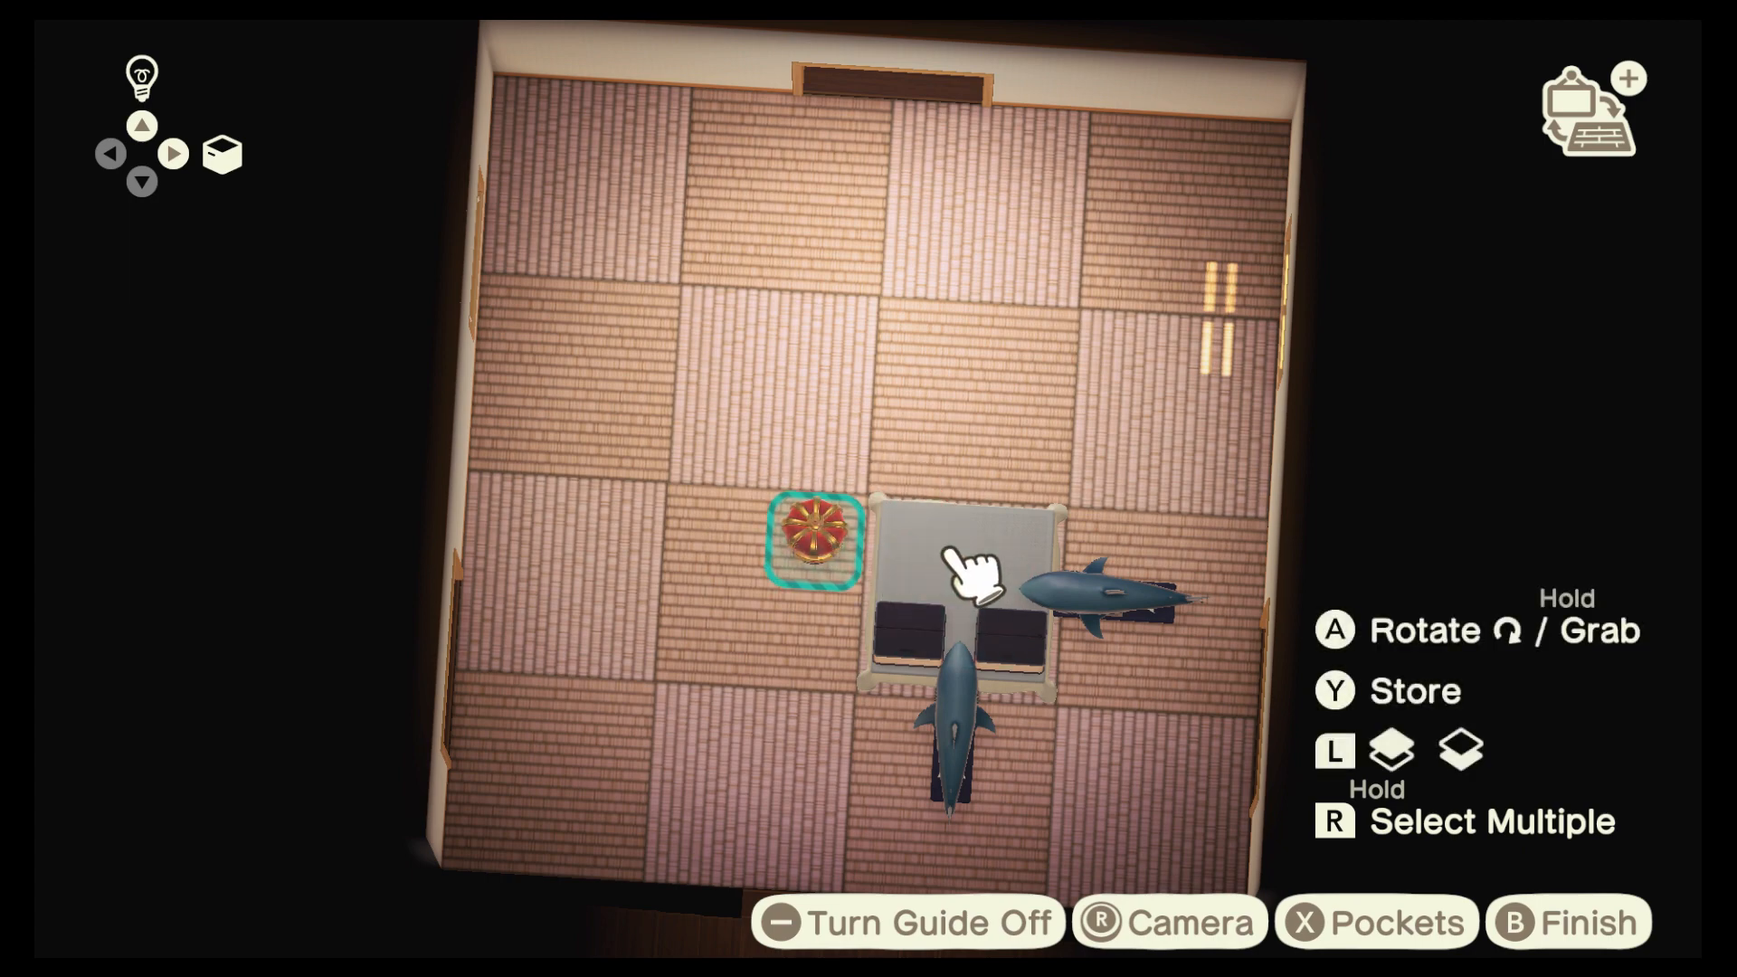
left_click(1376, 922)
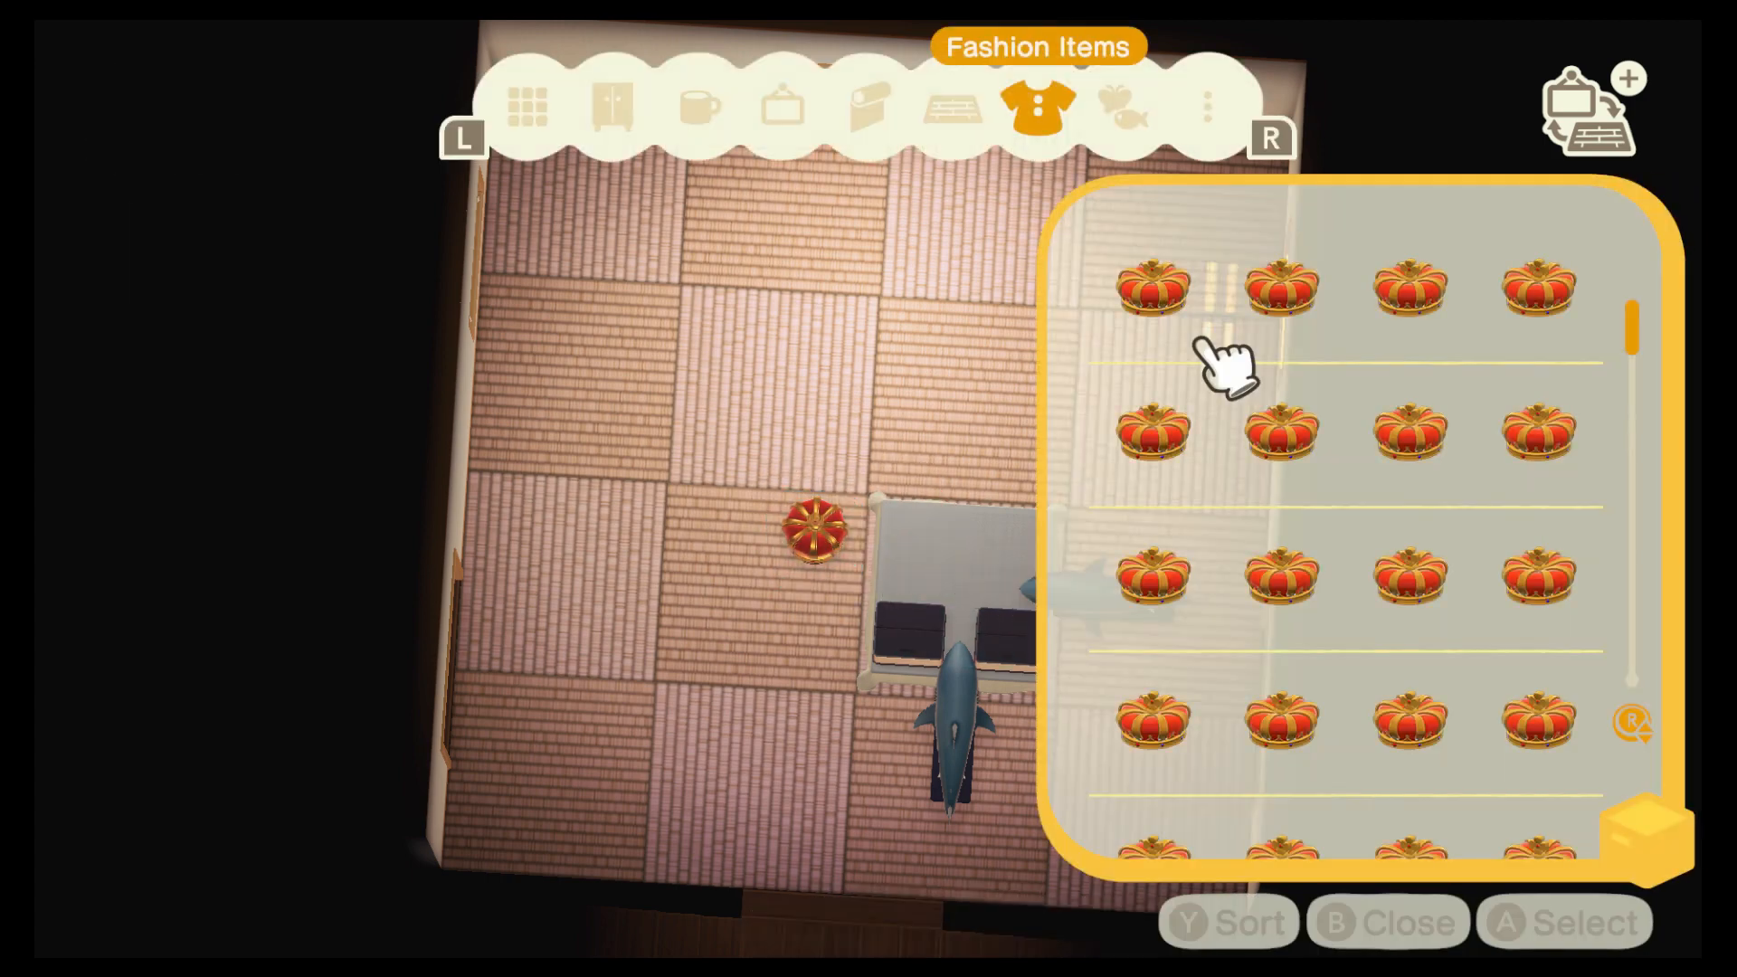
Place another royal crown near the table and close the storage list
key("B")
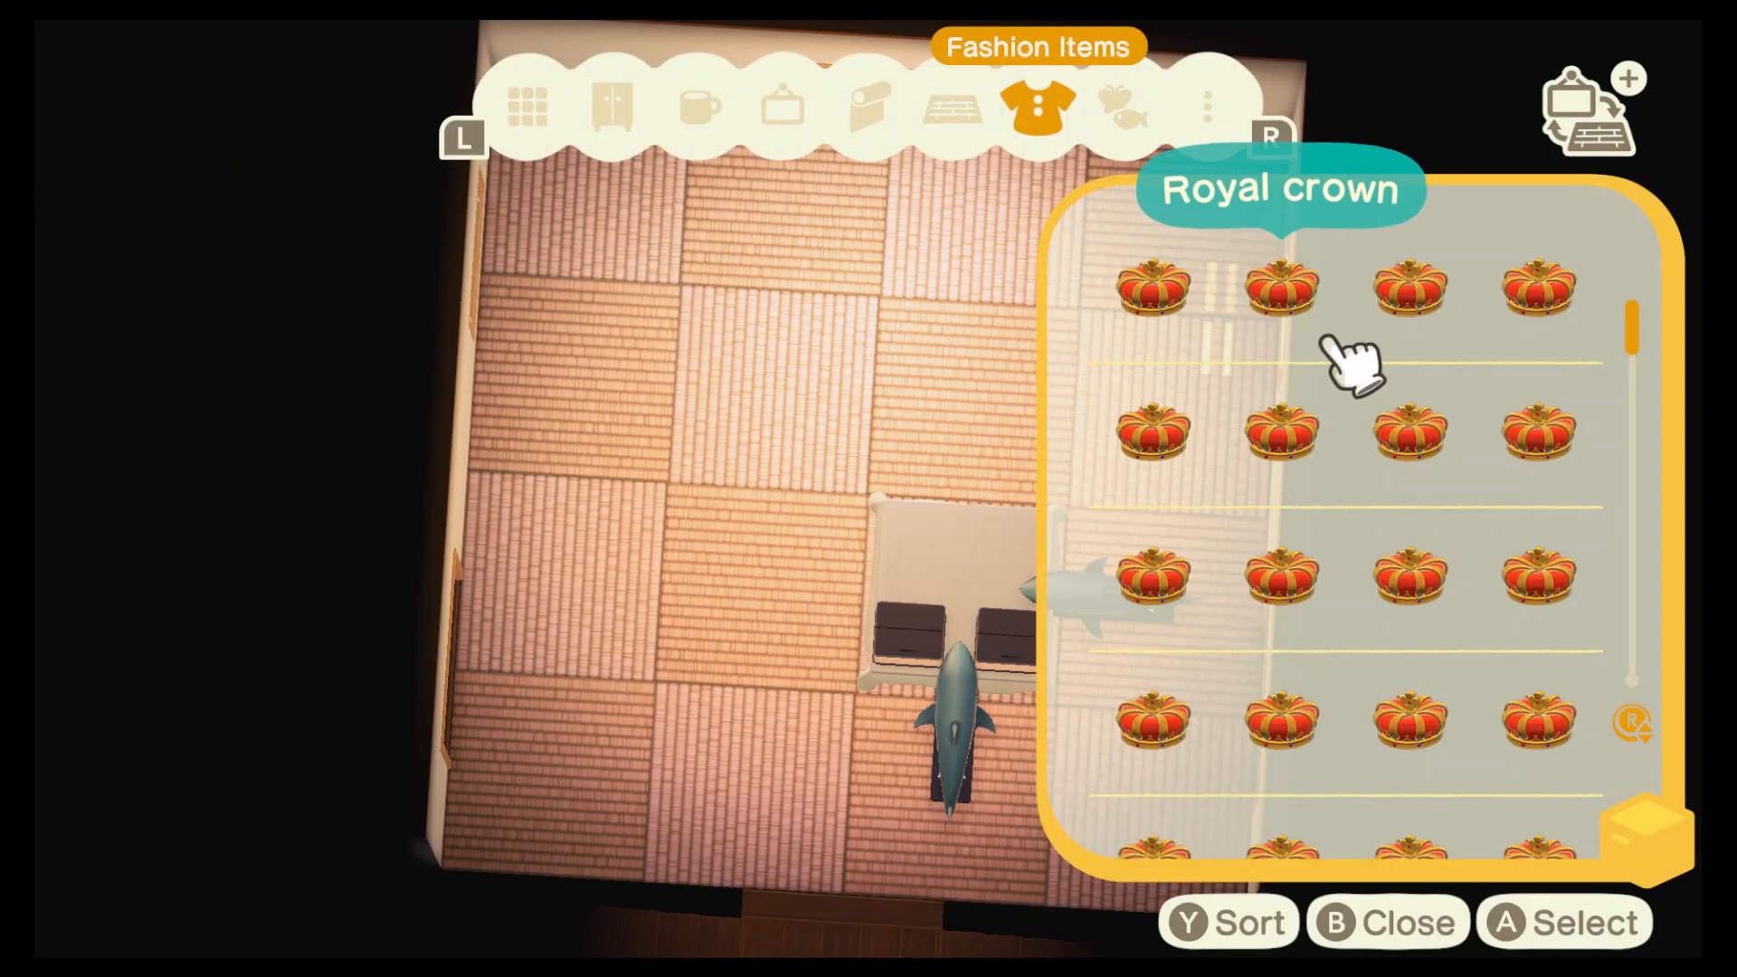
key("b")
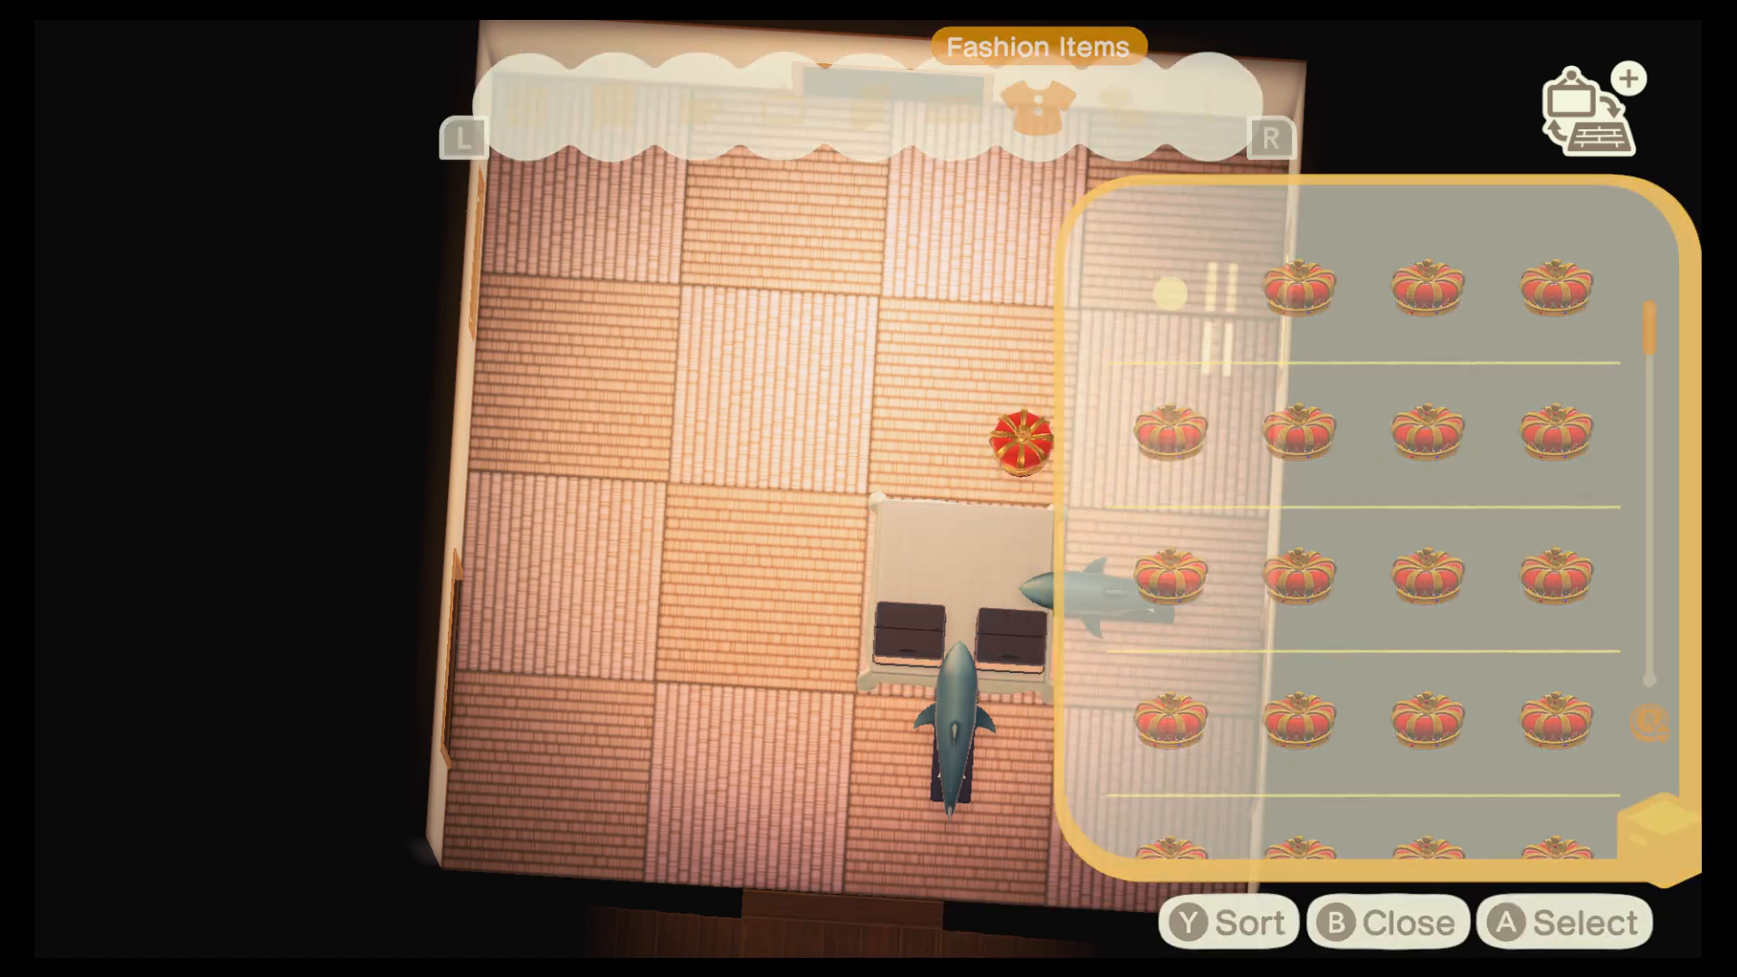
key("b")
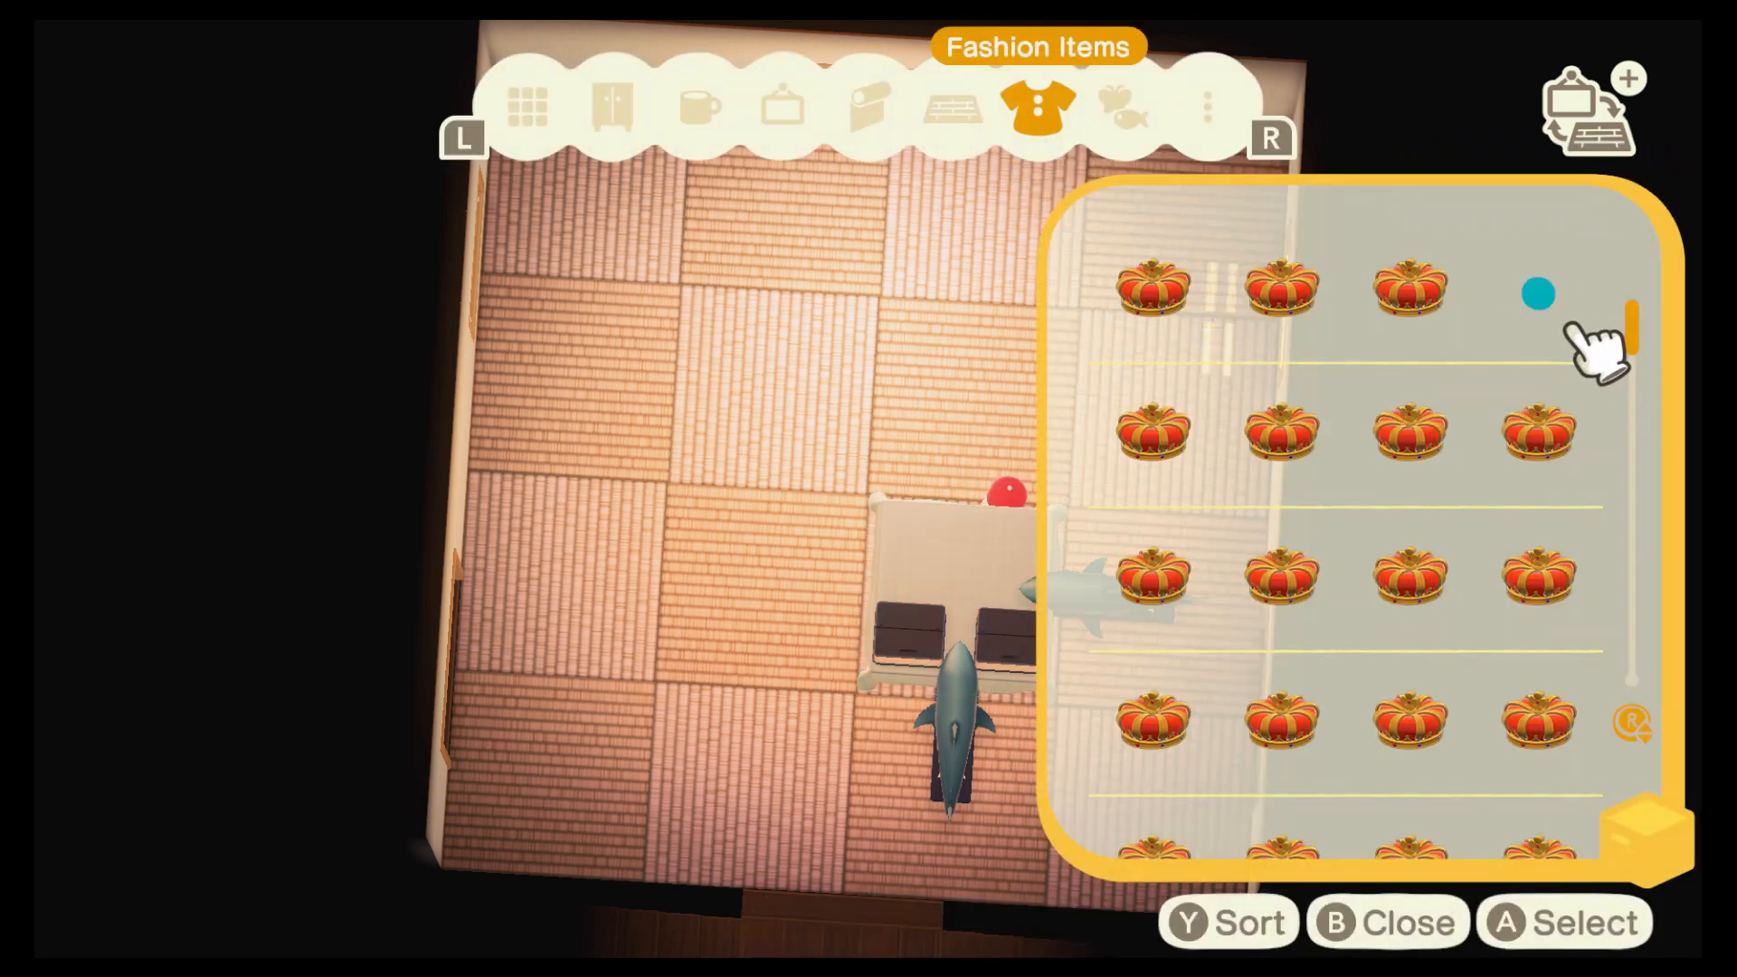
key("b")
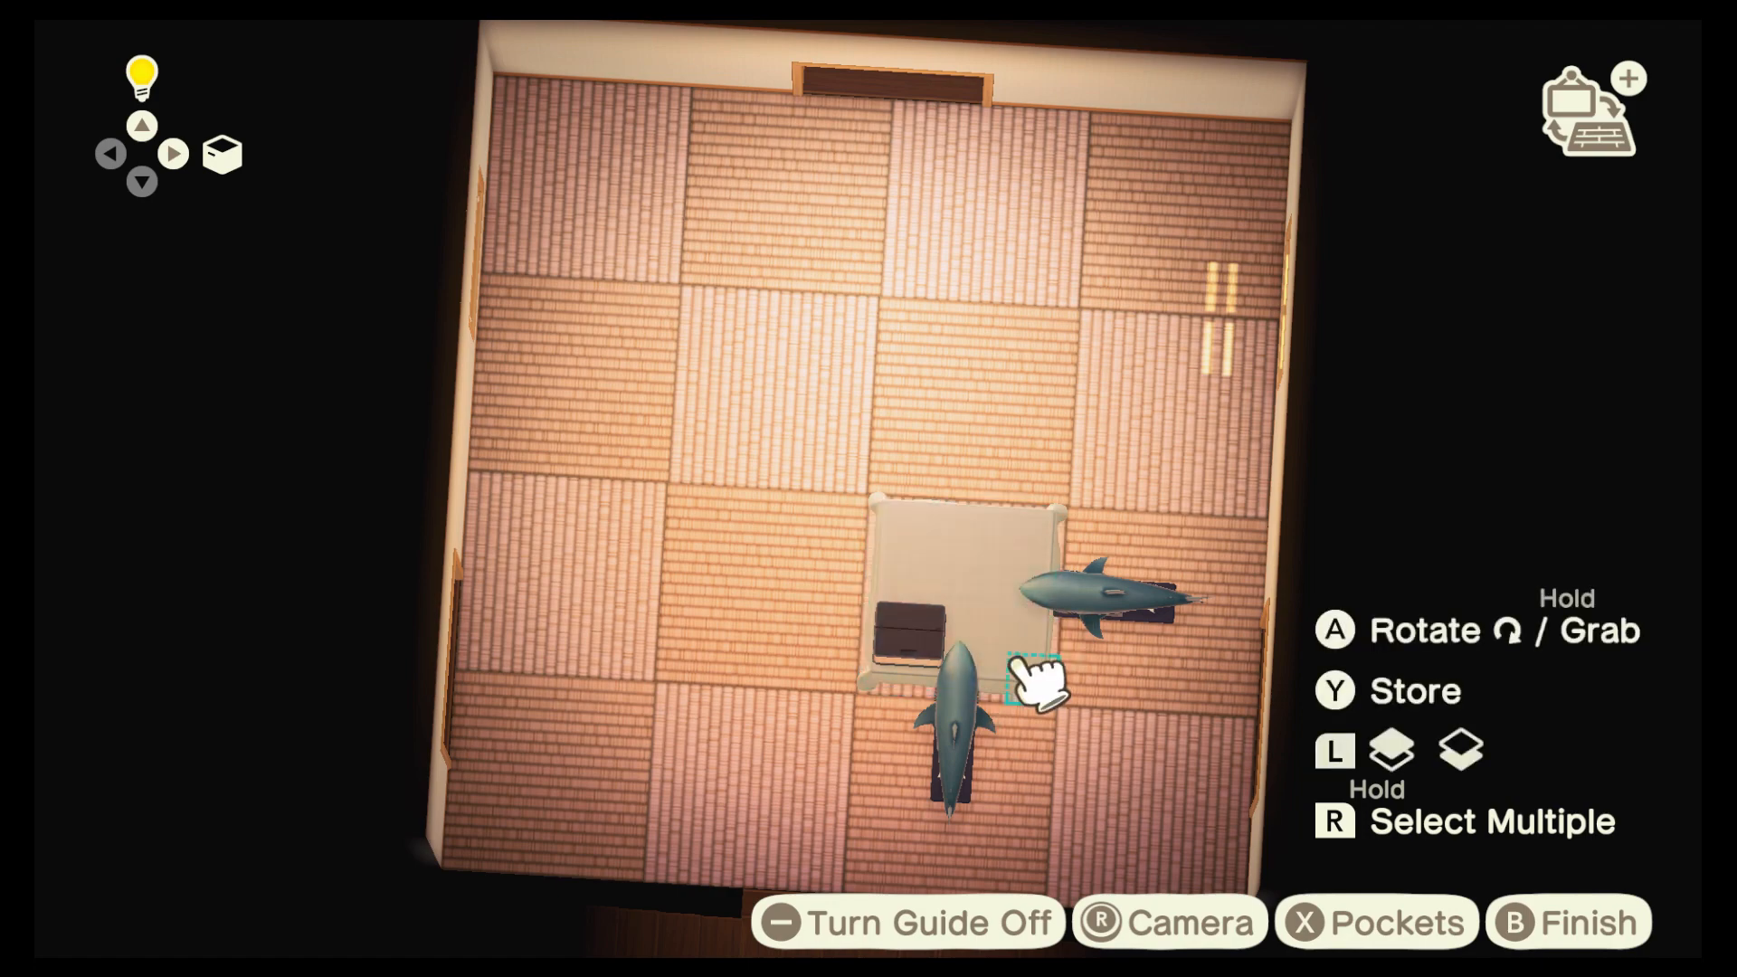
Take a low table, two cardboard boxes and a shark model out of storage
key("y")
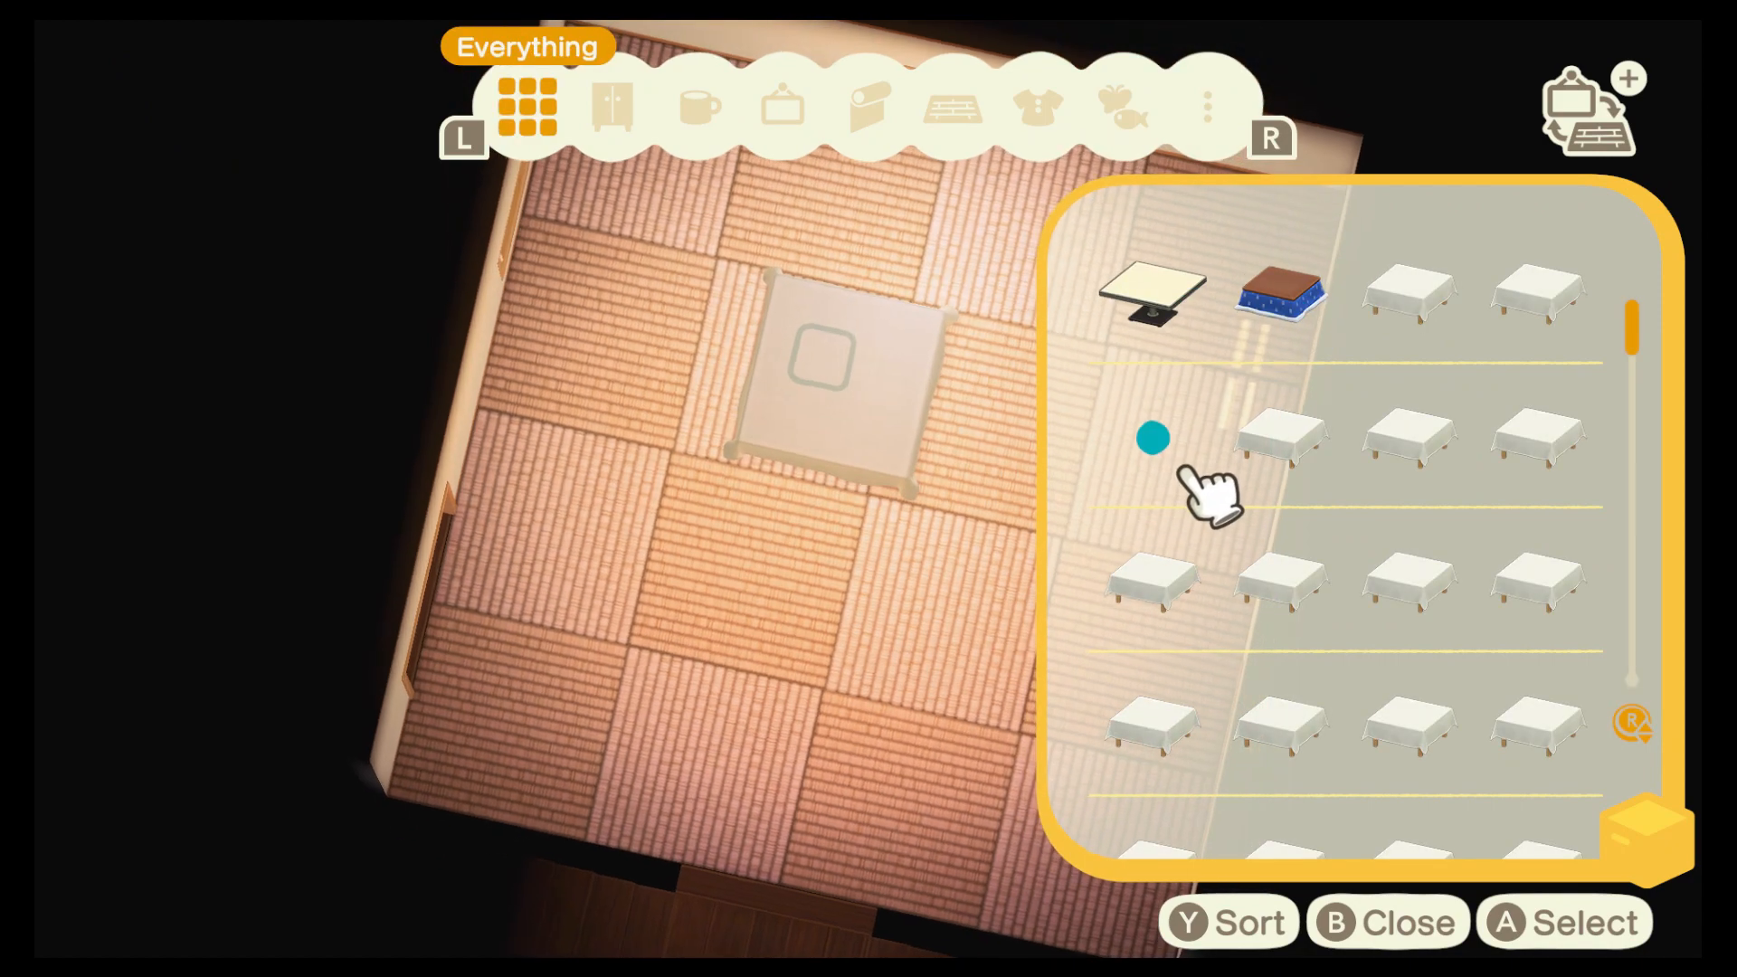
scroll("down", 3)
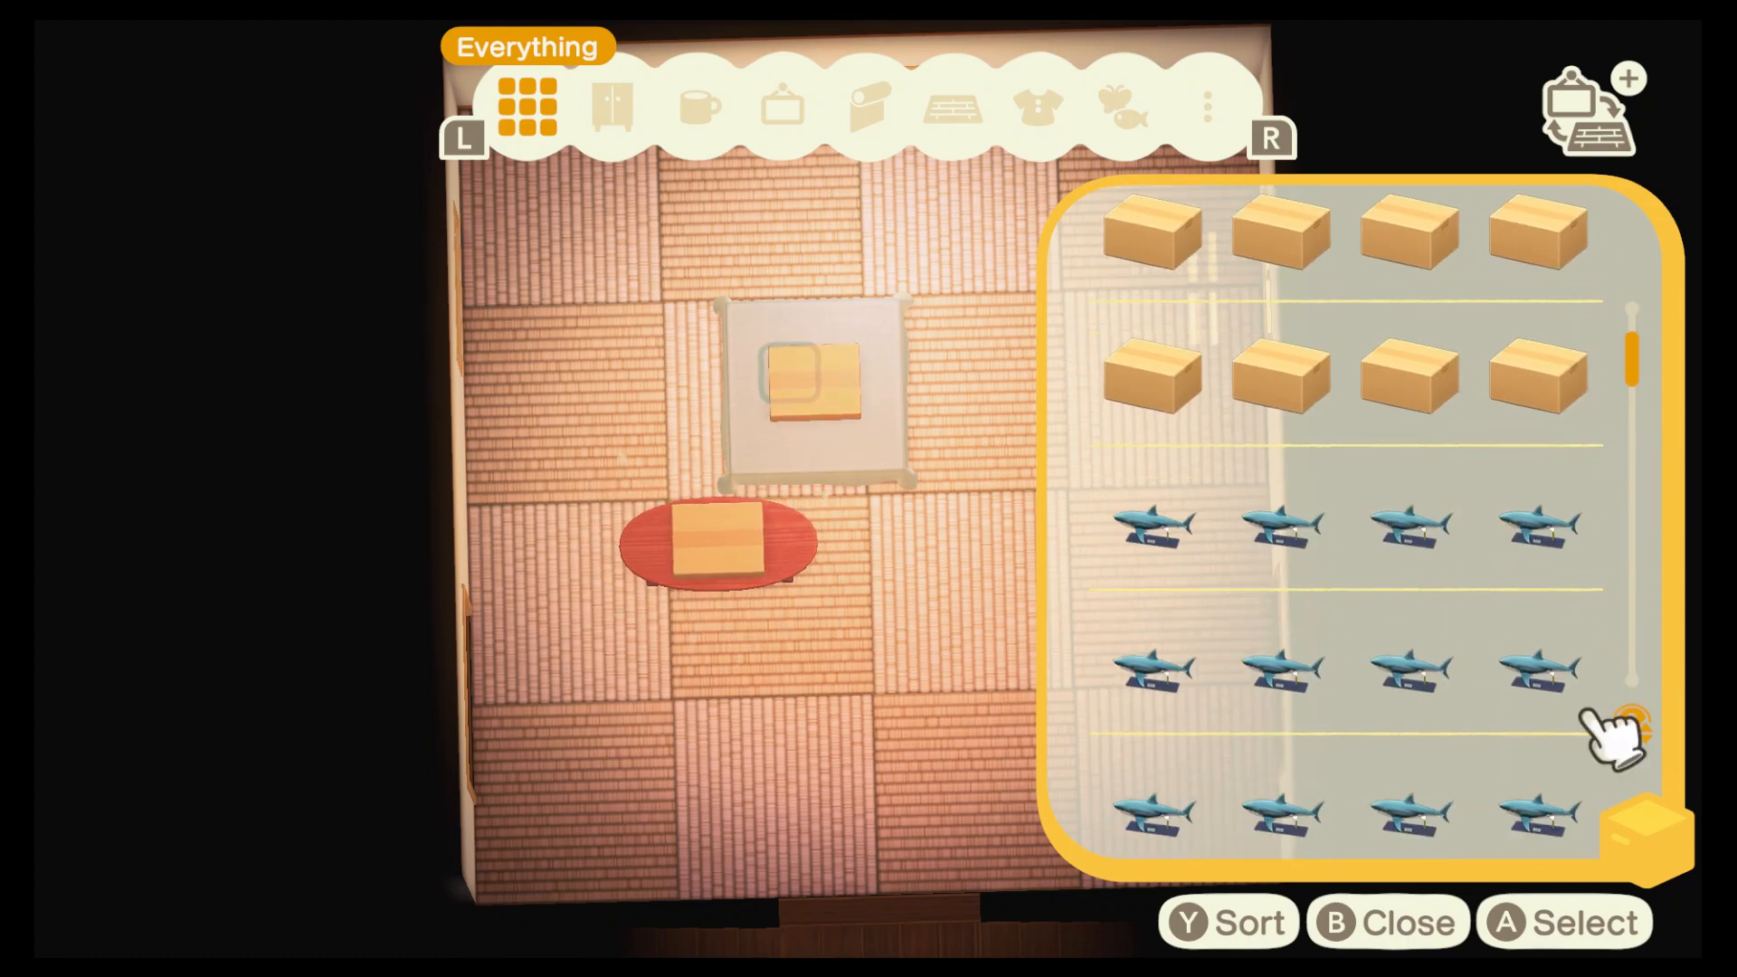
left_click(1122, 107)
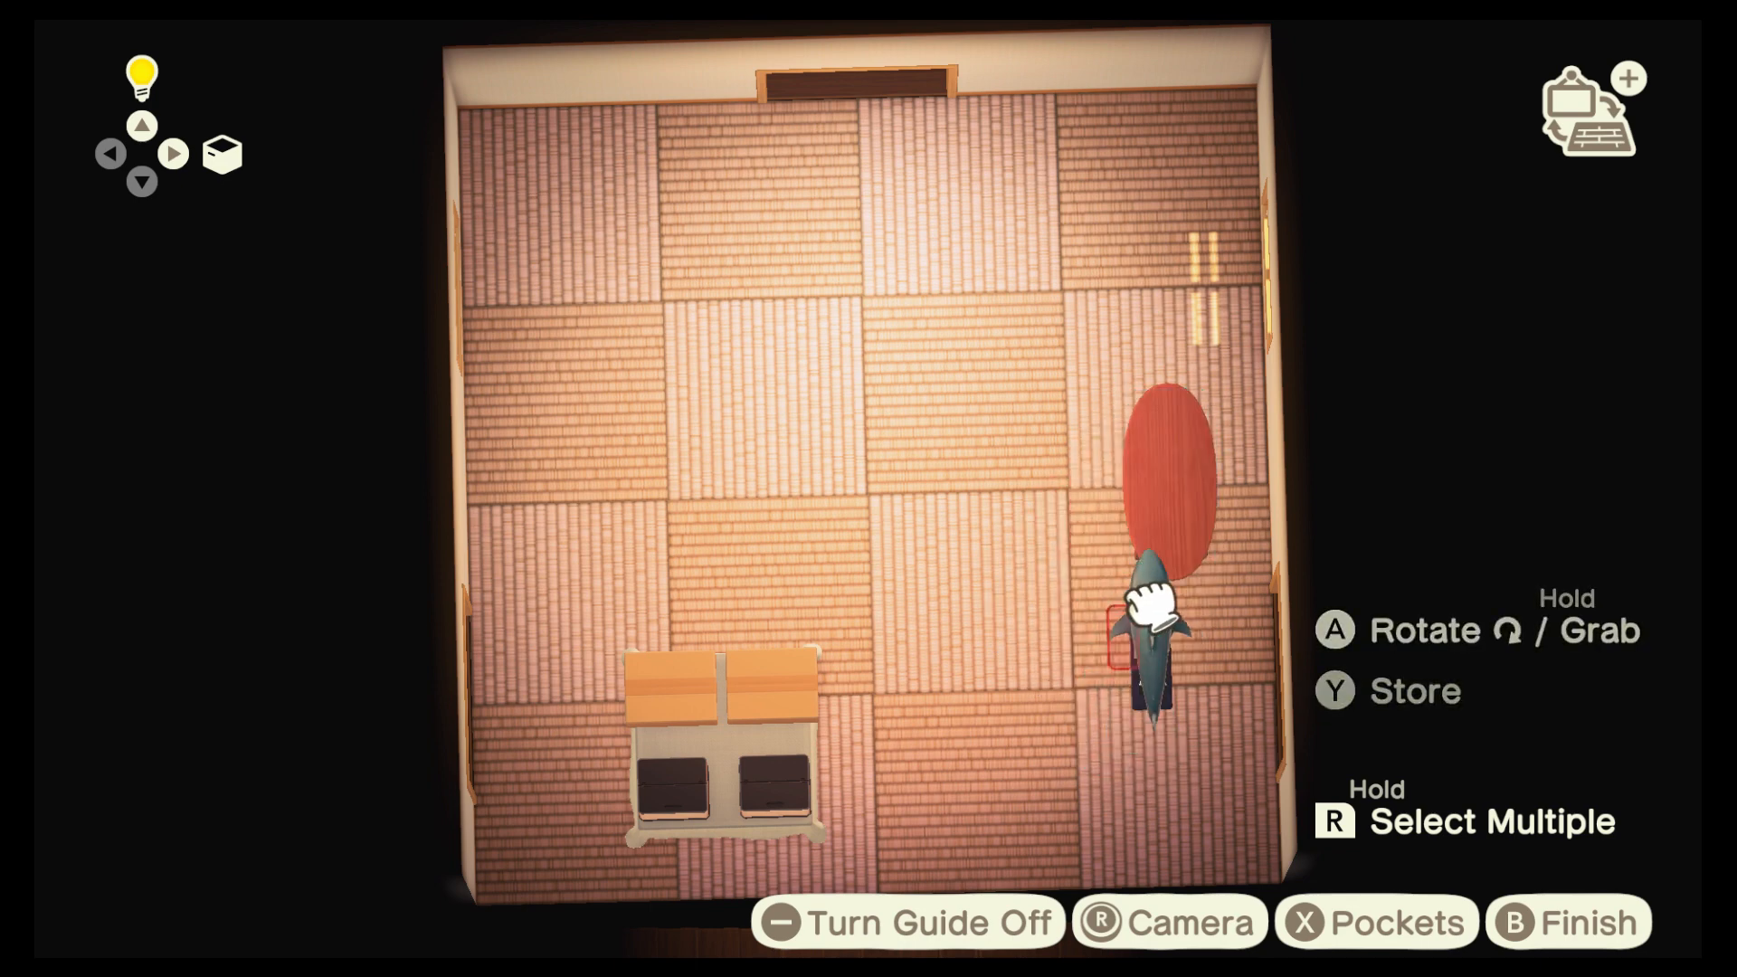
Move the boxed table to the centre and turn the red oval table crosswise
key("A")
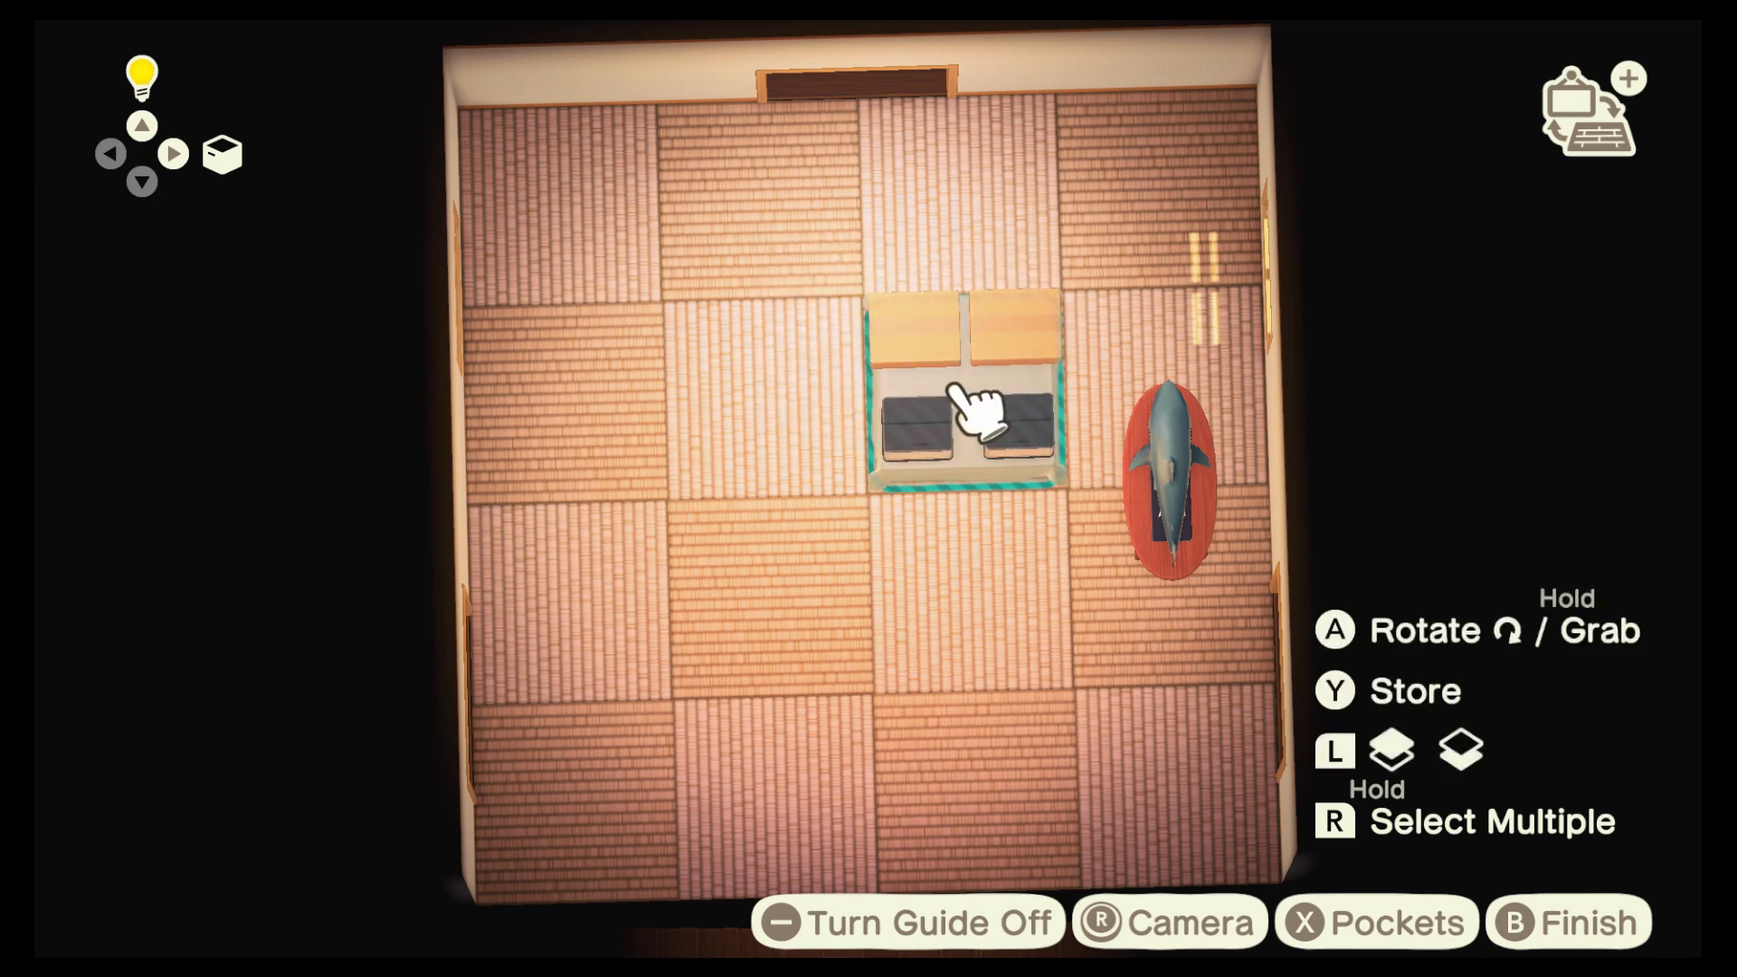
mouse_move(1169, 477)
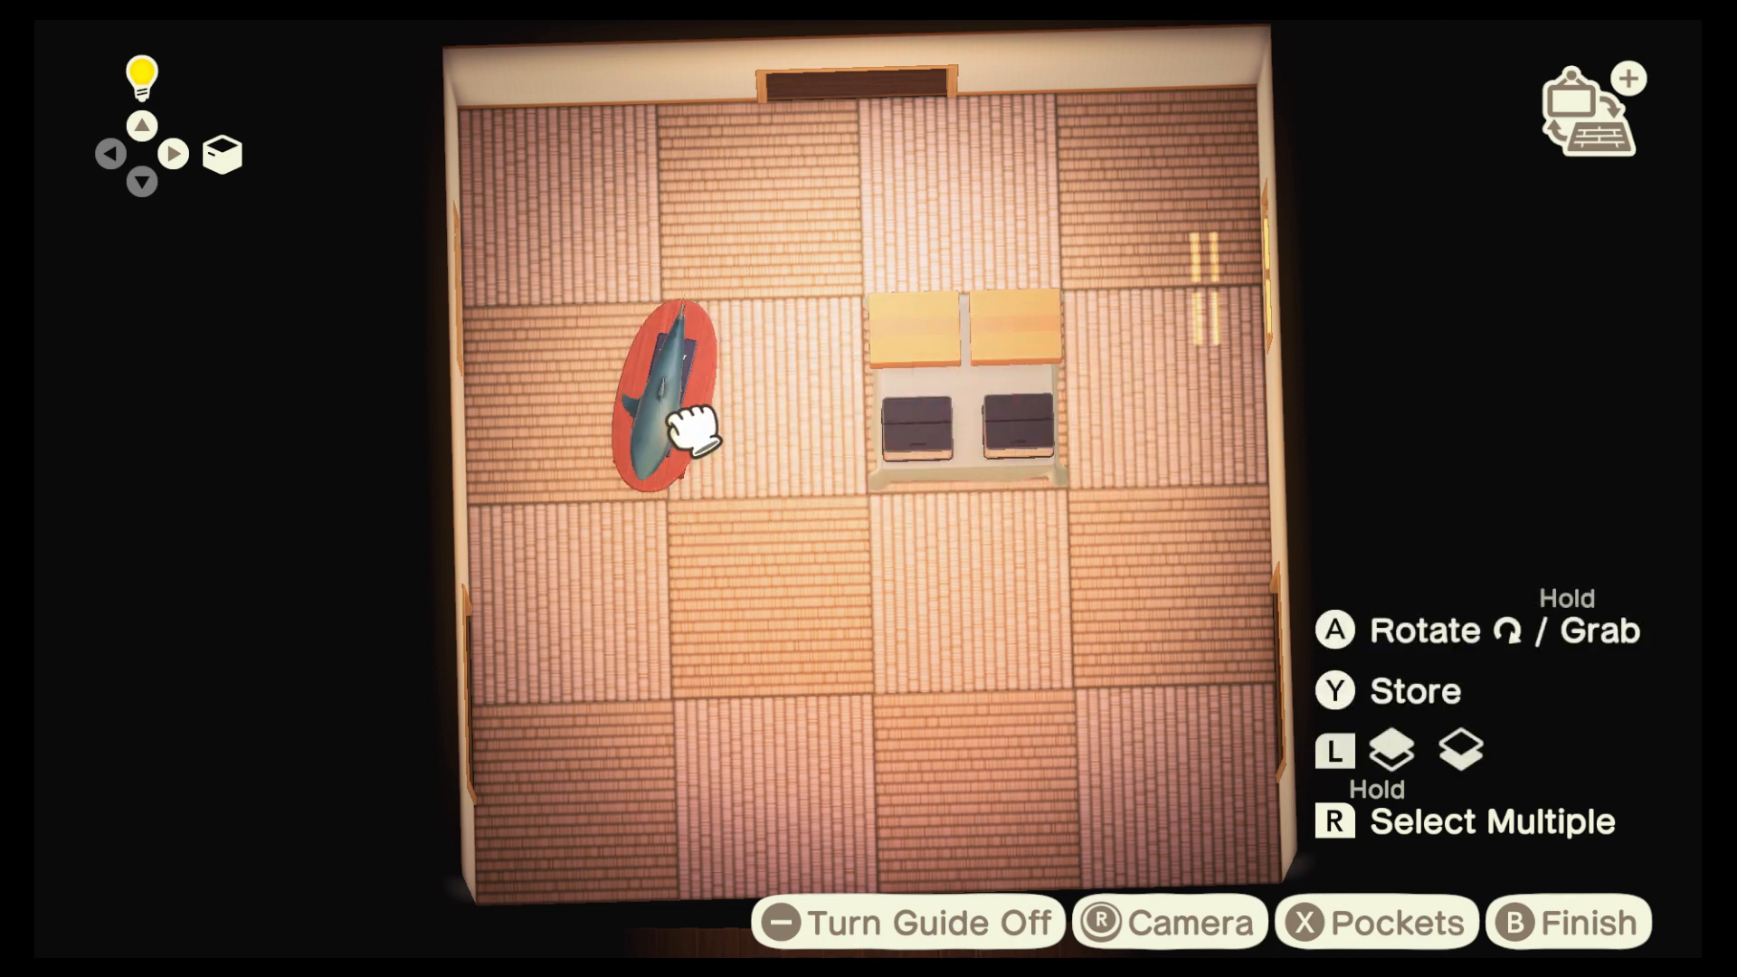
key("a")
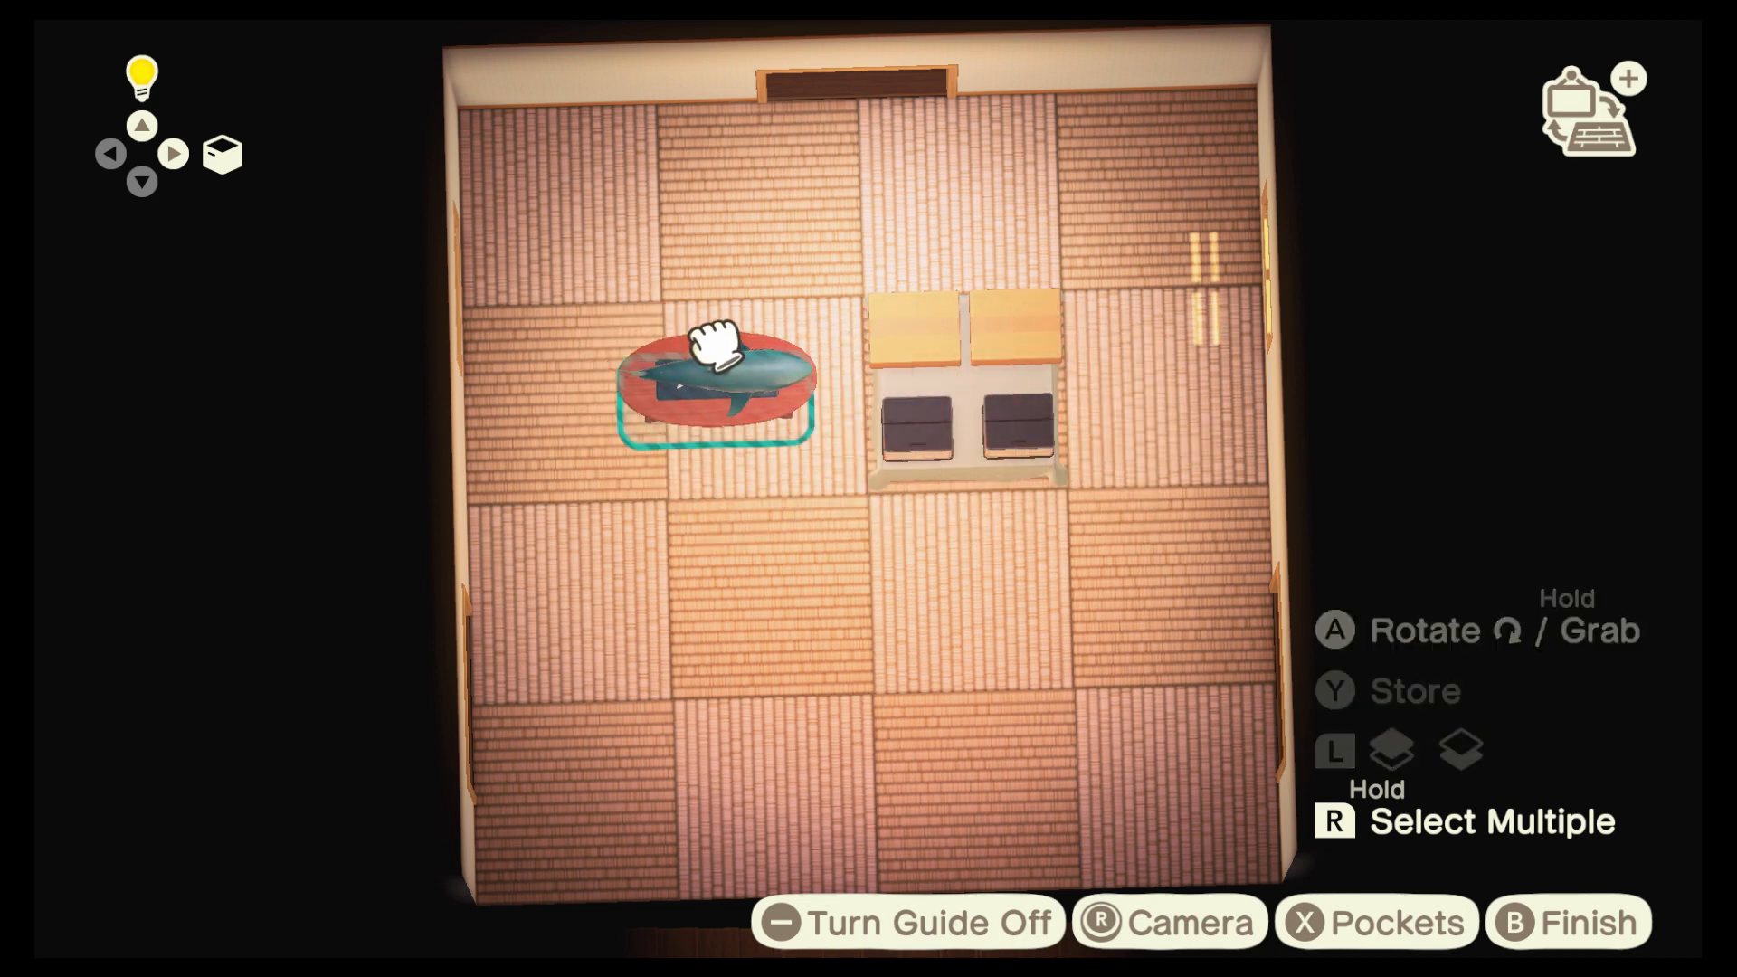
key("Y")
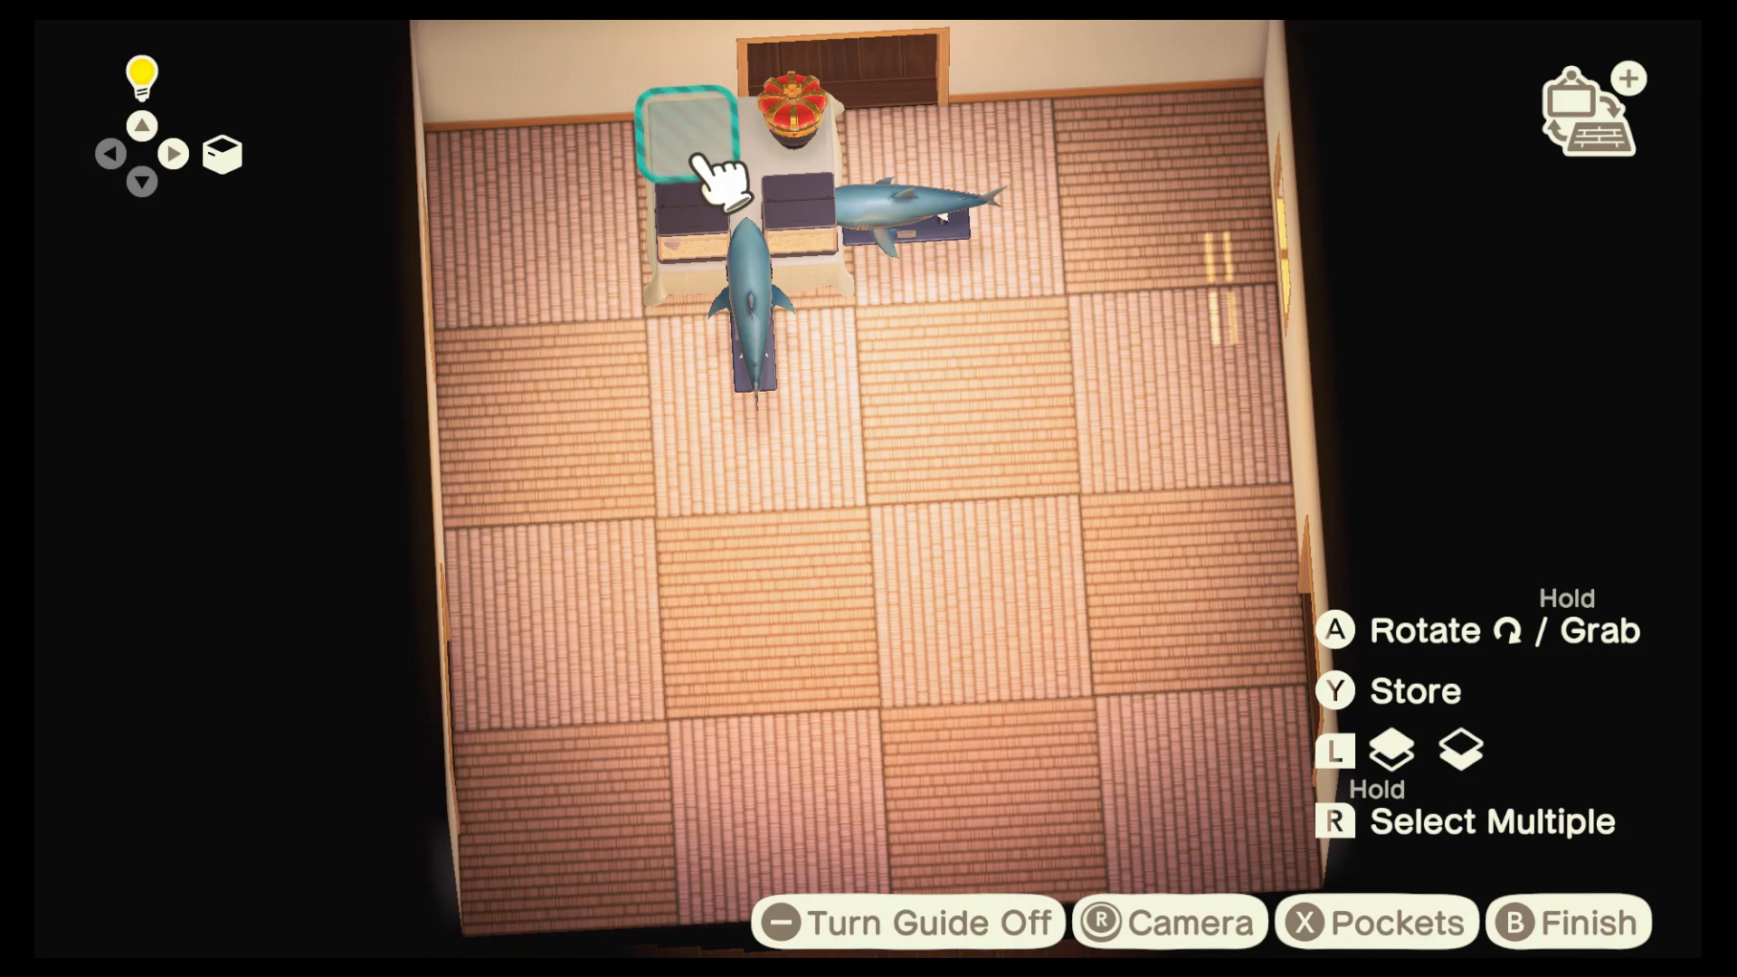
Move the crowned table to the upper right corner, duplicating its royal crown
left_click(686, 133)
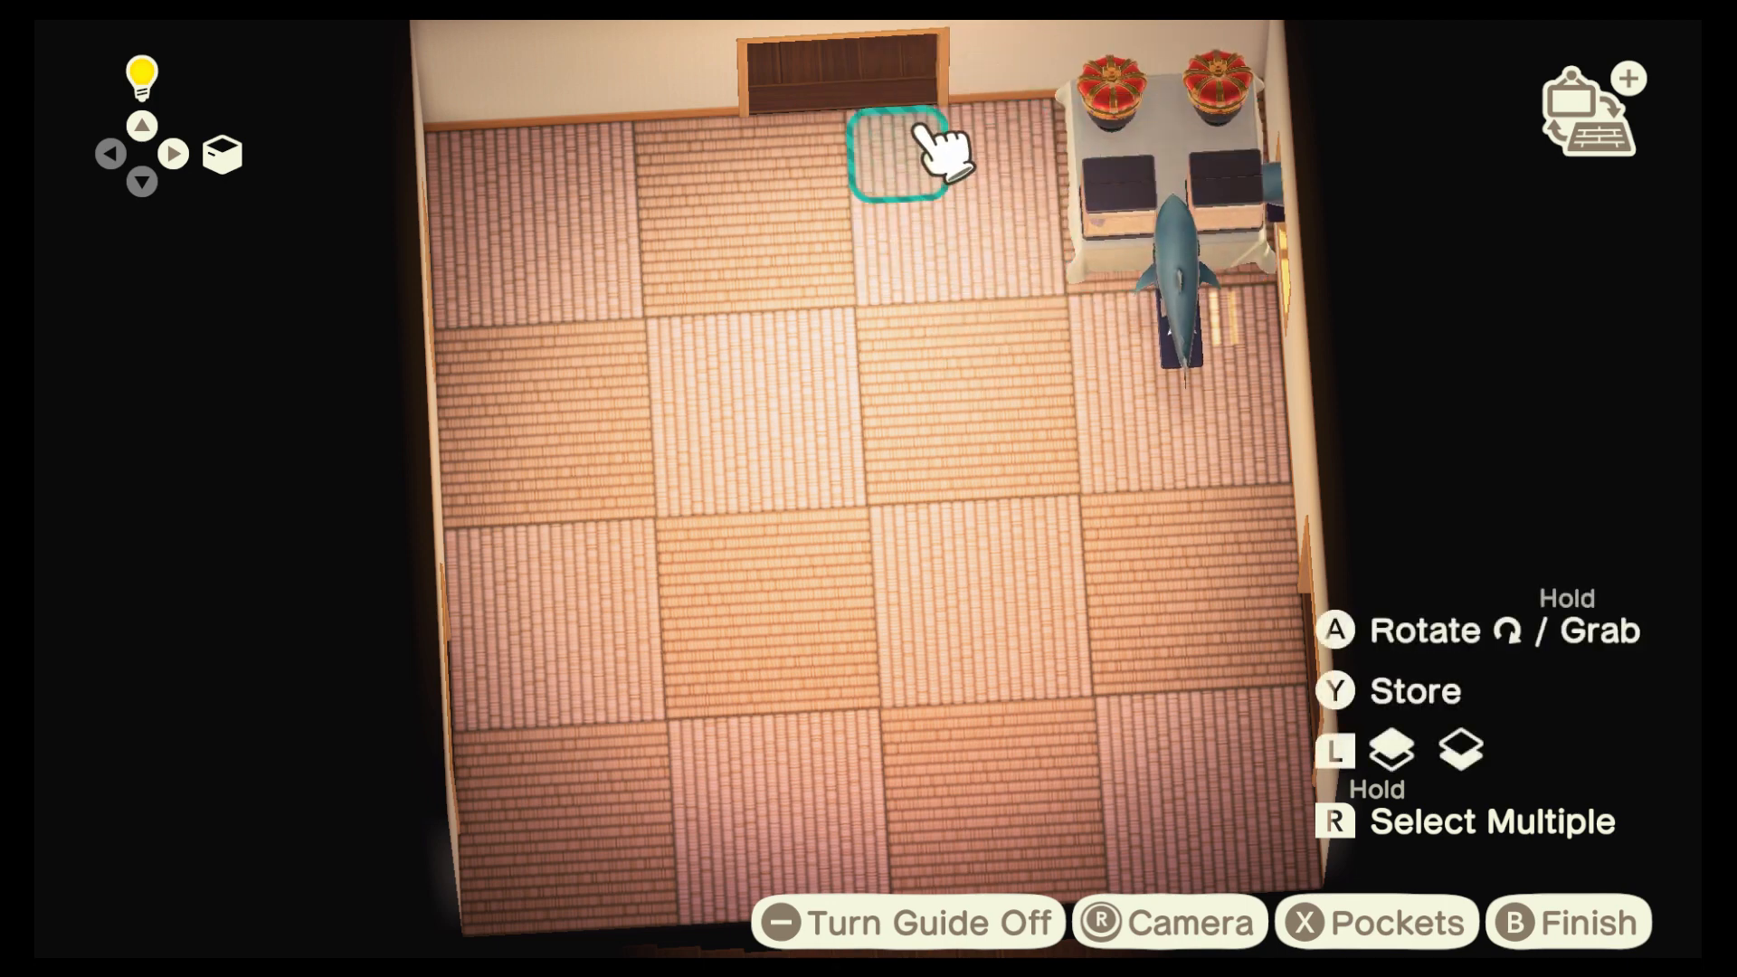
mouse_move(1119, 166)
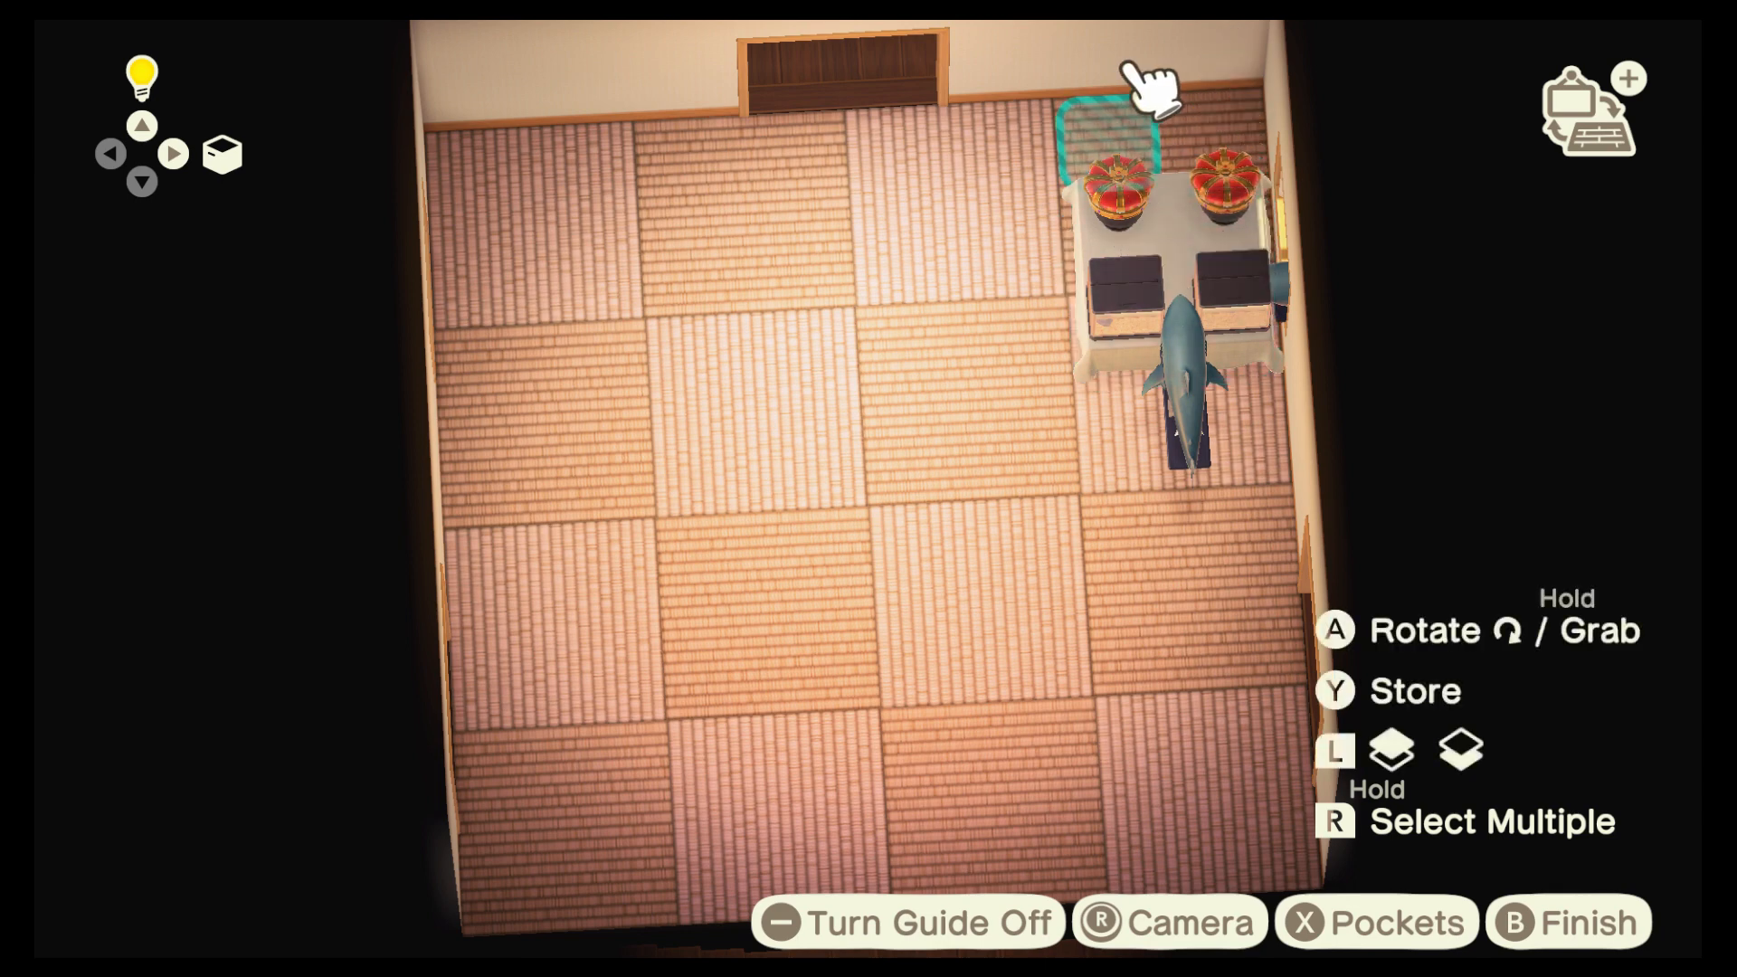
mouse_move(1169, 255)
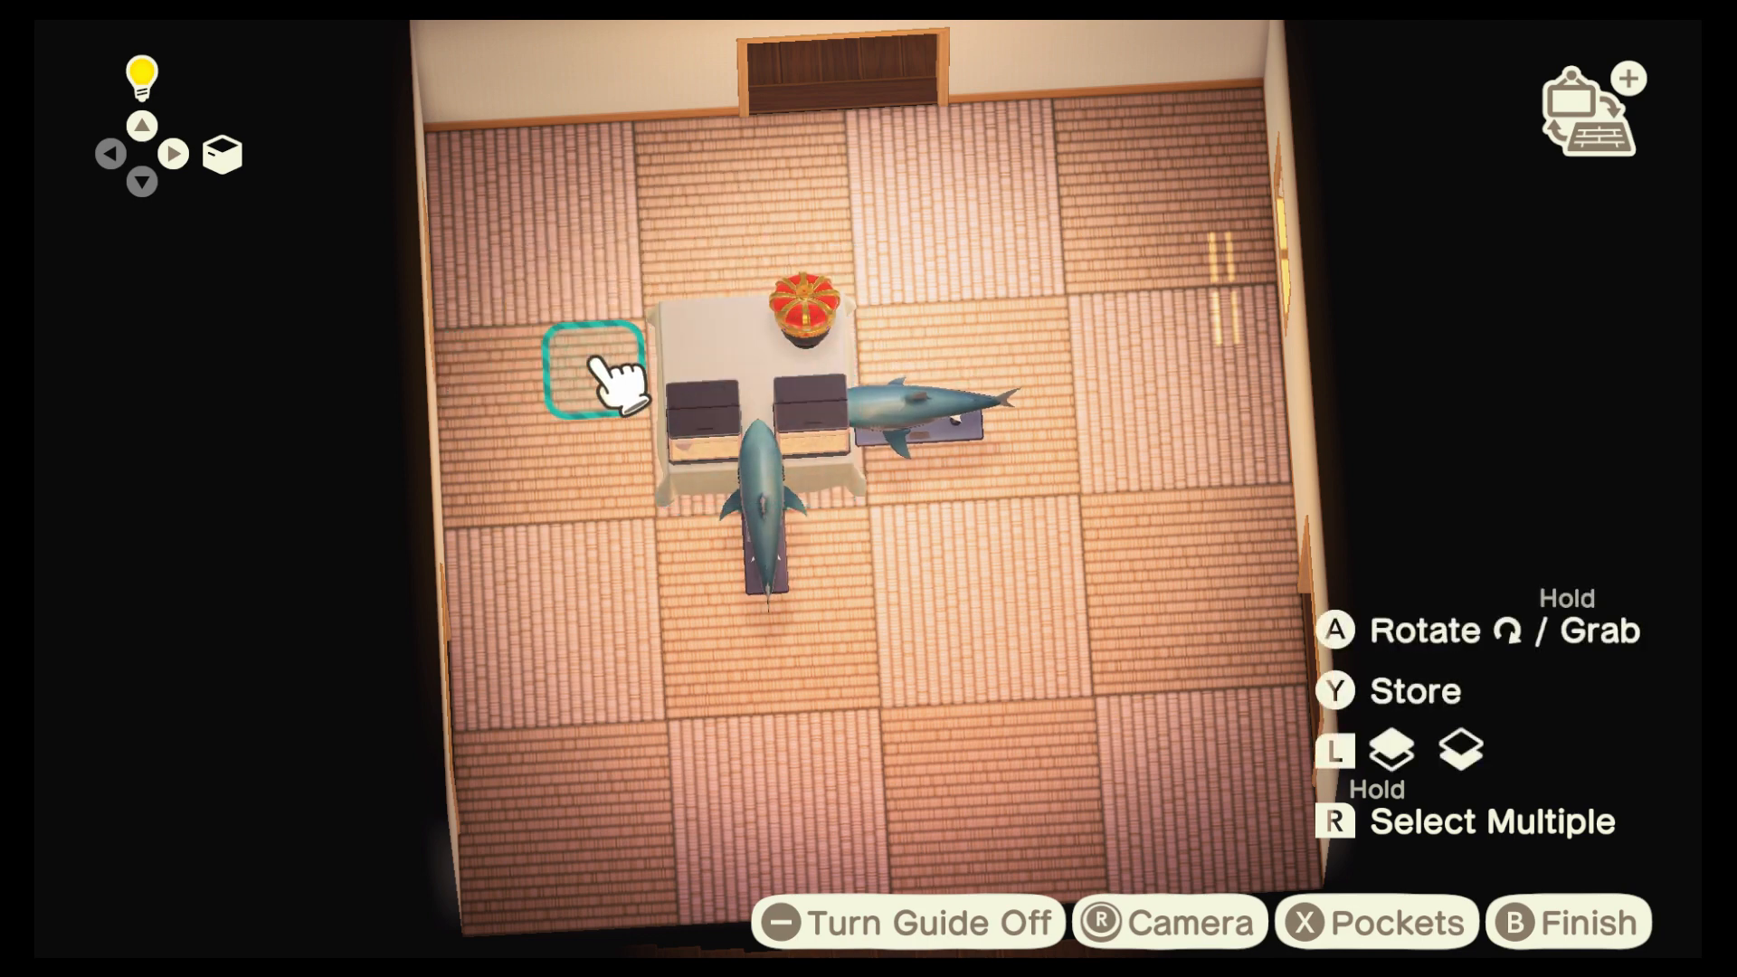
mouse_move(809, 376)
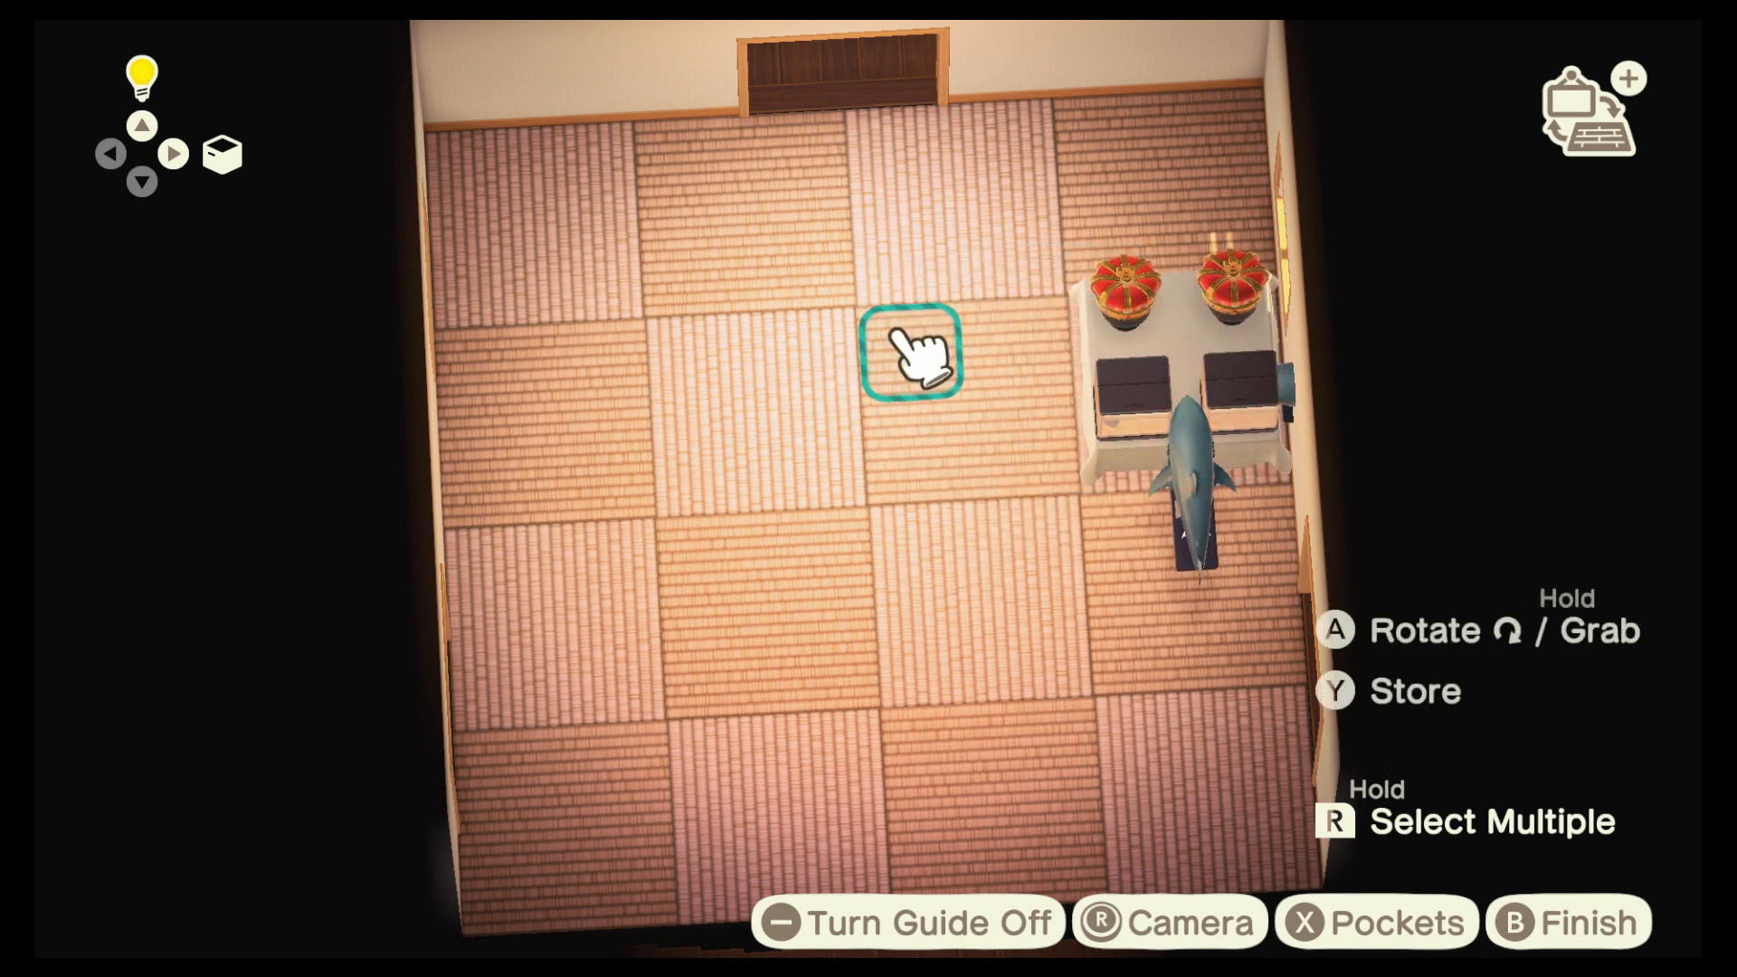
mouse_move(1025, 371)
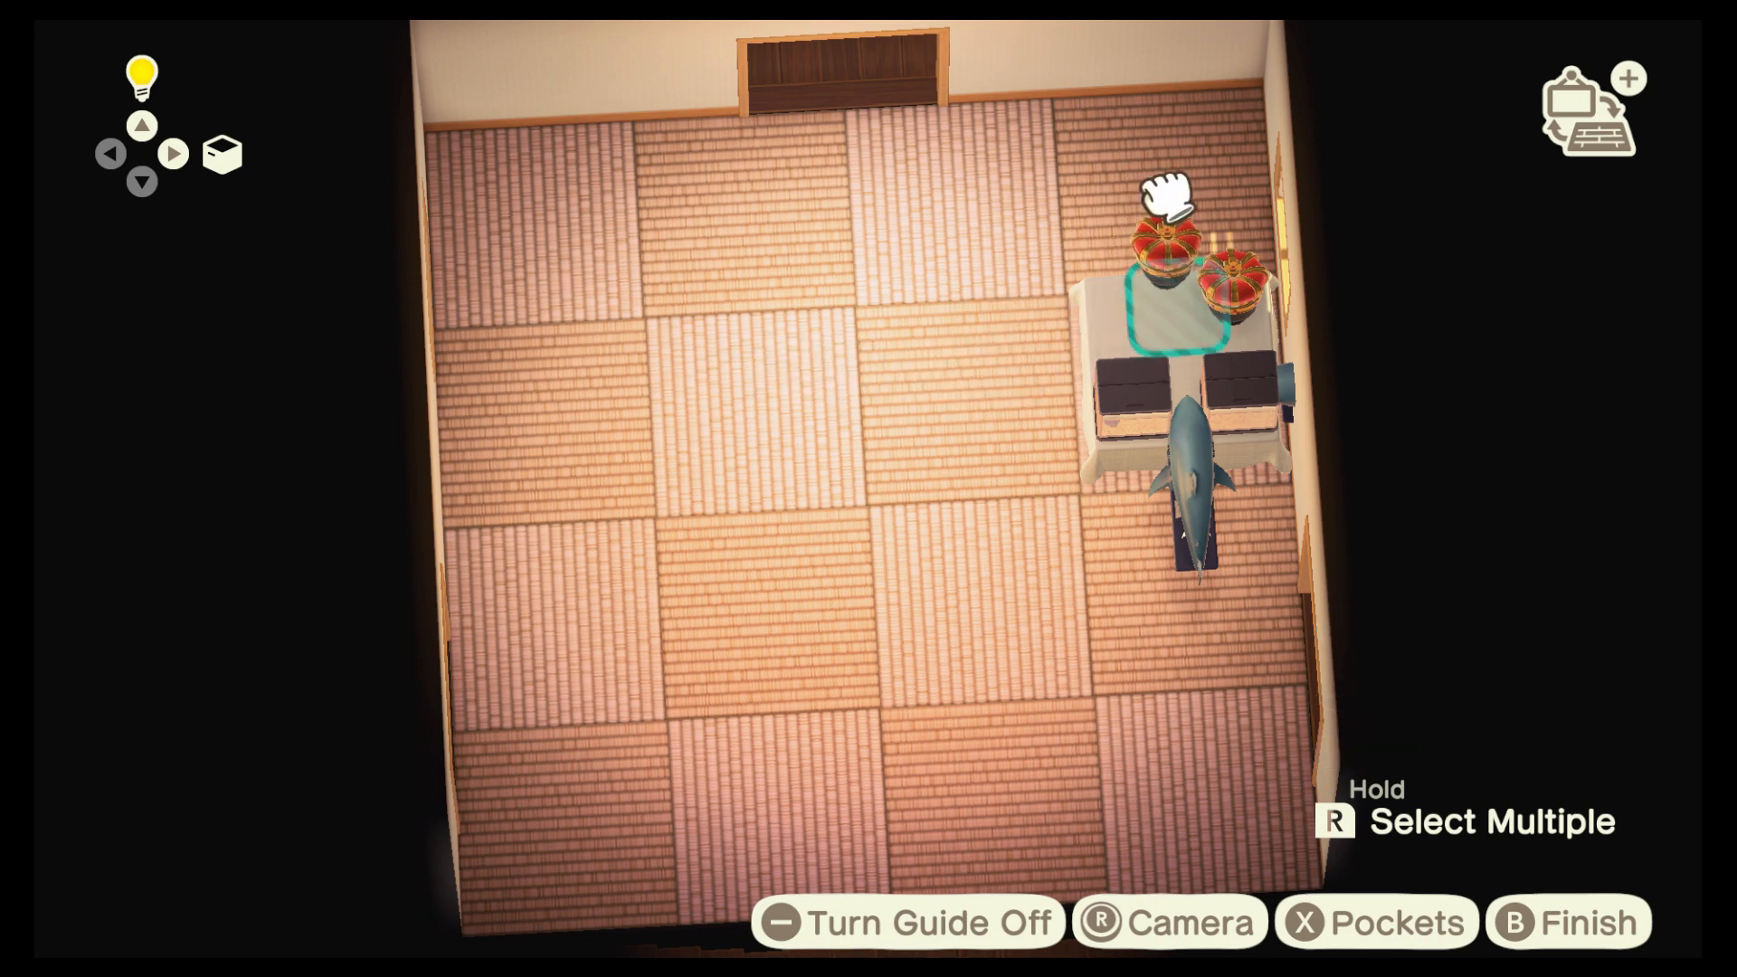
mouse_move(886, 338)
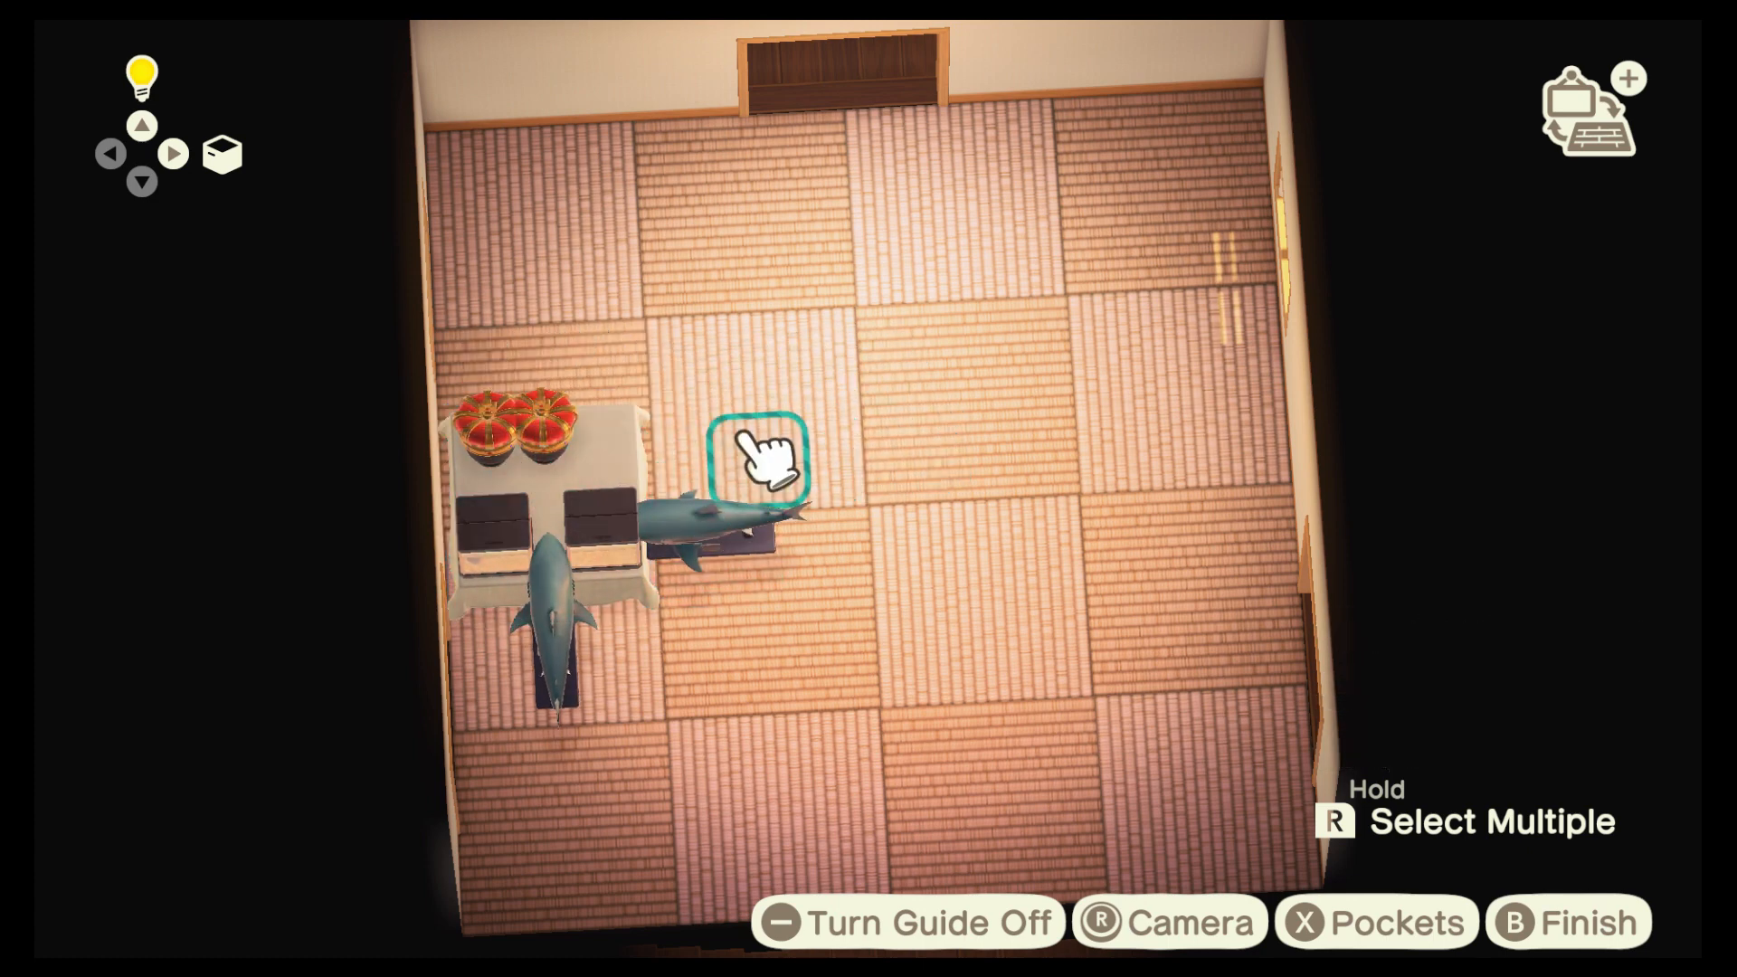
mouse_move(620, 438)
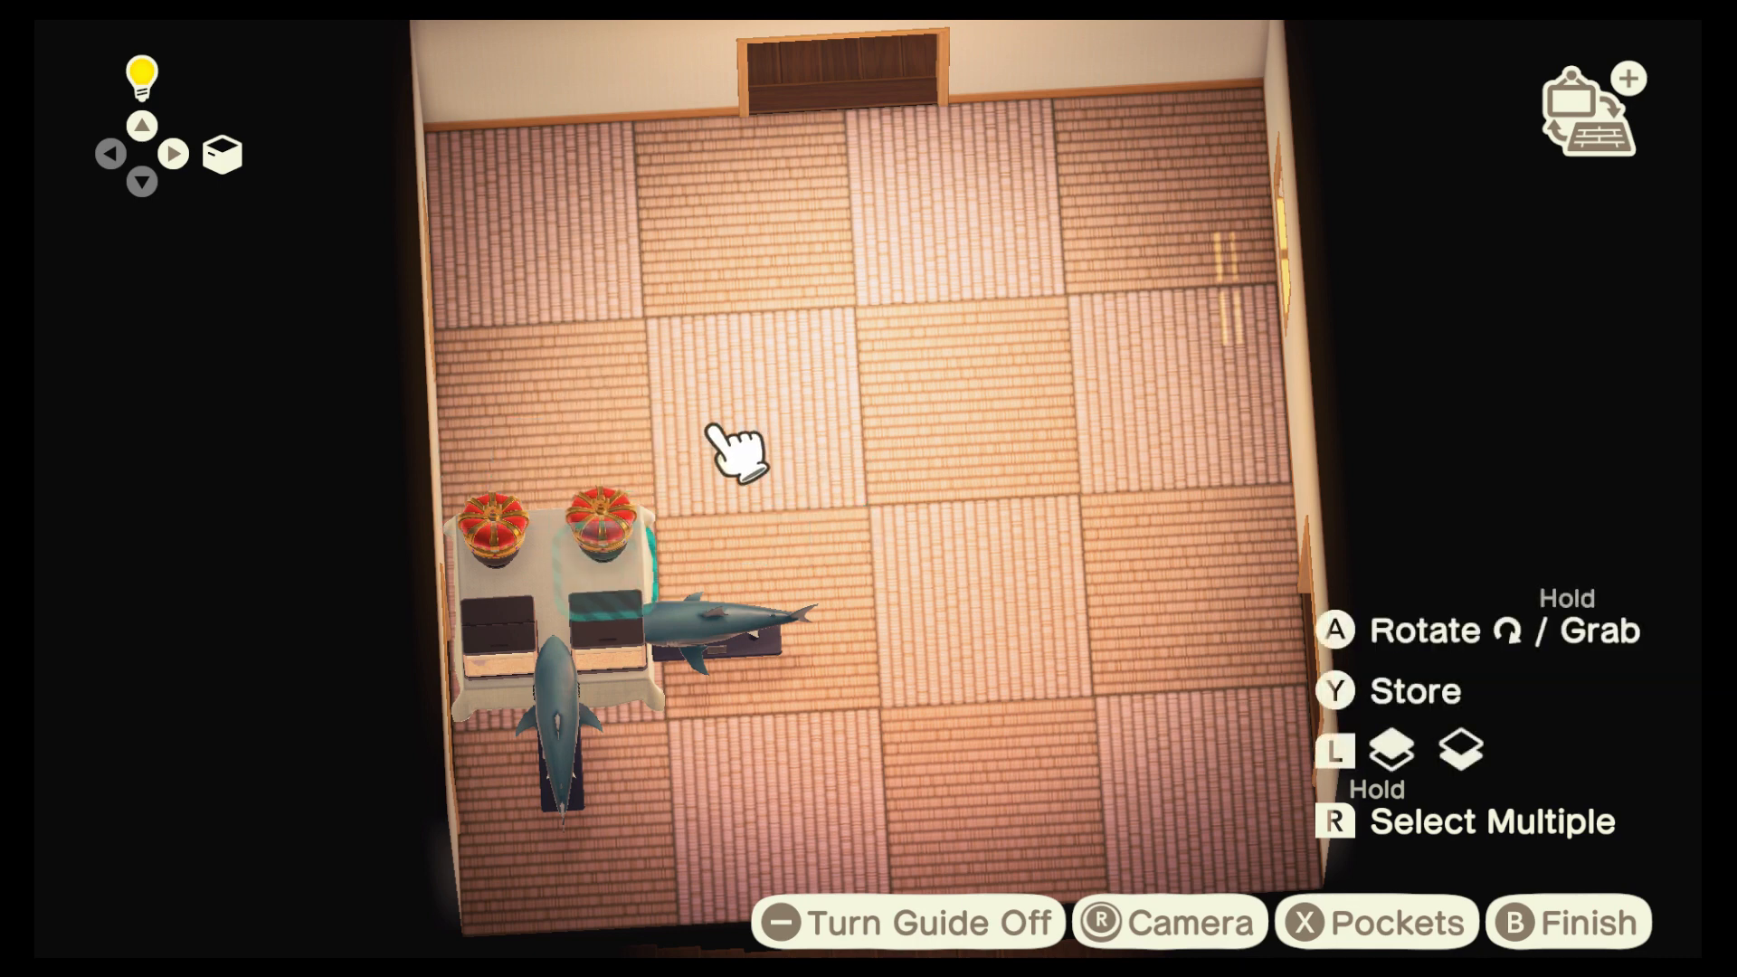
mouse_move(676, 443)
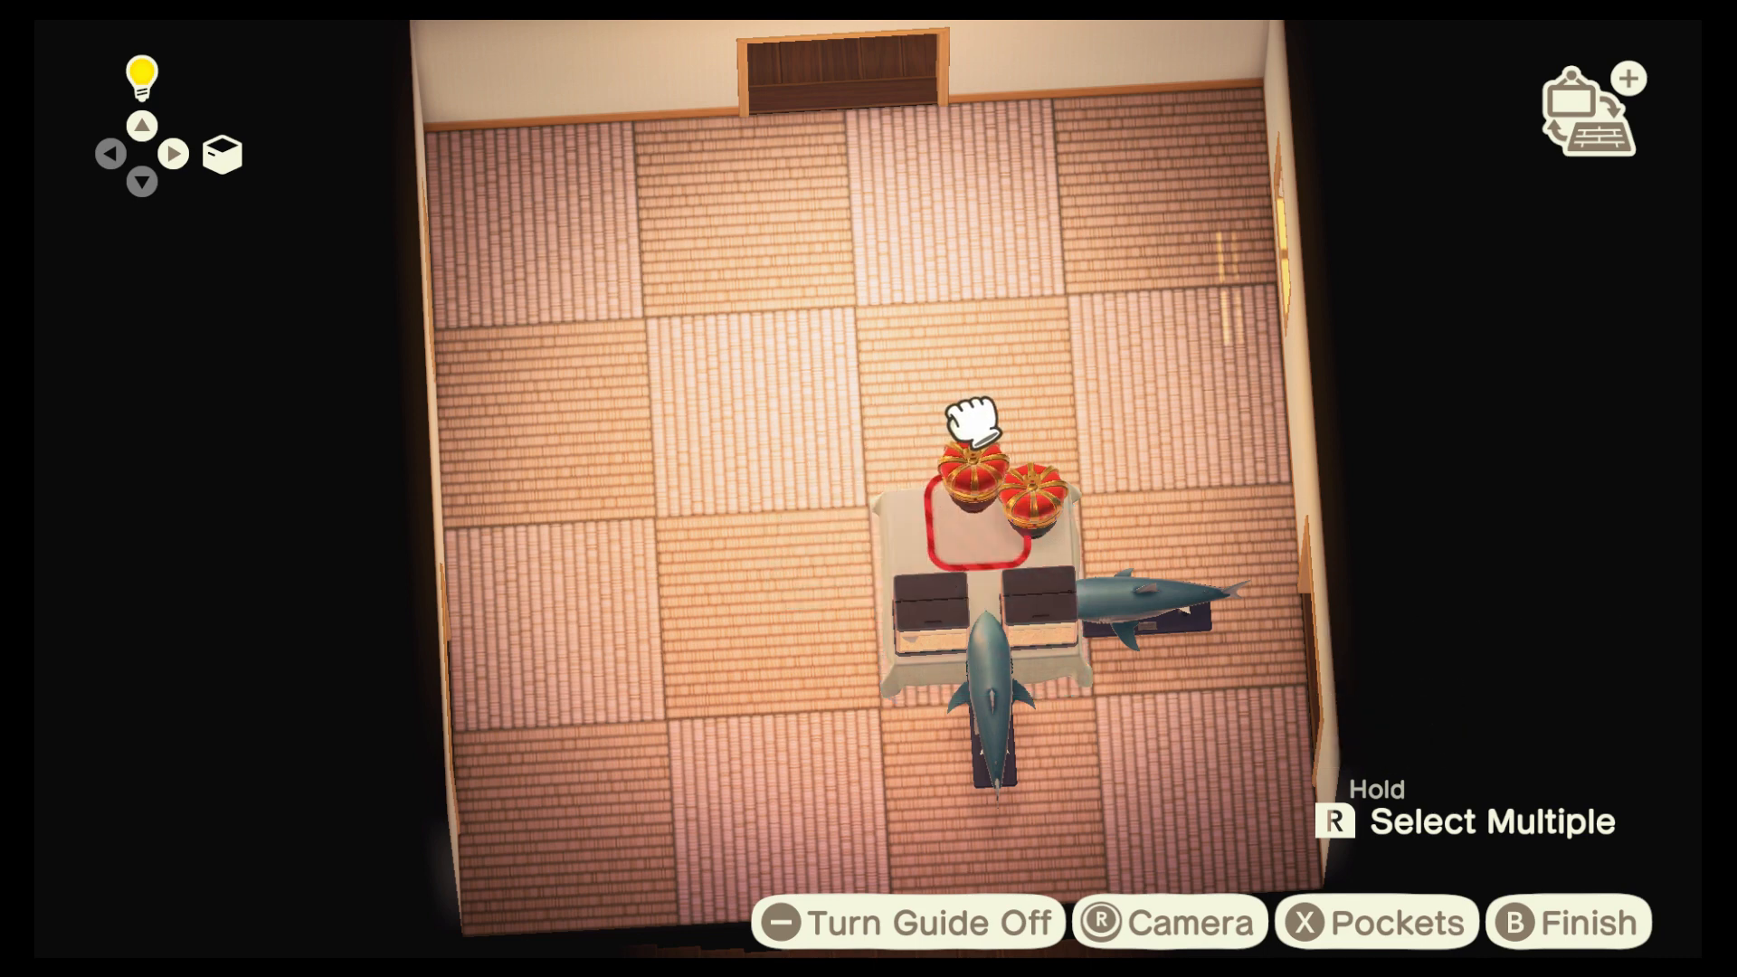
Move the two-crown table against the right wall, lowering it toward the bottom
left_click(975, 477)
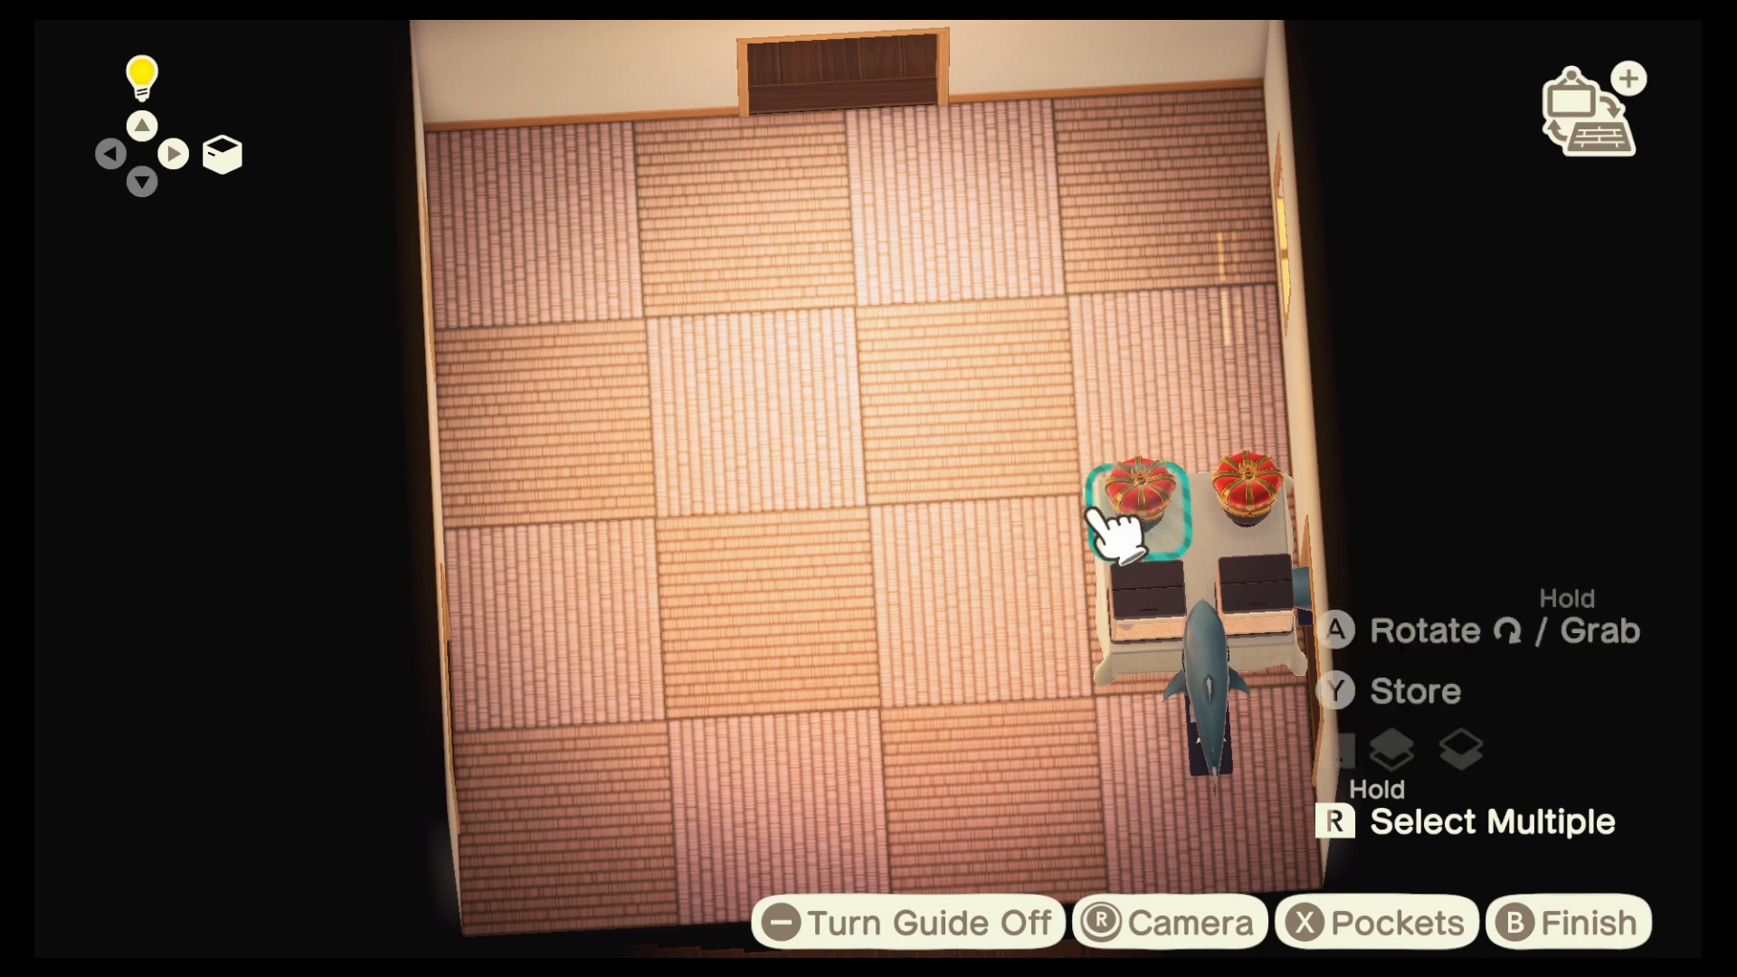
mouse_move(796, 686)
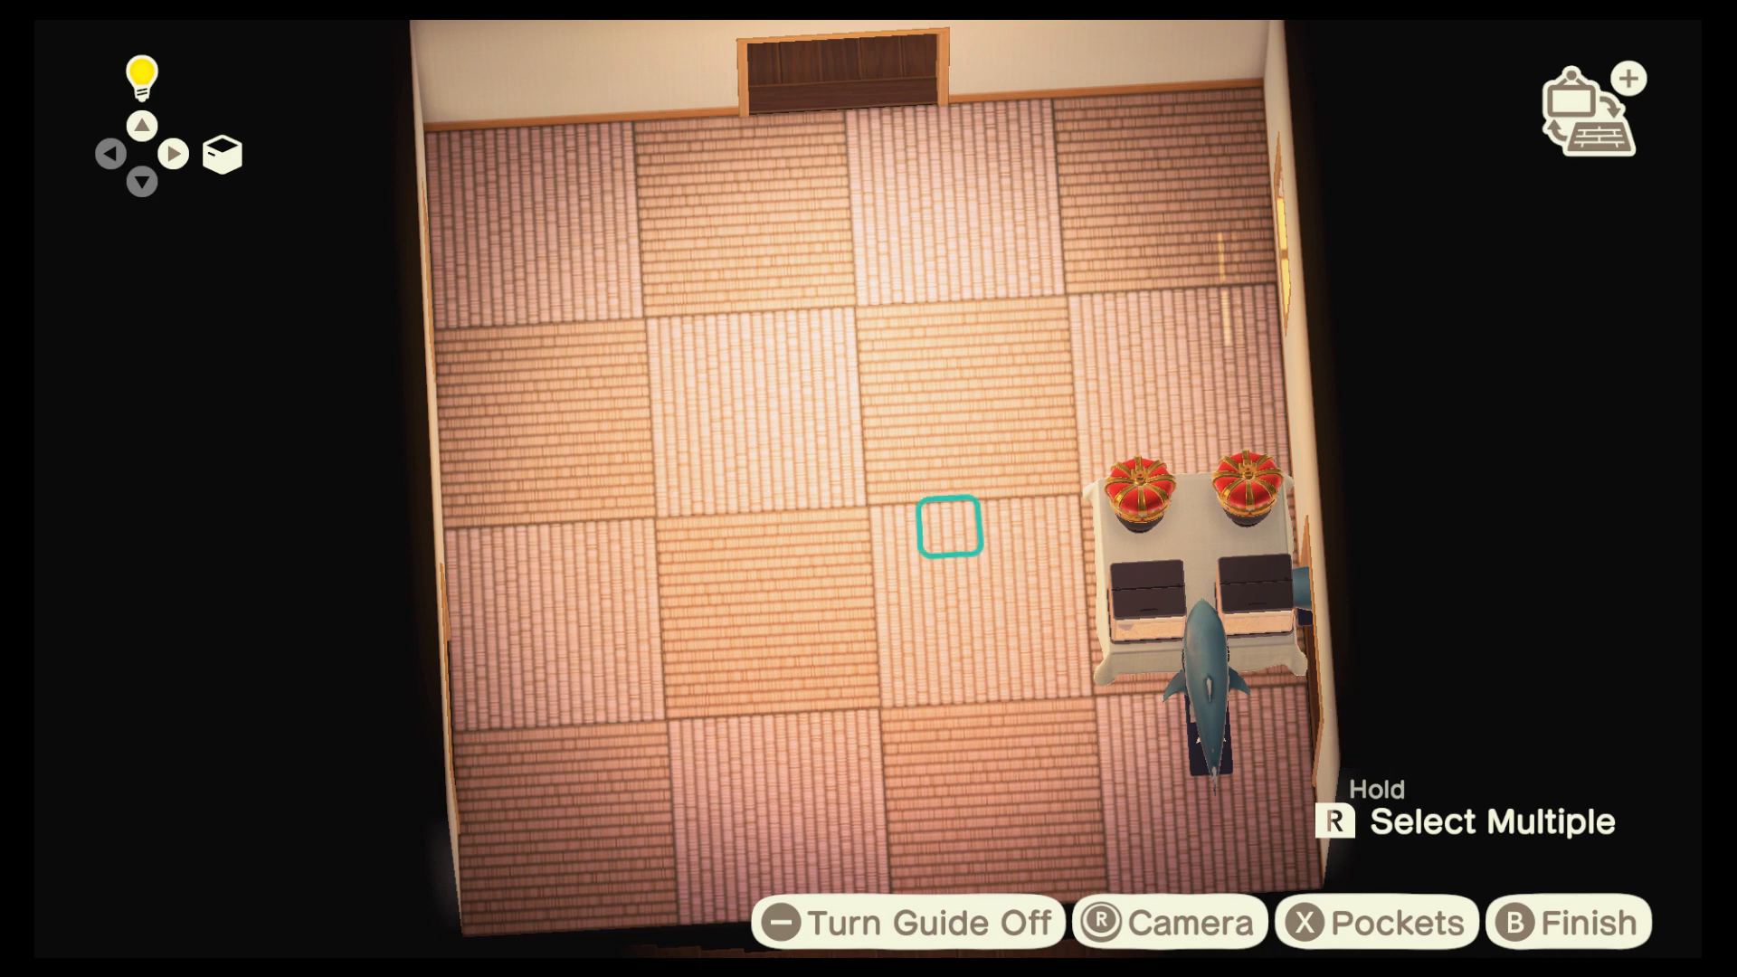
key("Left")
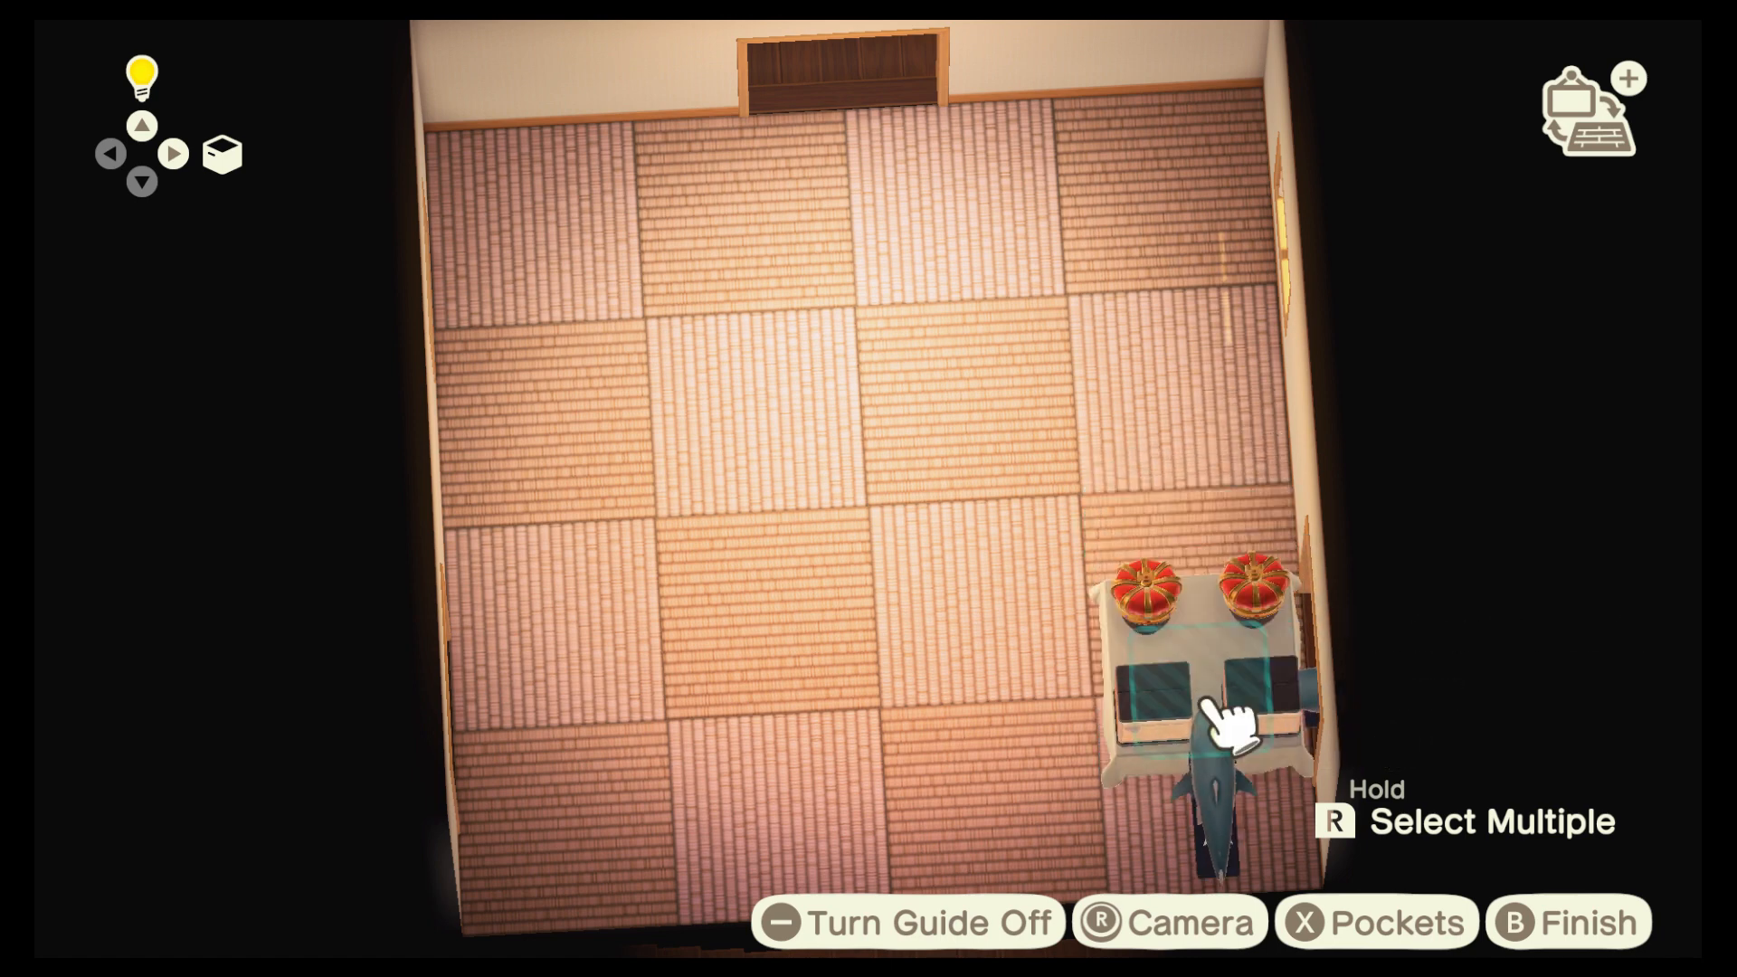
left_click(1203, 720)
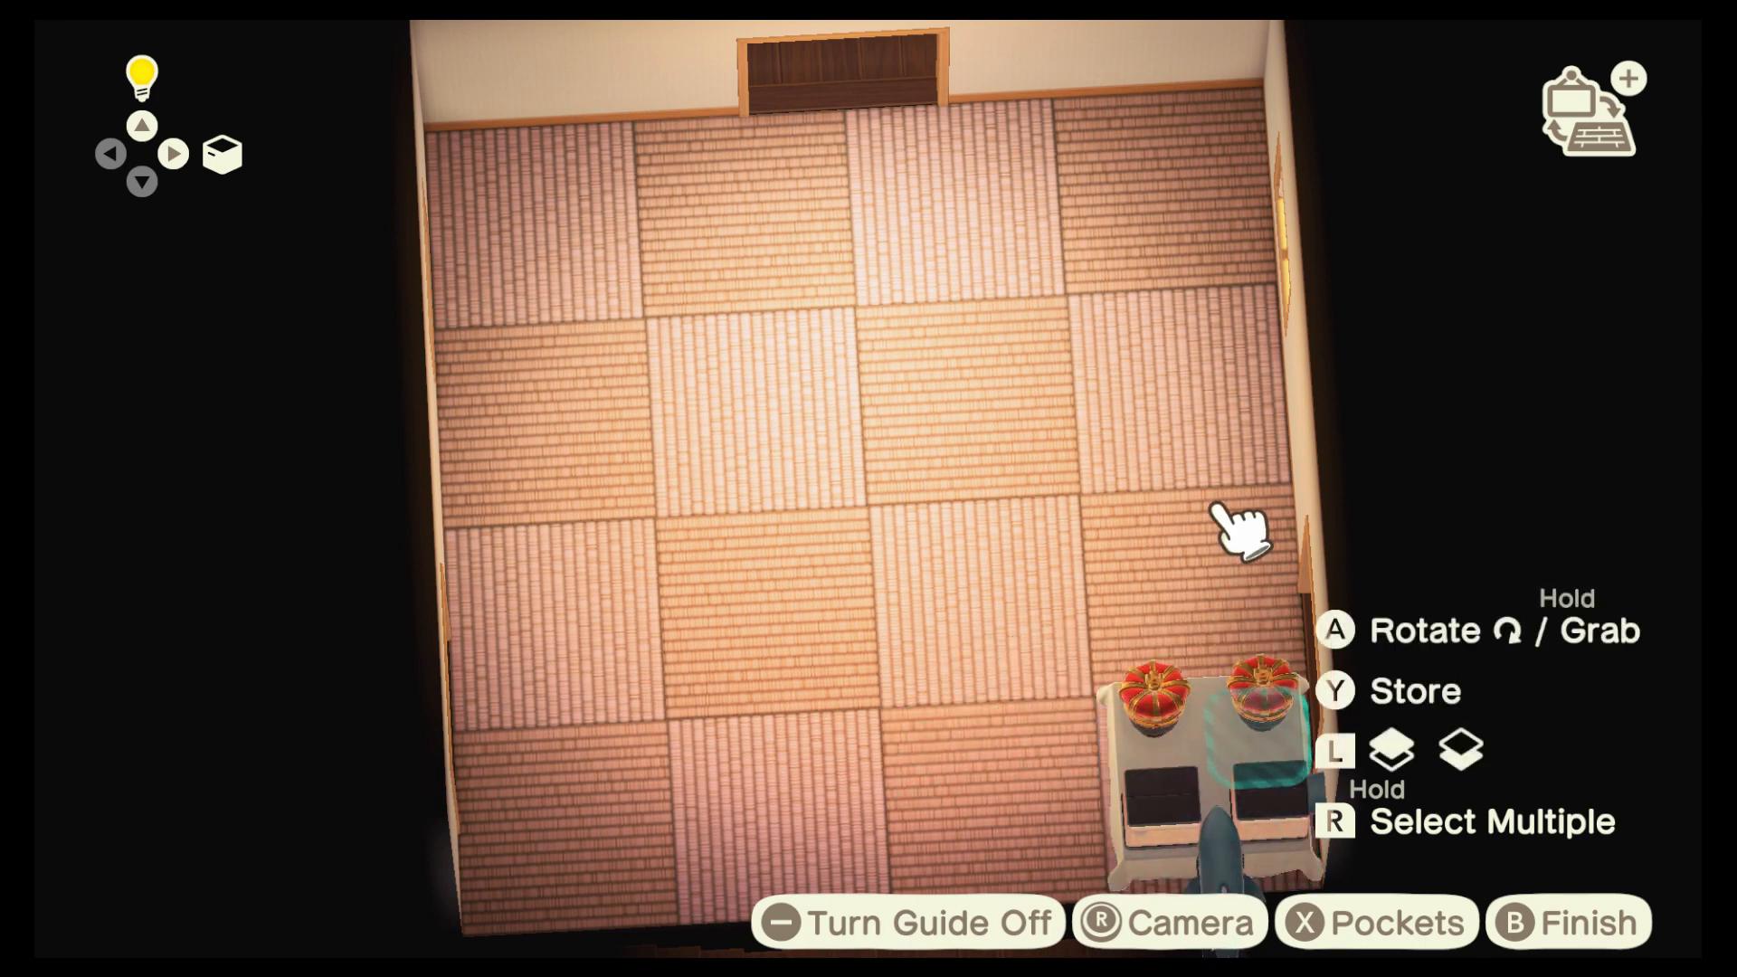
Open stored items, switch to the Everything category, then close the list
key("Y")
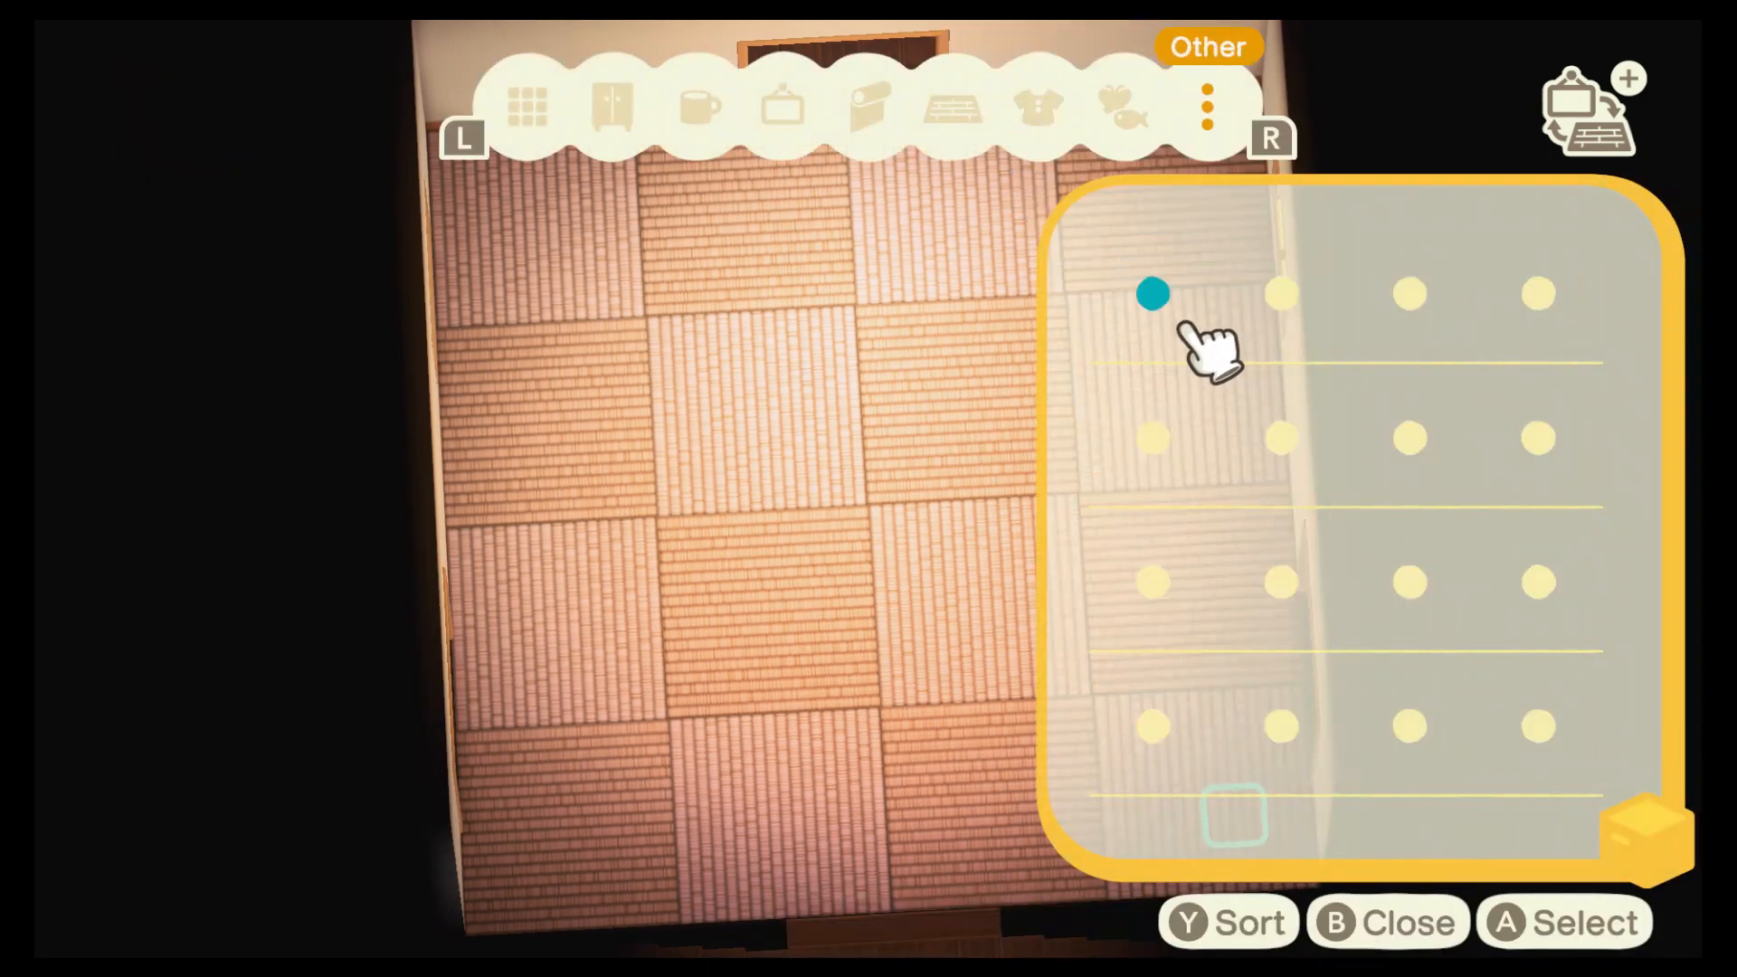
left_click(527, 108)
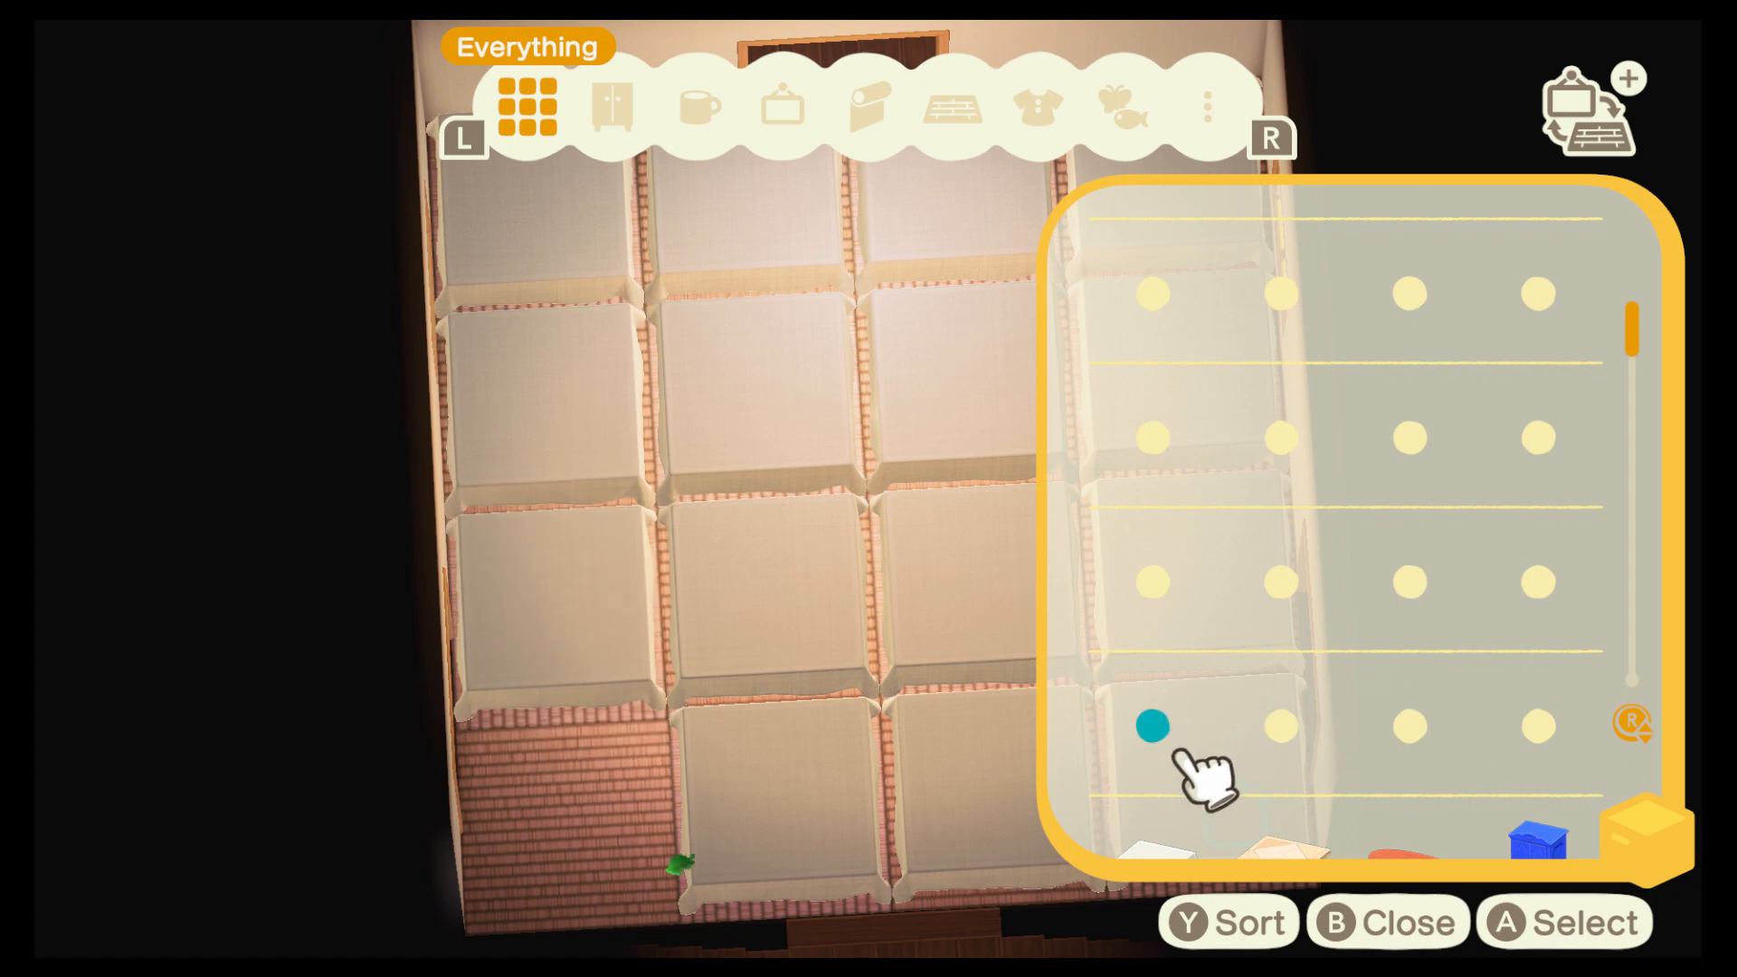
key("b")
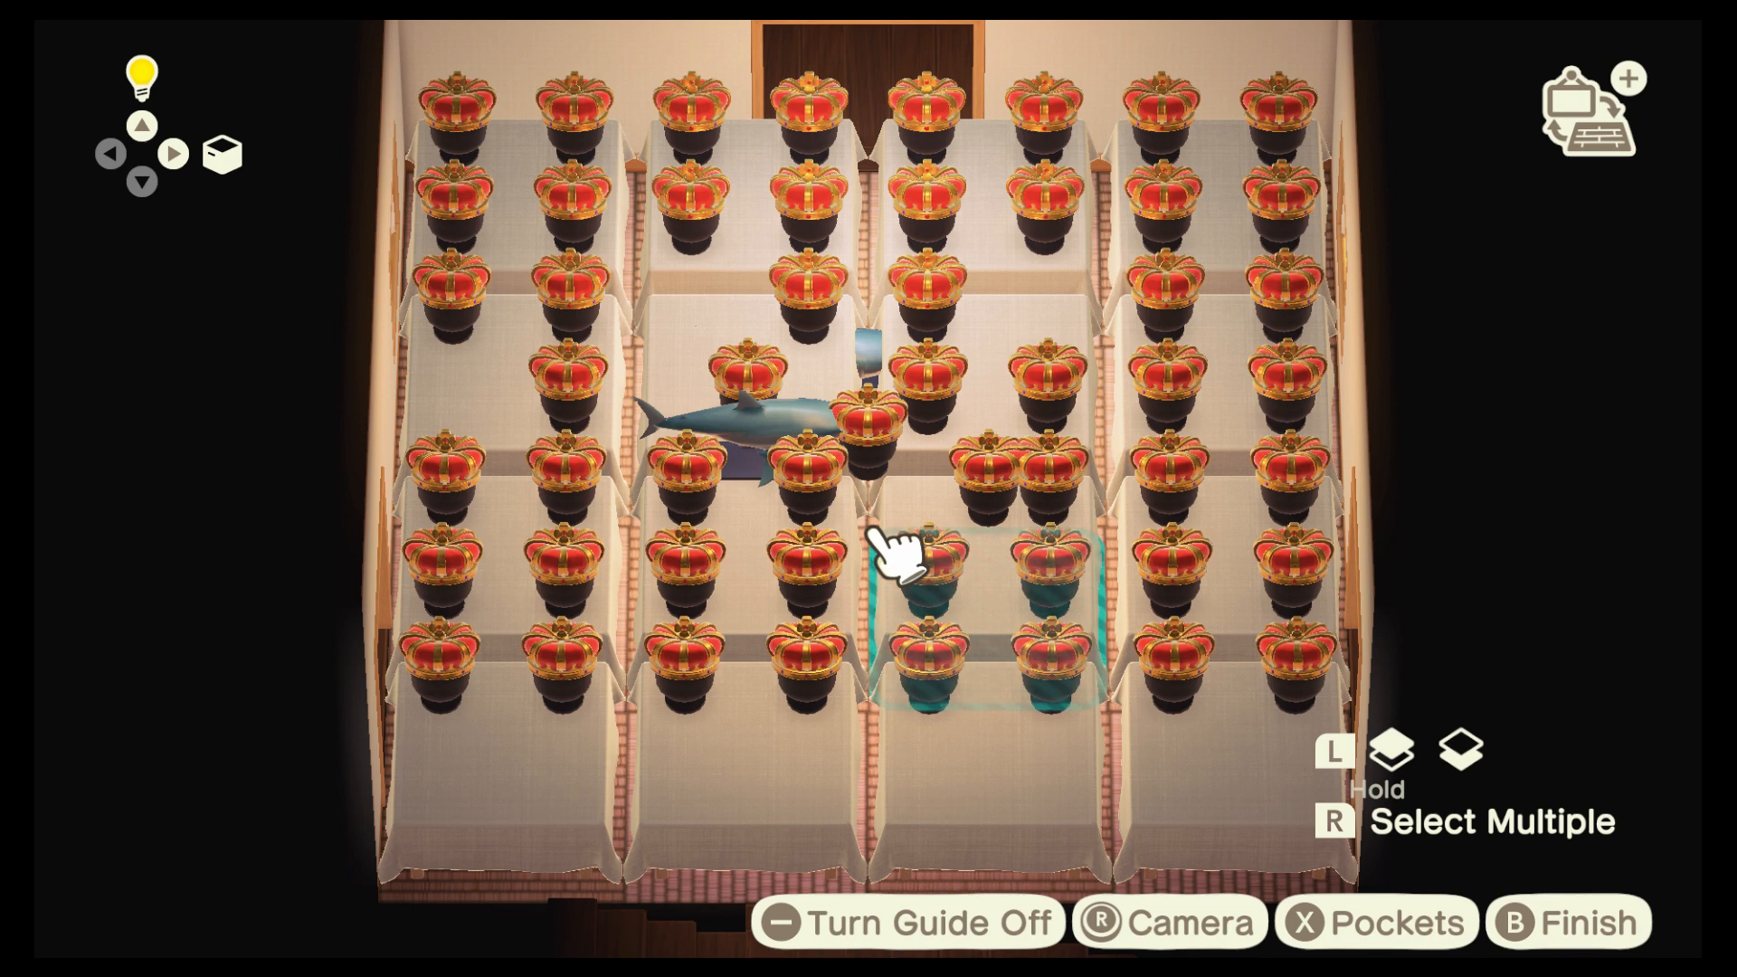
mouse_move(903, 482)
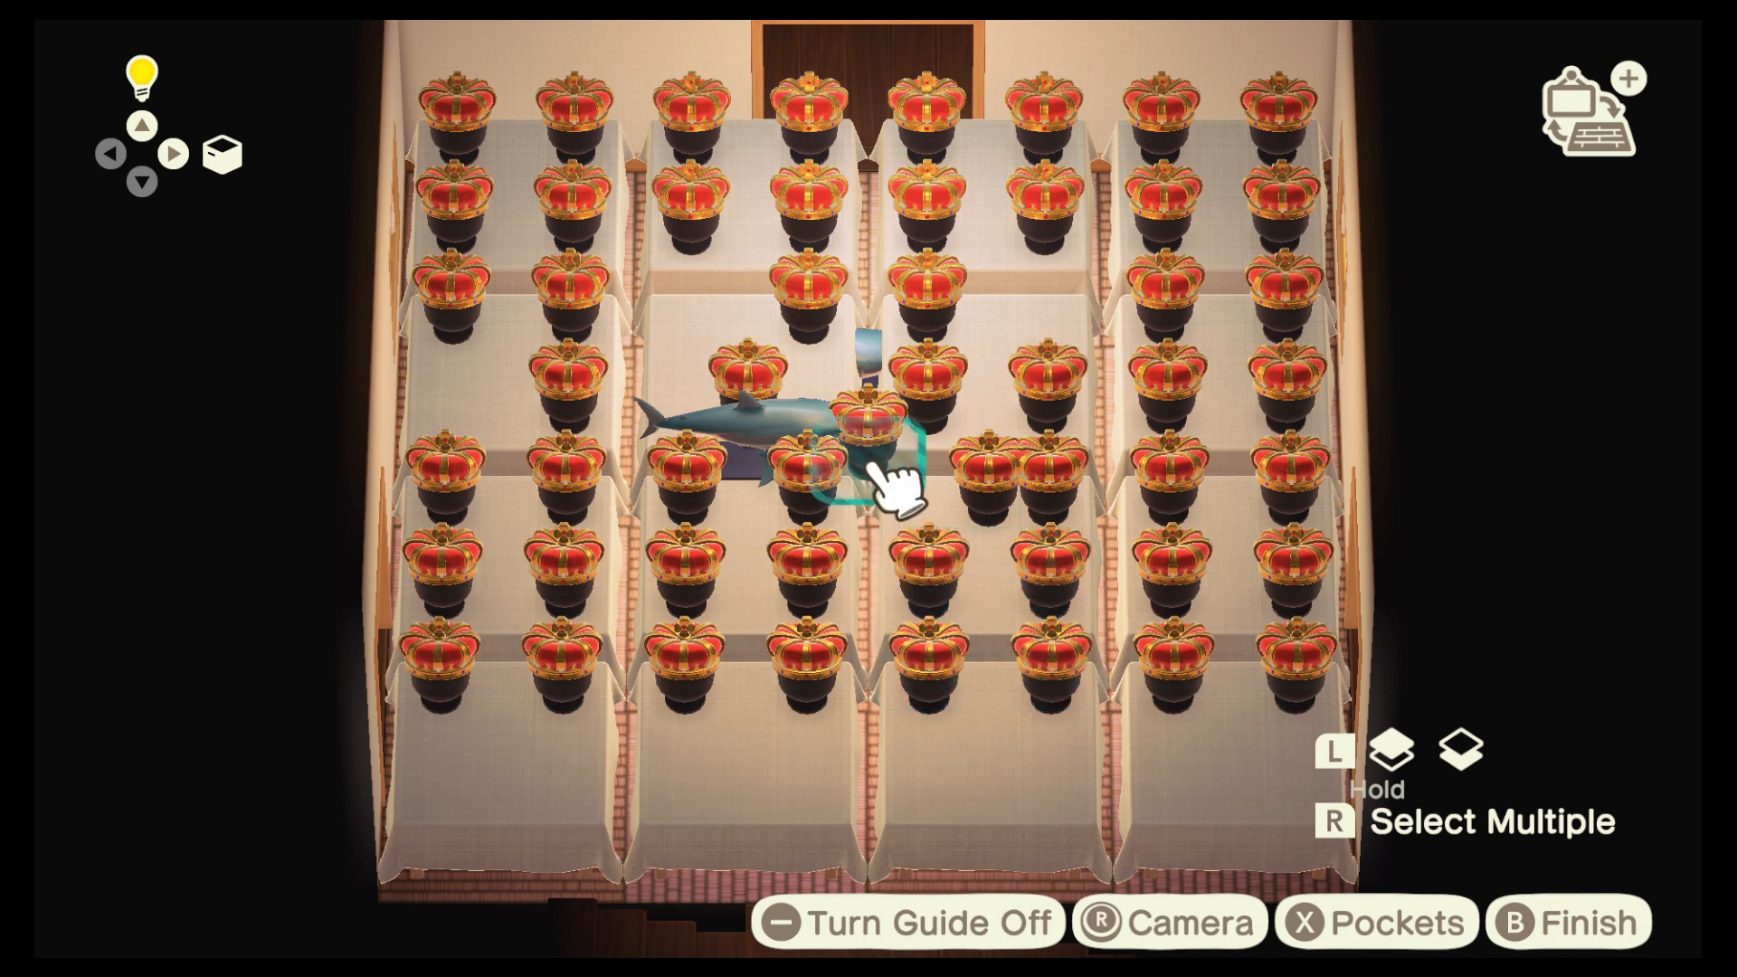
mouse_move(444, 122)
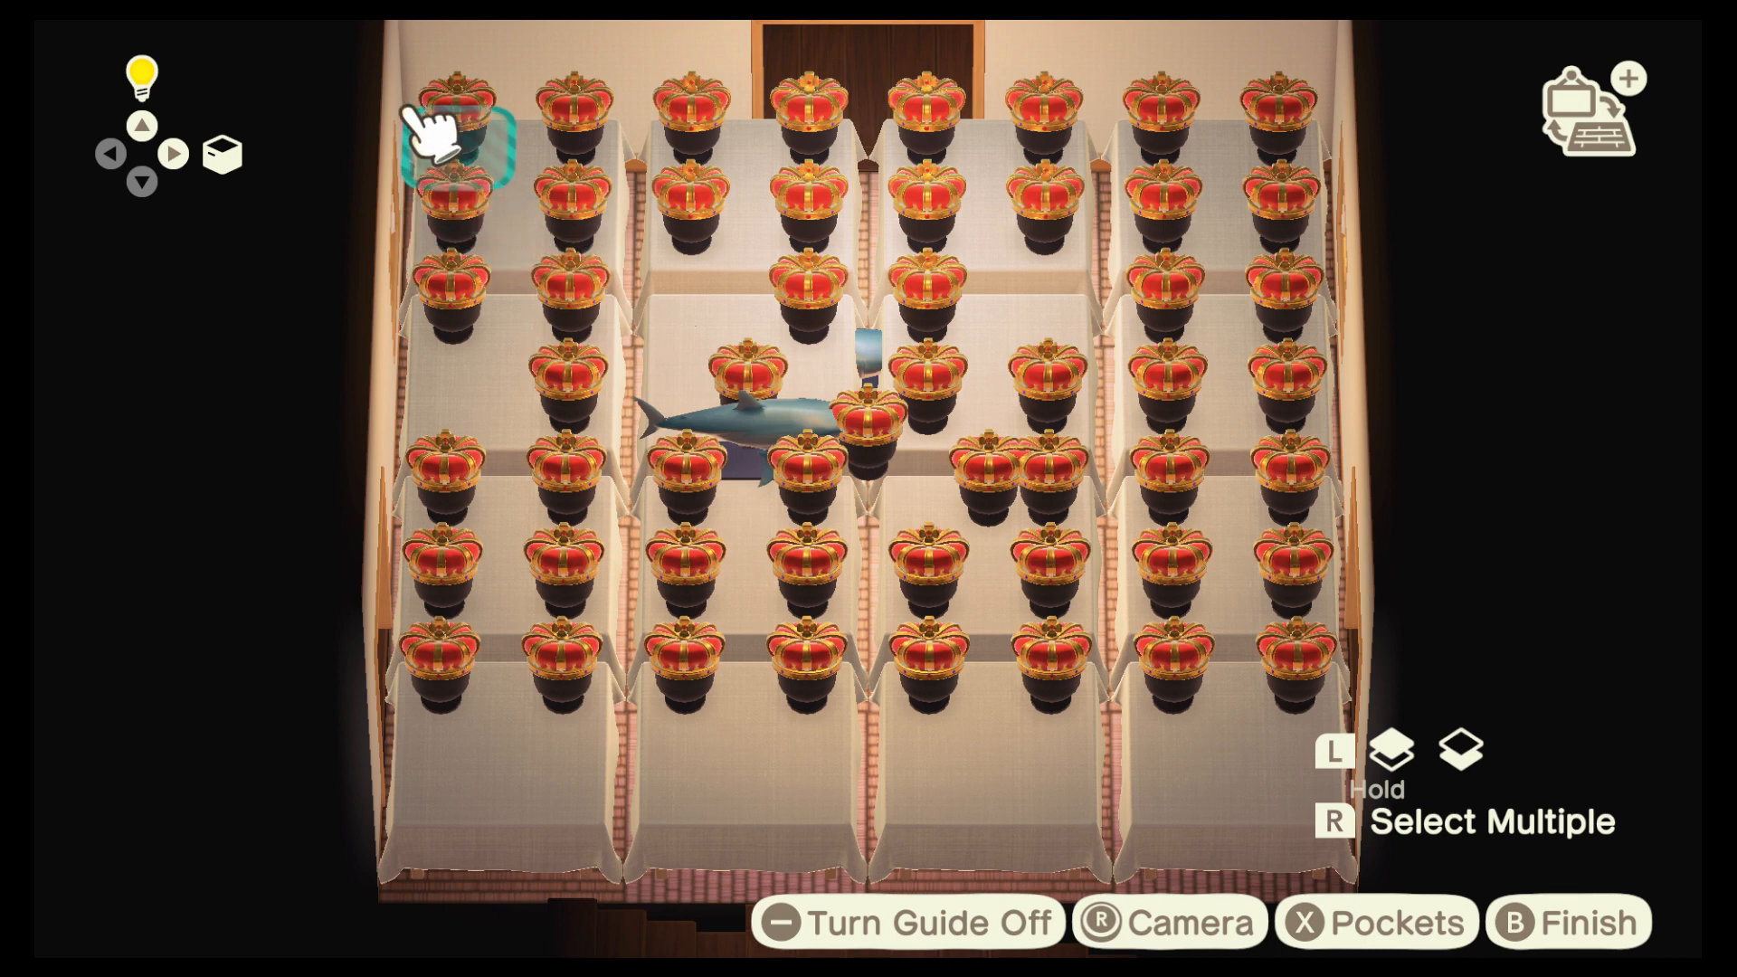